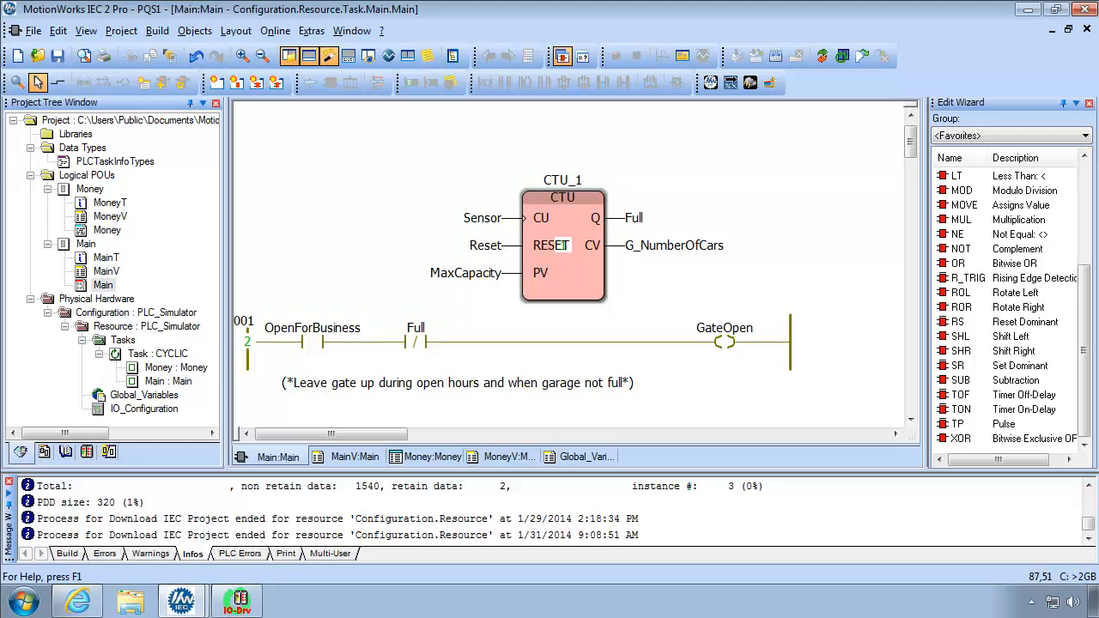
pyautogui.moveTo(876, 275)
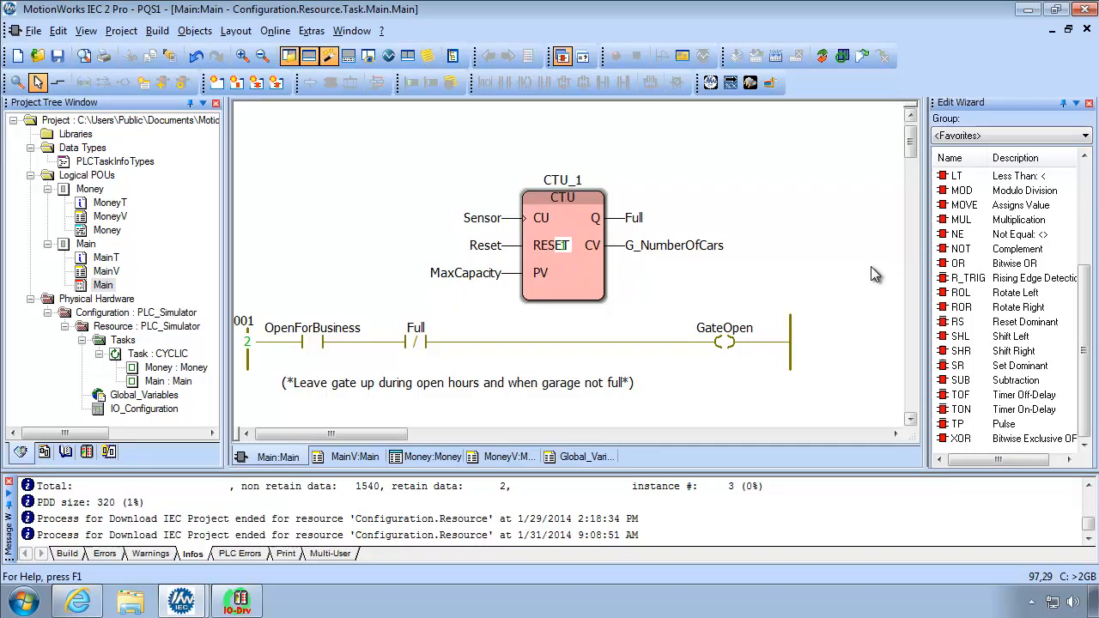
pyautogui.moveTo(464, 330)
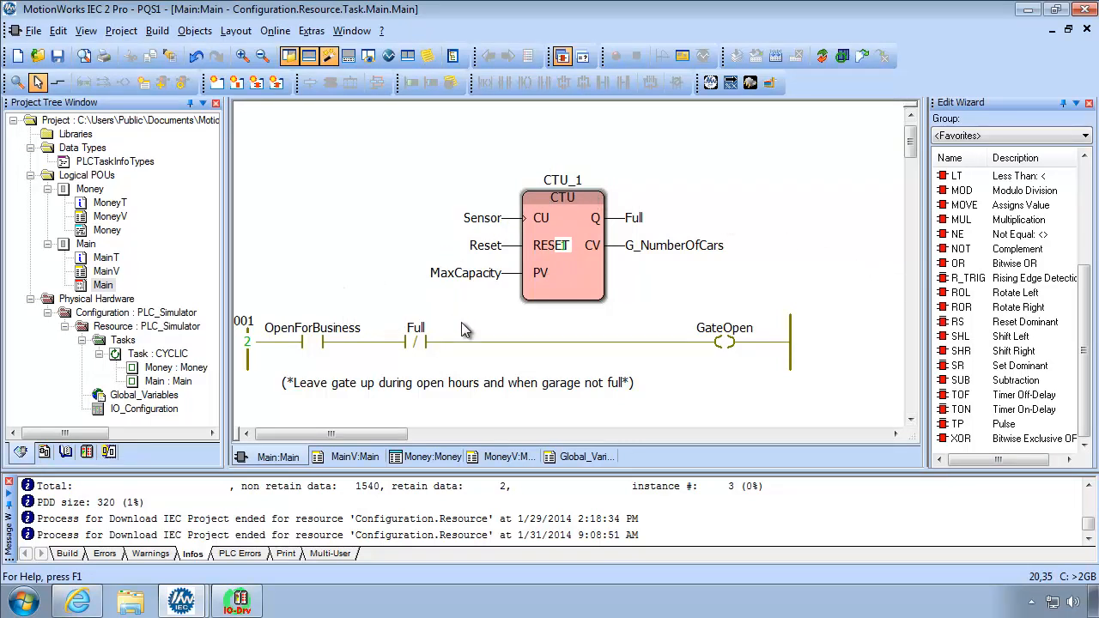
pyautogui.moveTo(724, 343)
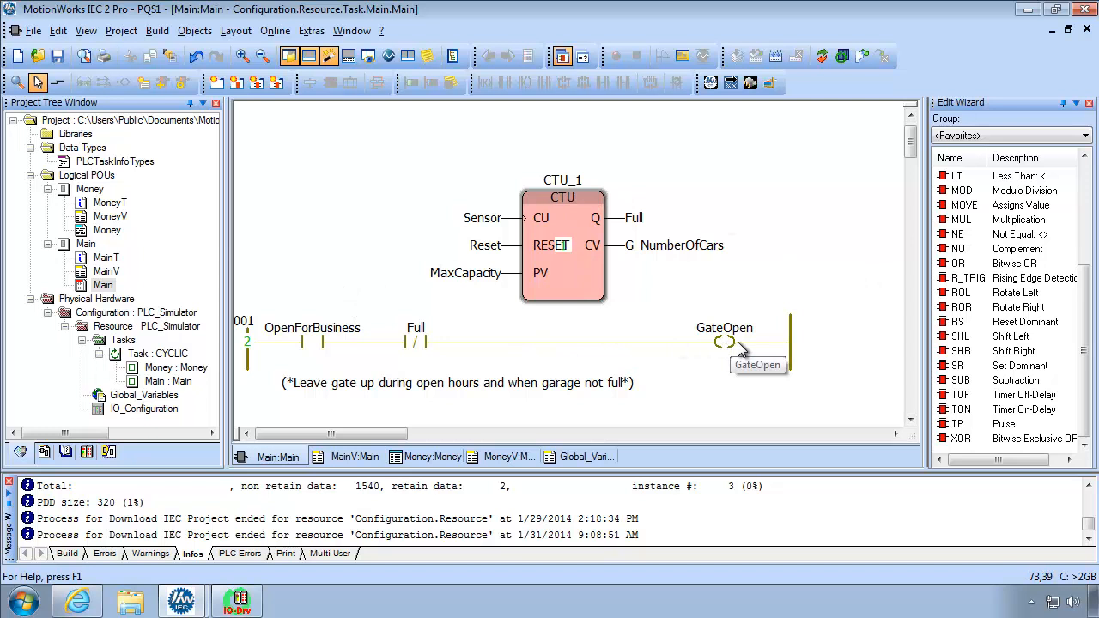
pyautogui.moveTo(823, 58)
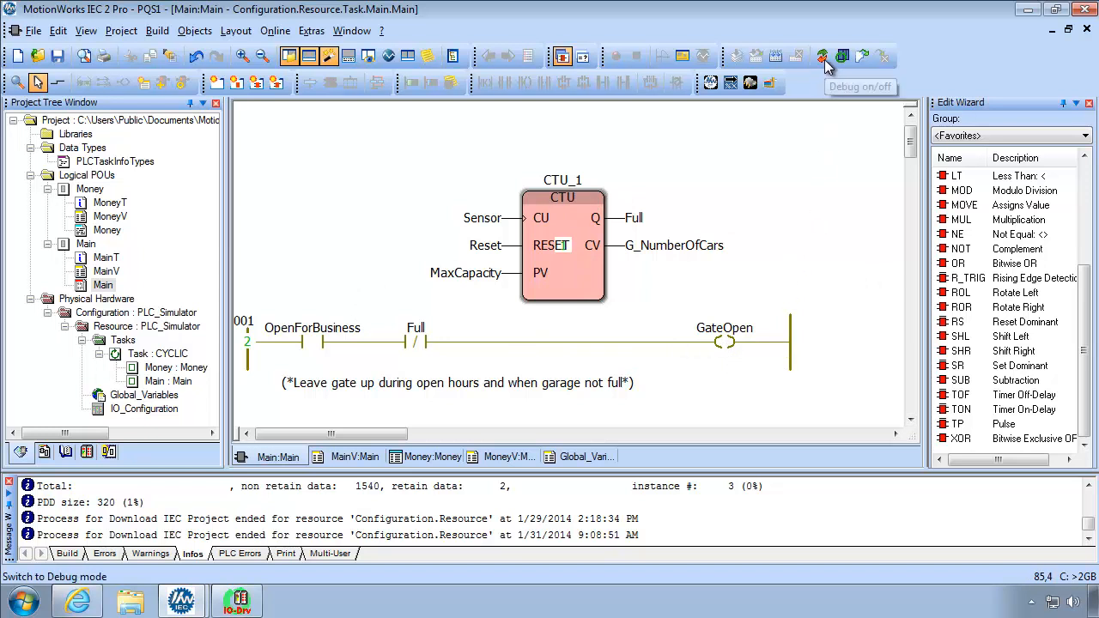
# - Go online, overwrite OpenForBusiness with TRUE and pulse Sensor so the car count reaches 4
pyautogui.click(821, 57)
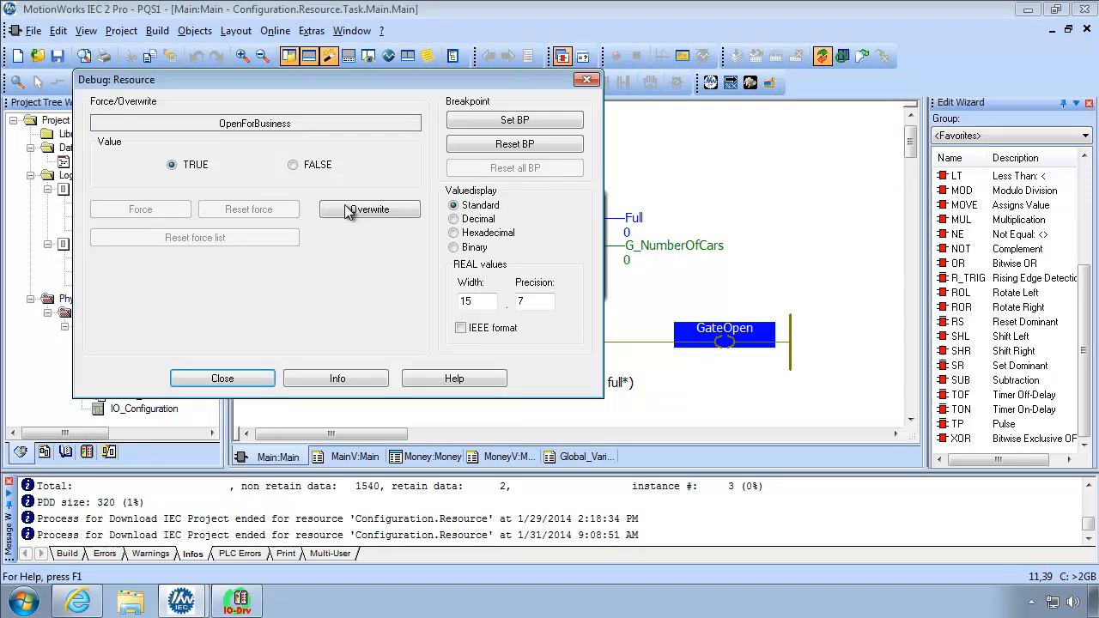
pyautogui.click(224, 378)
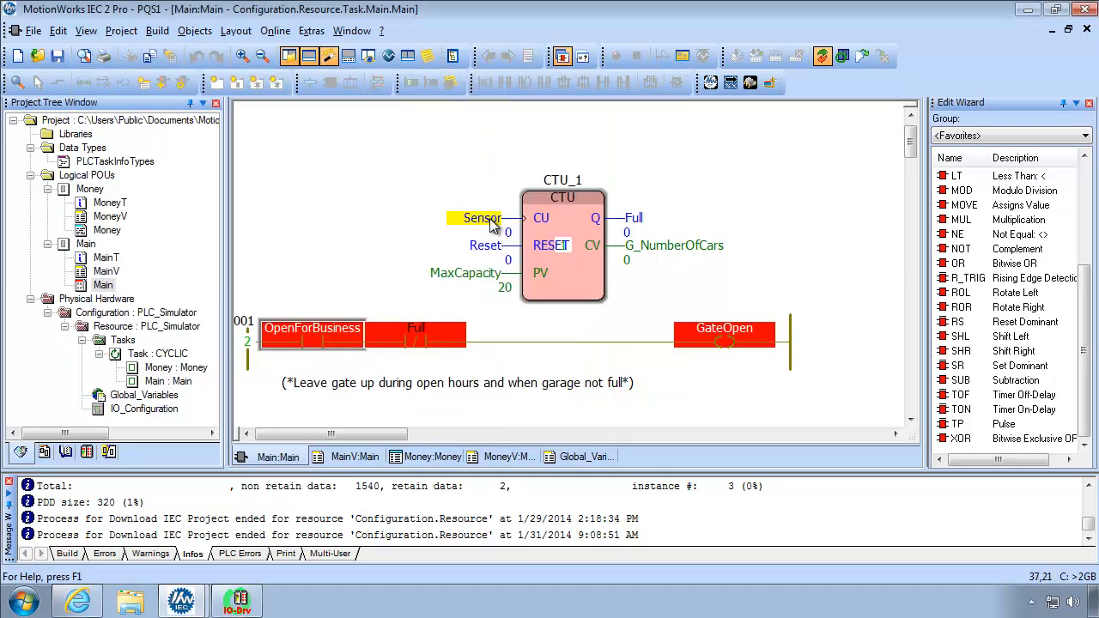
pyautogui.moveTo(481, 218)
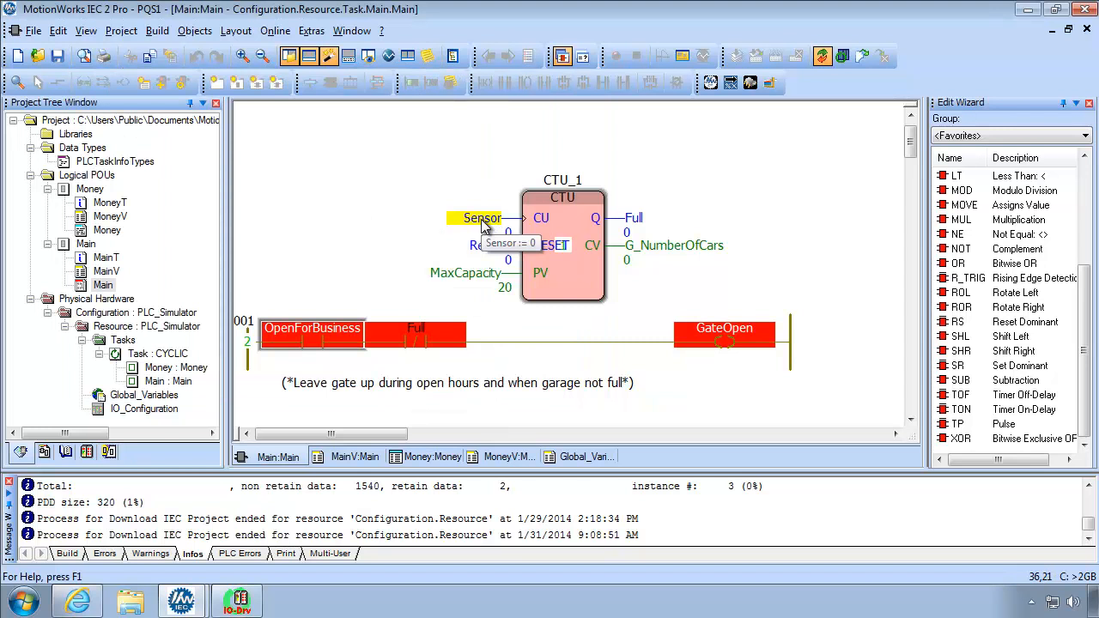
pyautogui.click(481, 216)
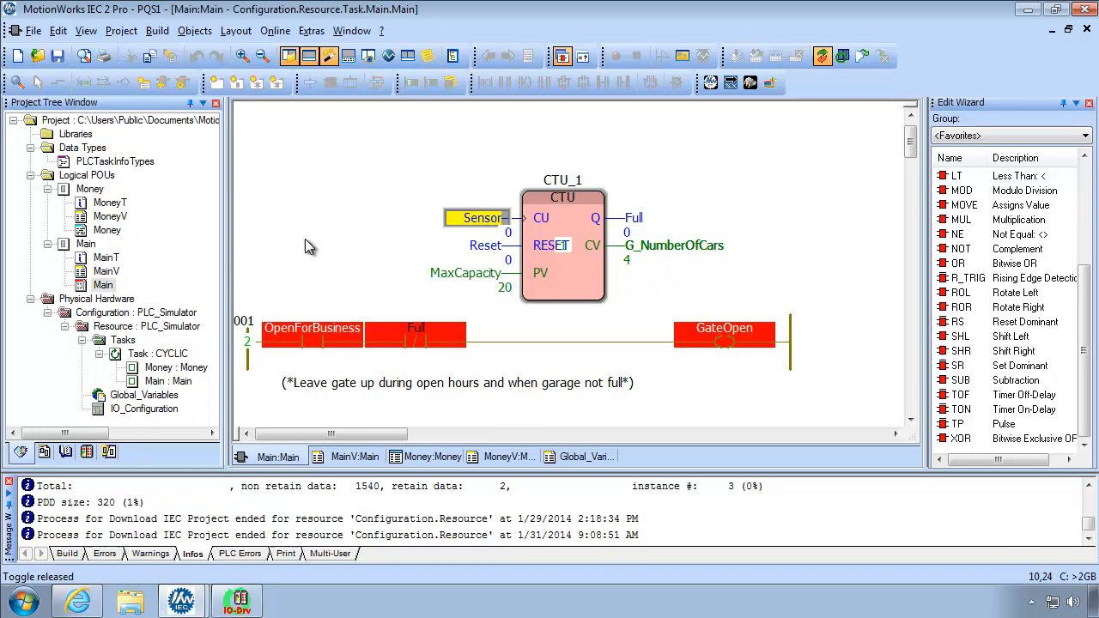
pyautogui.moveTo(410, 213)
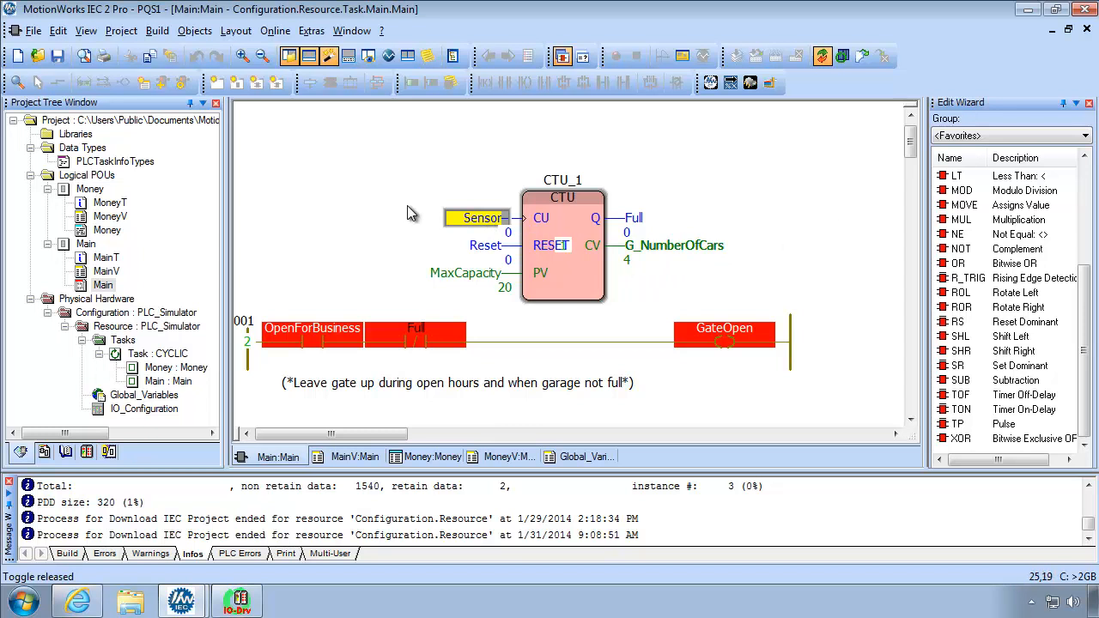
pyautogui.moveTo(350, 410)
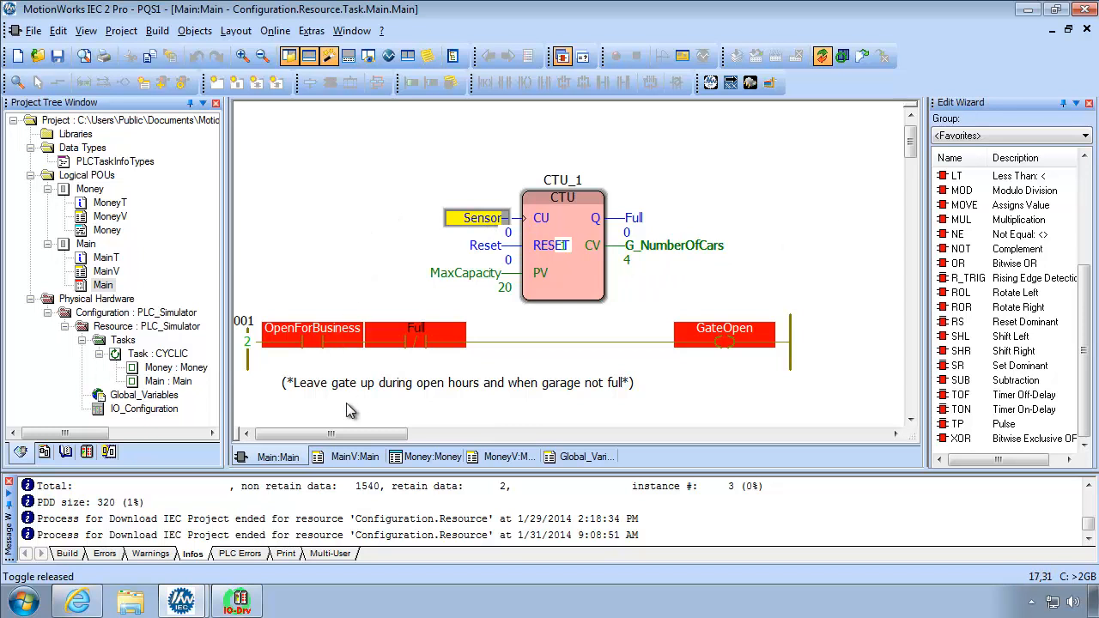
pyautogui.click(237, 601)
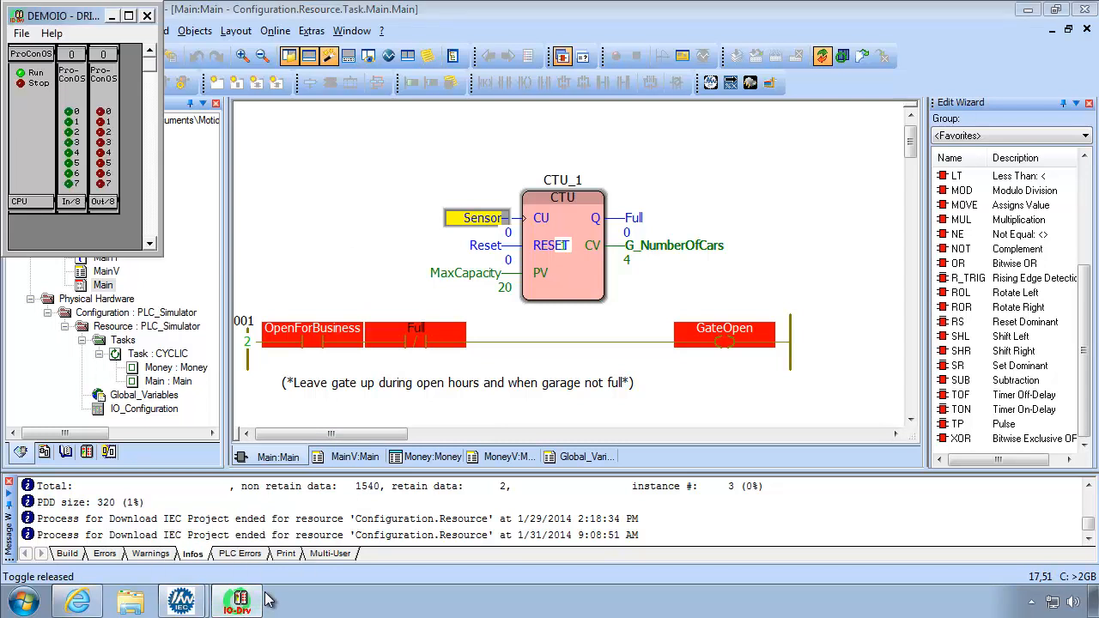
pyautogui.moveTo(243, 599)
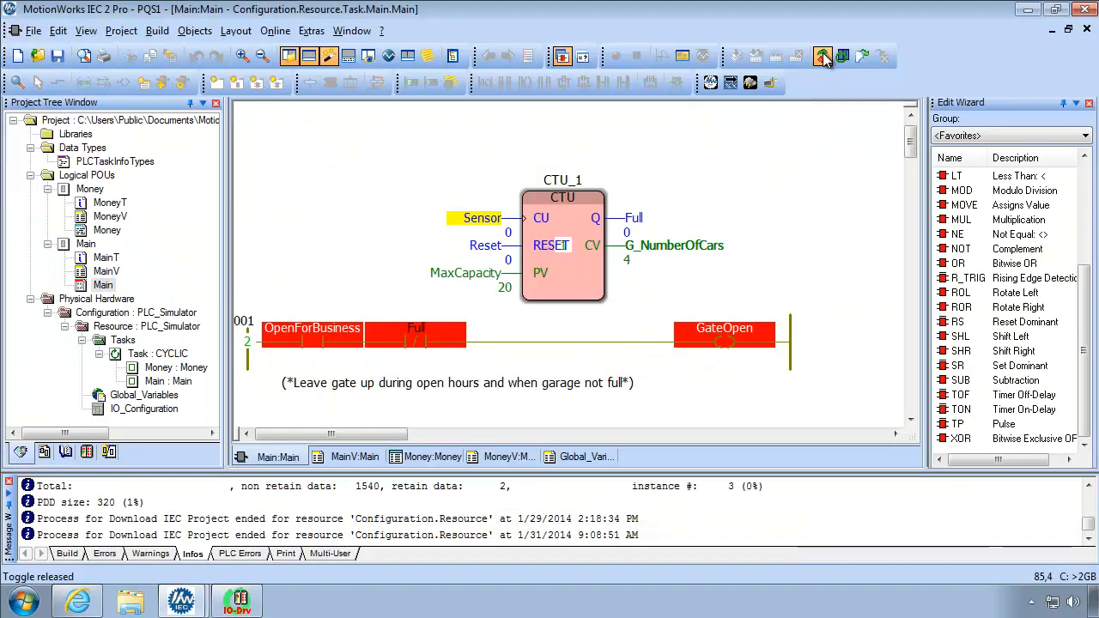
# - Go offline and show the Main program's variable sheet enlarged
pyautogui.click(823, 57)
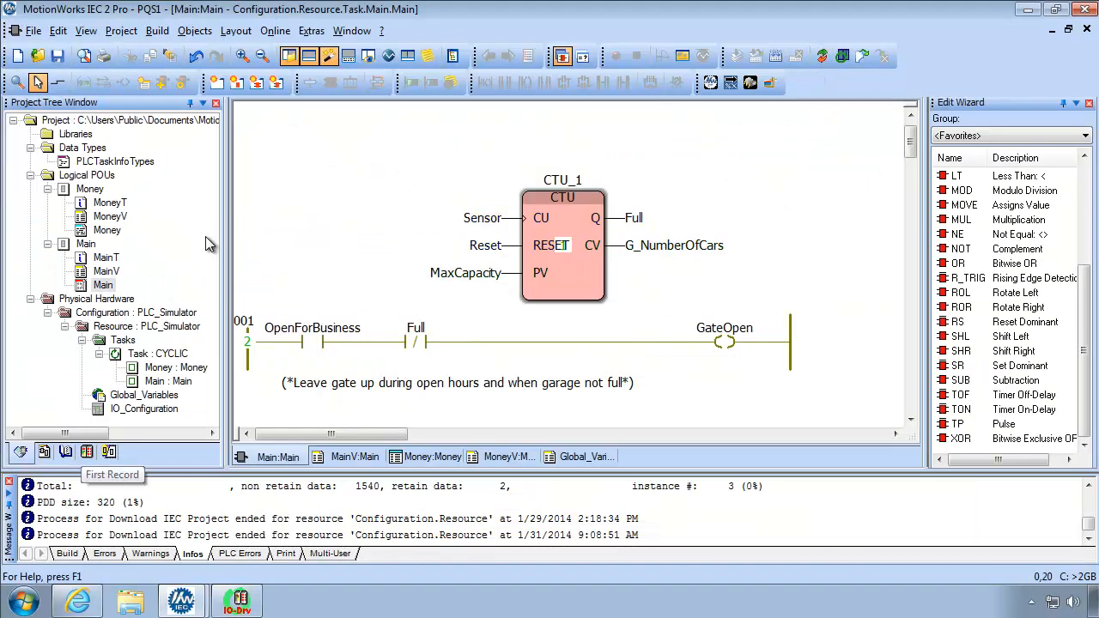
pyautogui.click(107, 272)
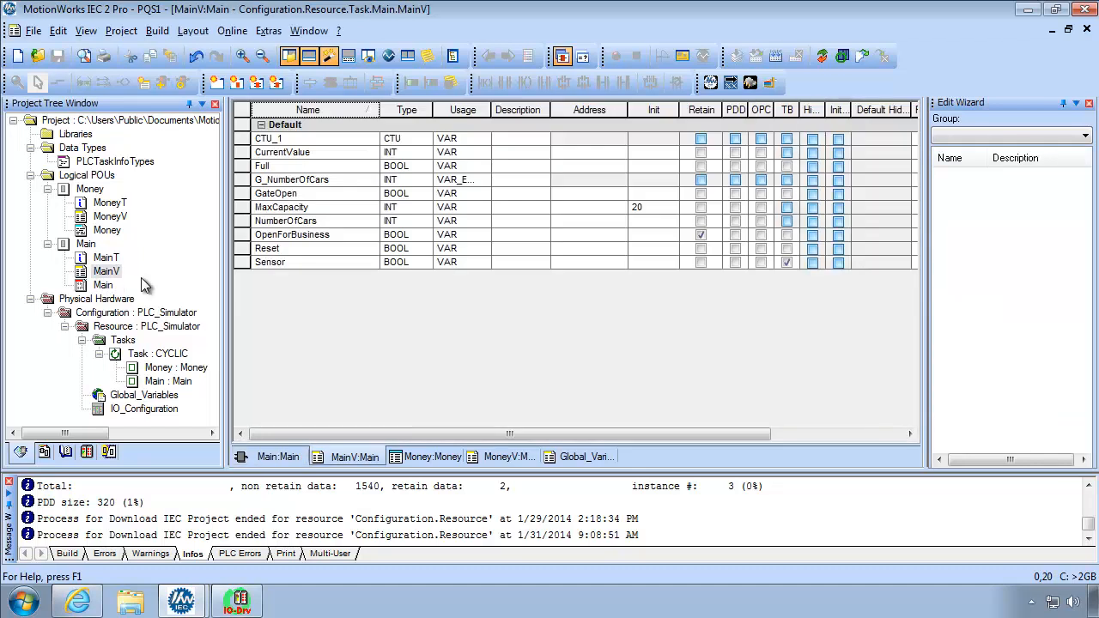
pyautogui.click(107, 272)
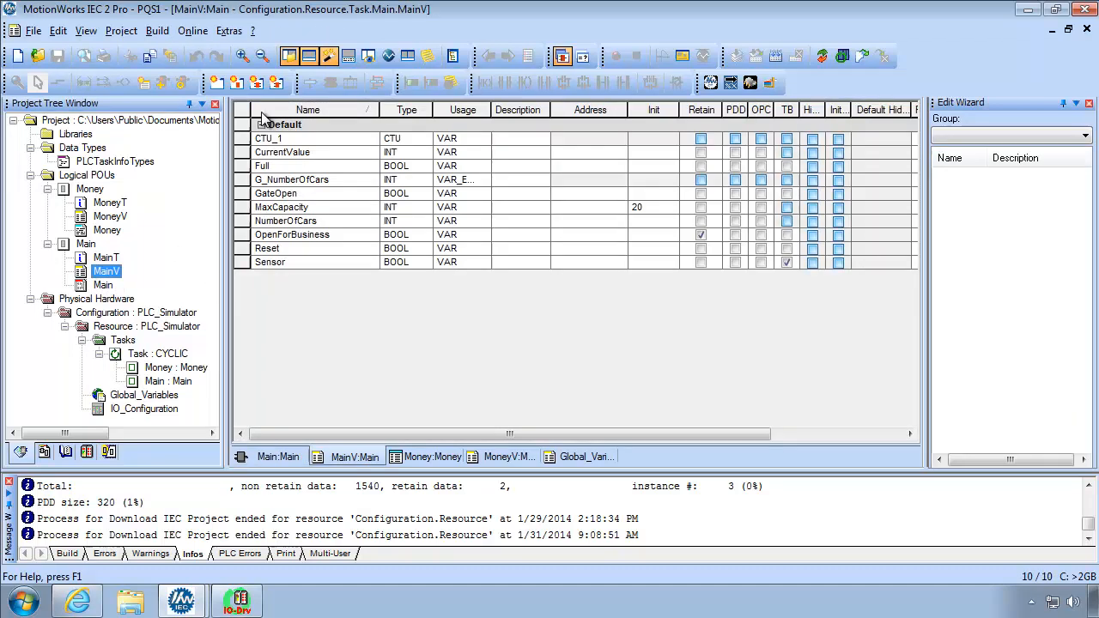
pyautogui.click(240, 55)
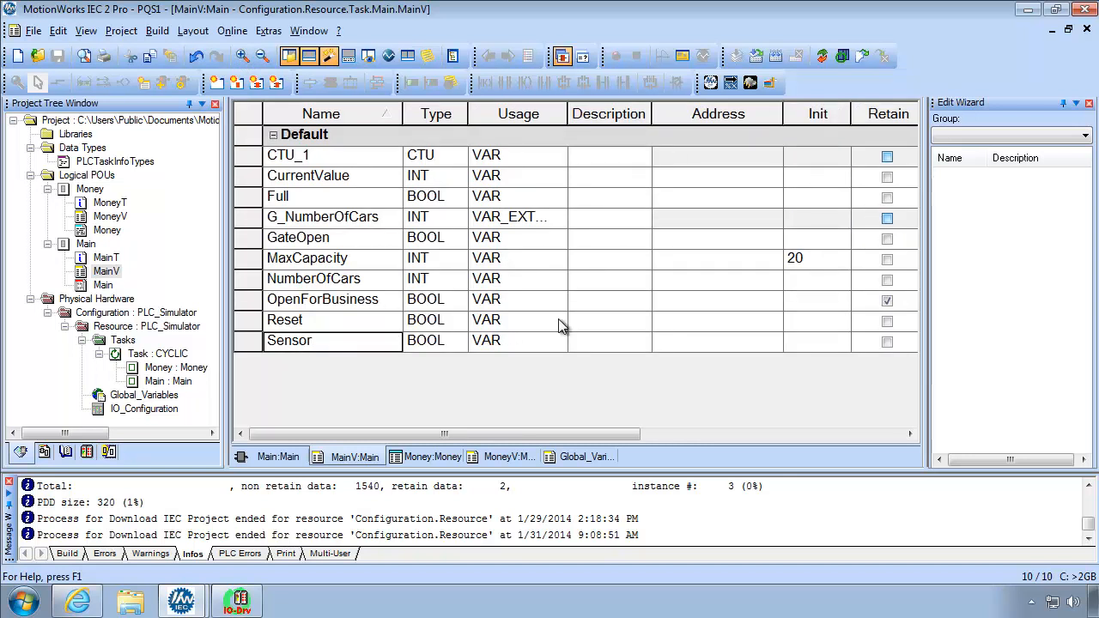
# - Give the Sensor variable the input address %IX0.0
pyautogui.click(717, 340)
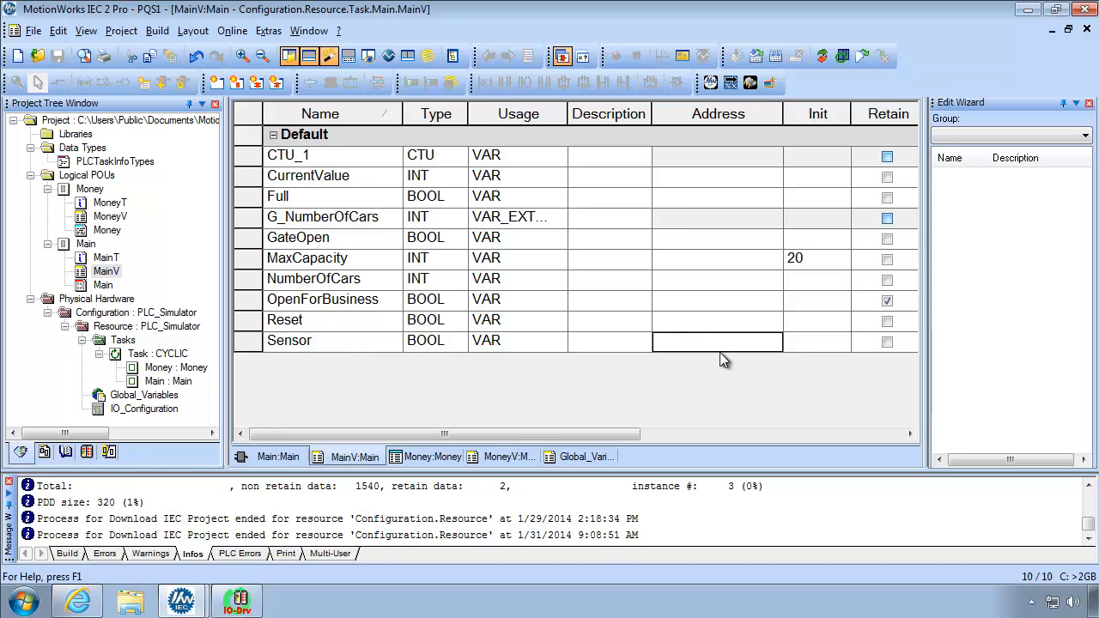
pyautogui.write('%')
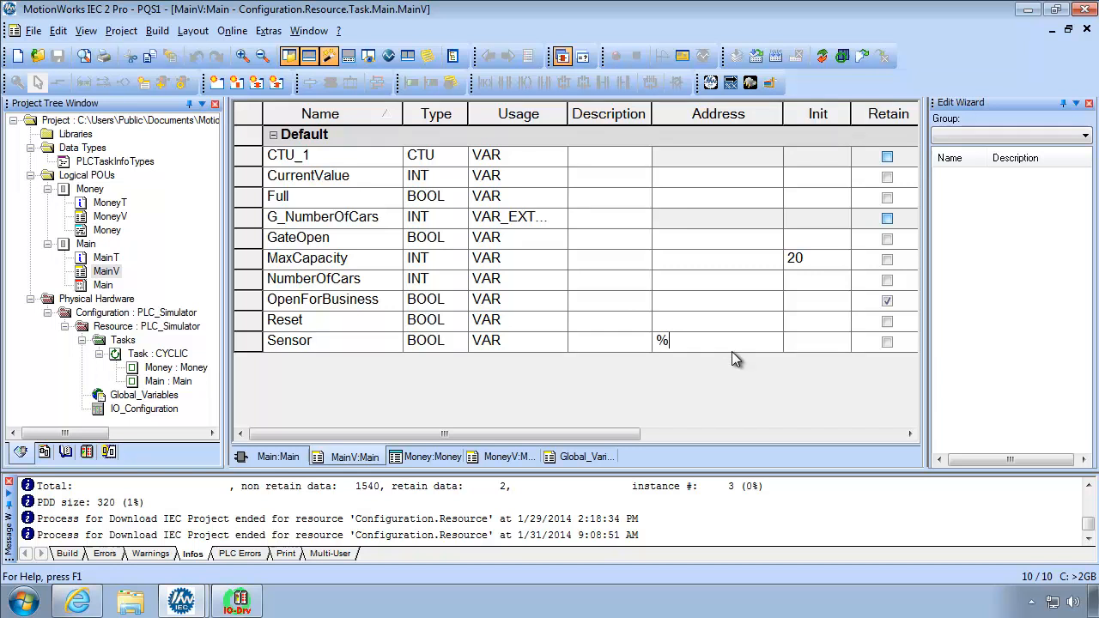
pyautogui.write('IX')
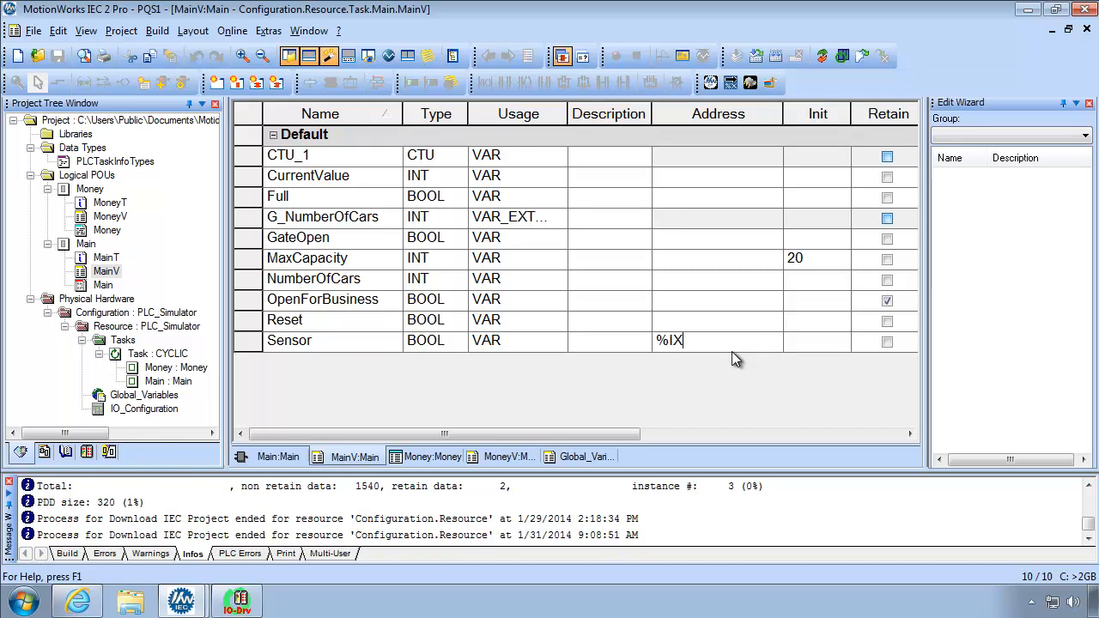
pyautogui.write('0.')
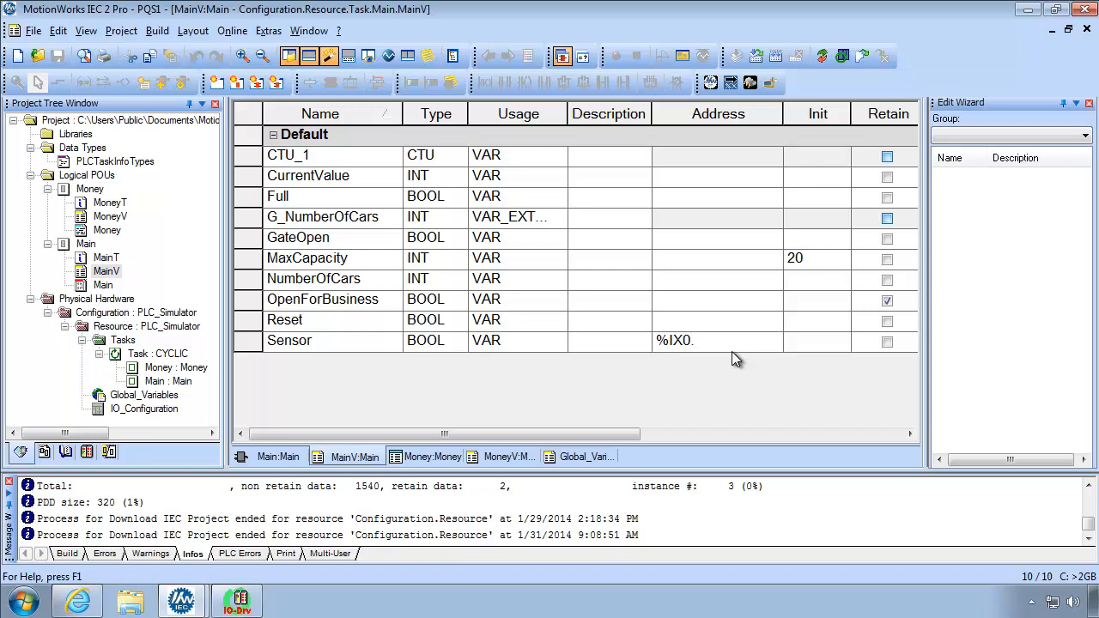
pyautogui.write('0')
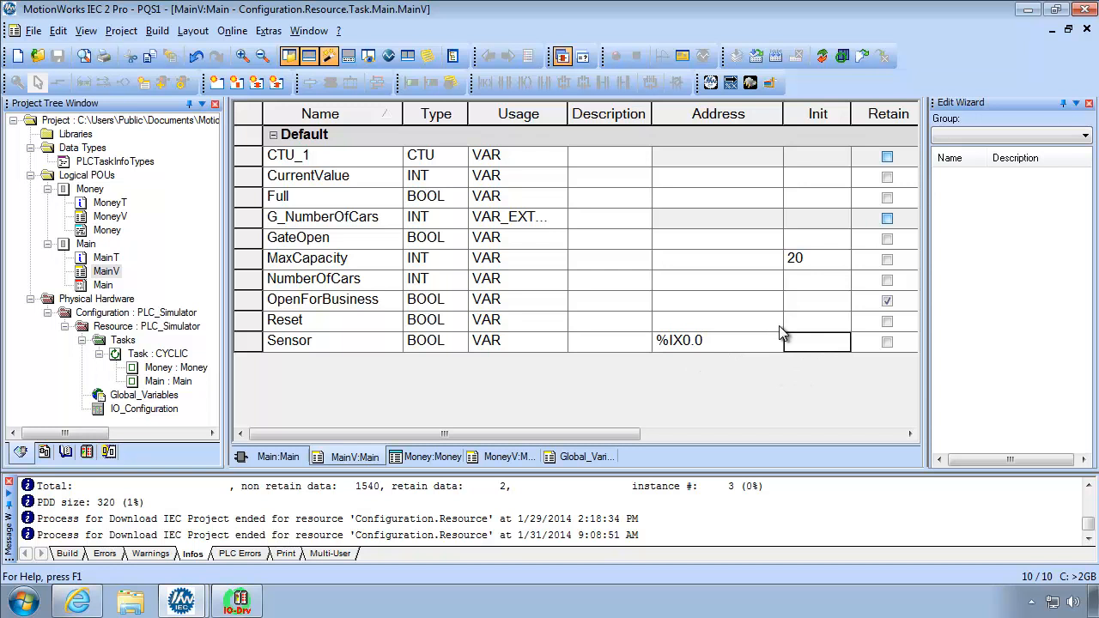
pyautogui.moveTo(866, 57)
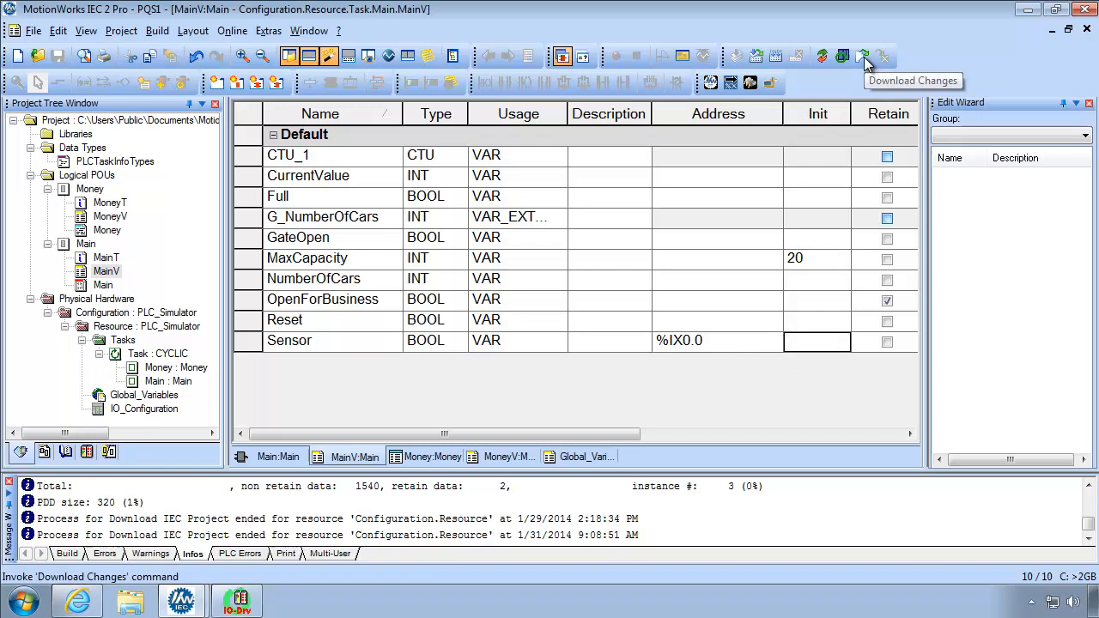
# - Download the address change so the resource reports Run, then dismiss the Resource dialog
pyautogui.click(863, 55)
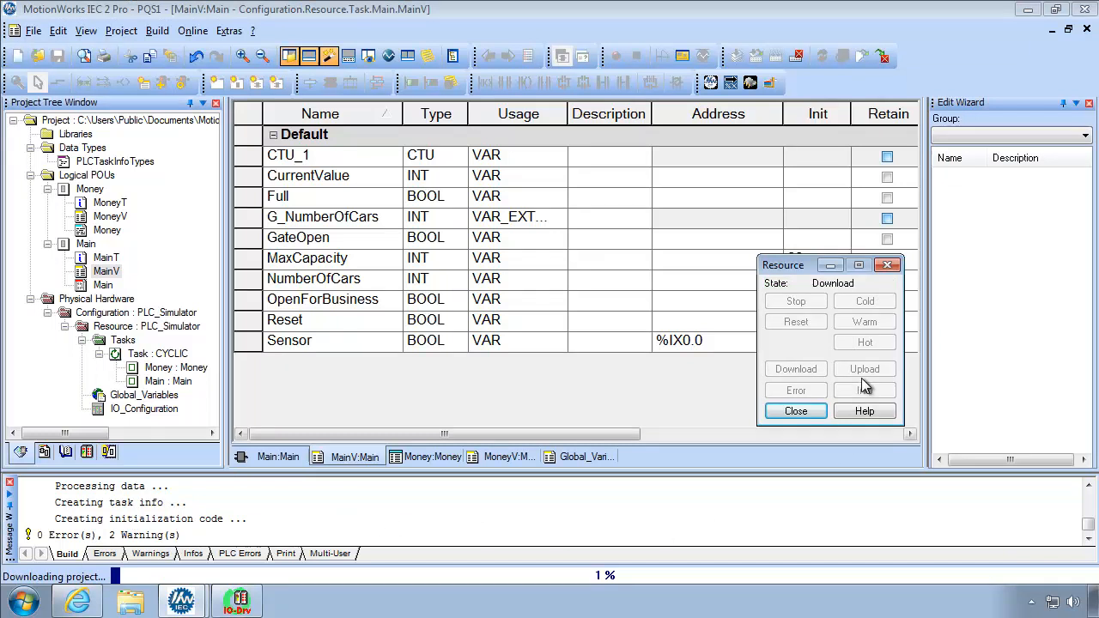
pyautogui.click(795, 367)
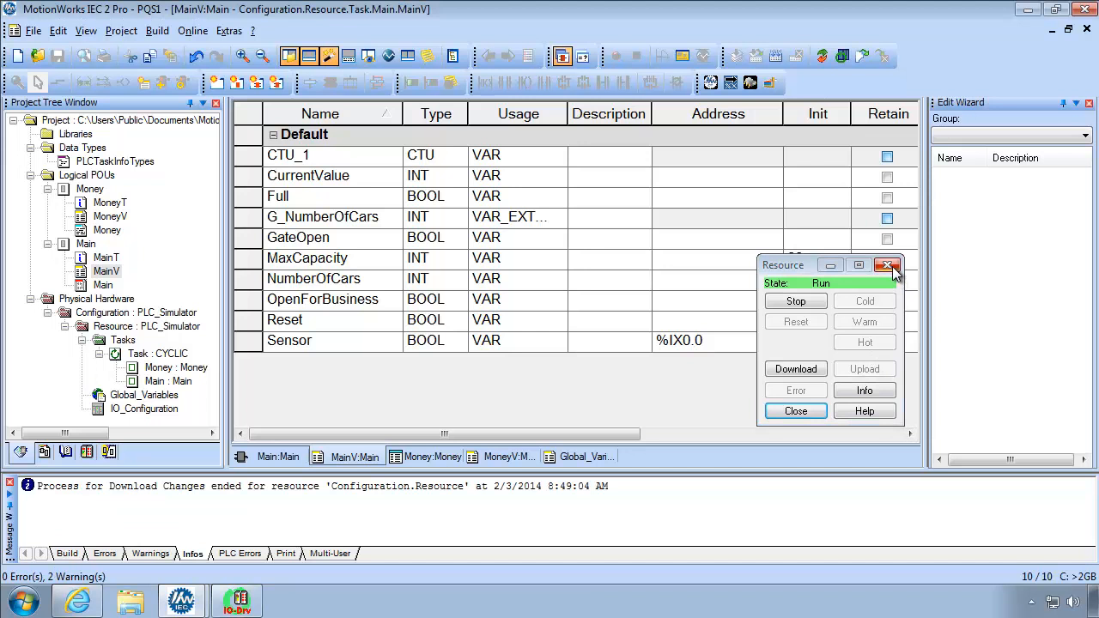
pyautogui.click(888, 264)
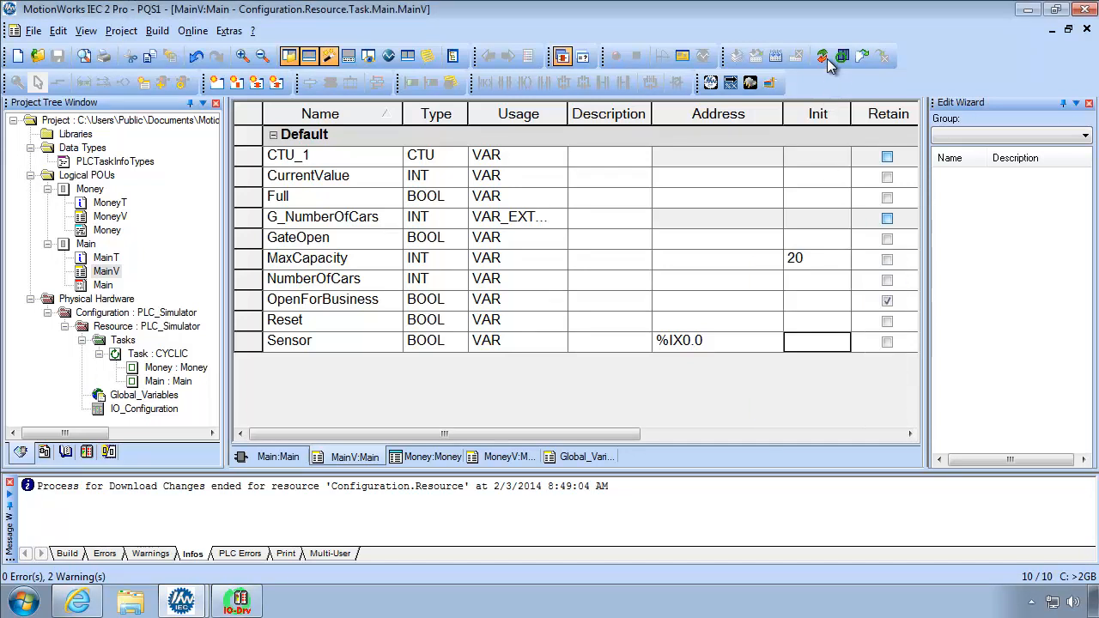
# - Resume online monitoring of Main's variables and bring up the simulated I/O panel
pyautogui.click(822, 55)
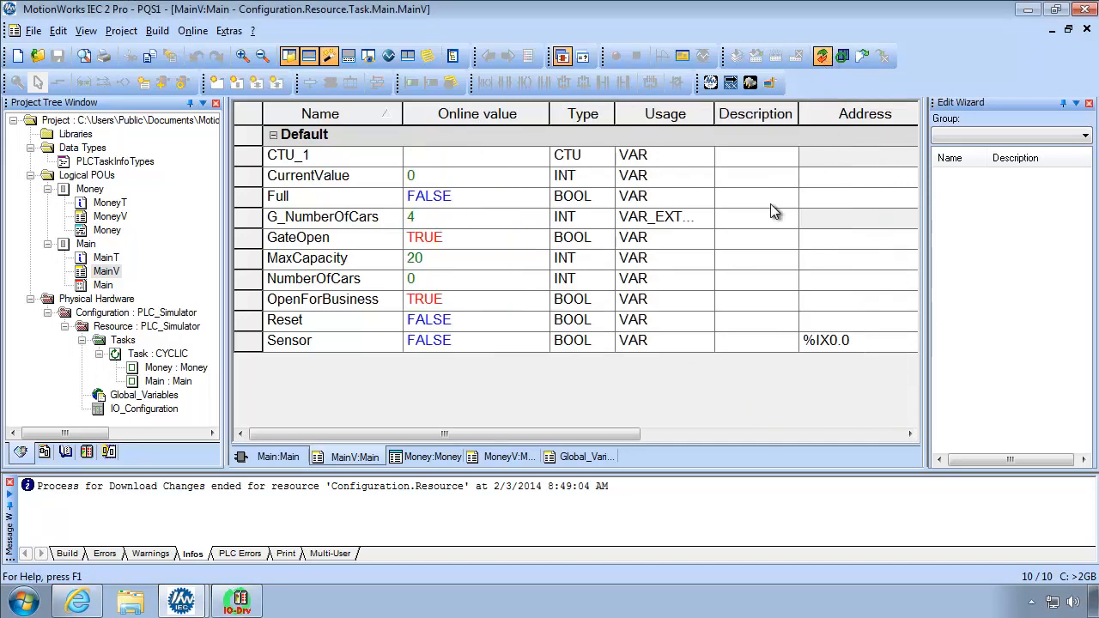
pyautogui.moveTo(237, 599)
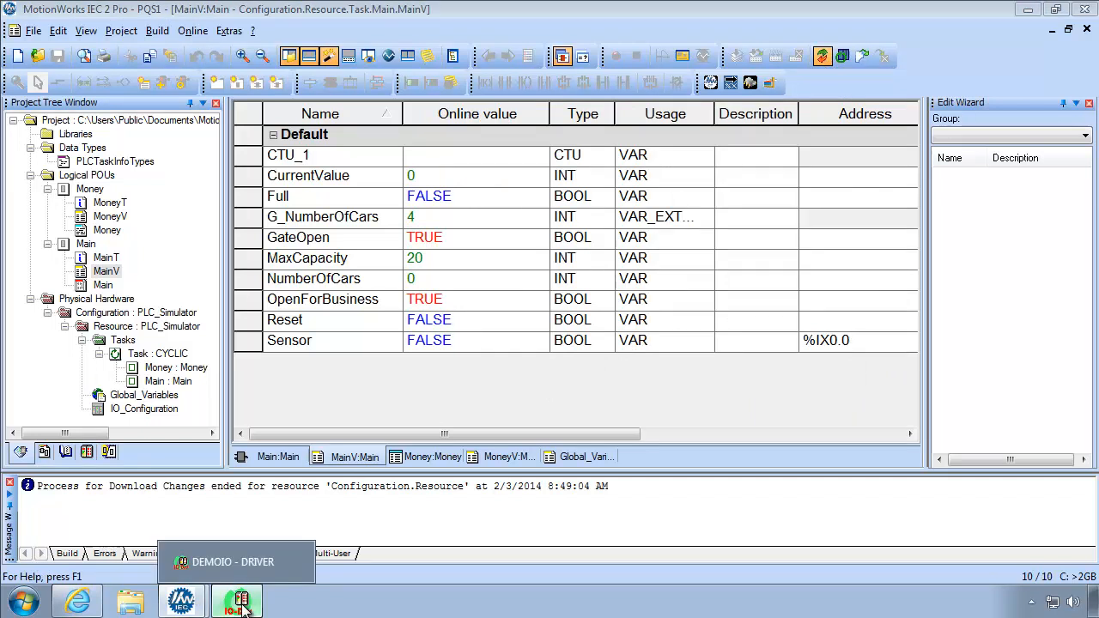
pyautogui.click(237, 601)
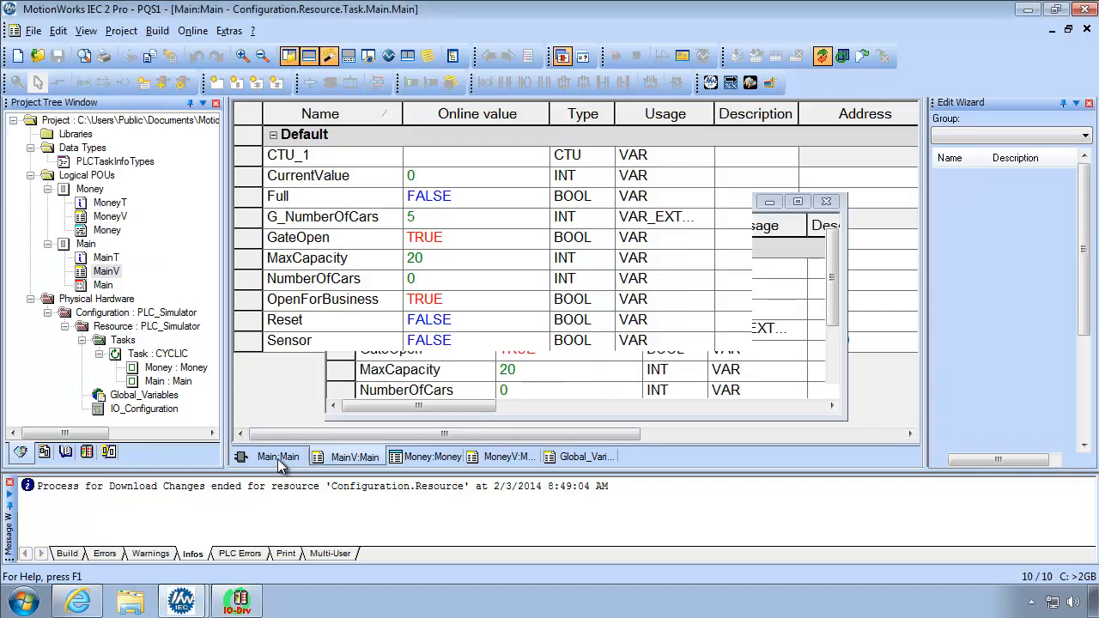
# - Show the Main ladder beside the DEMOIO simulator with the project window restored down
pyautogui.click(278, 457)
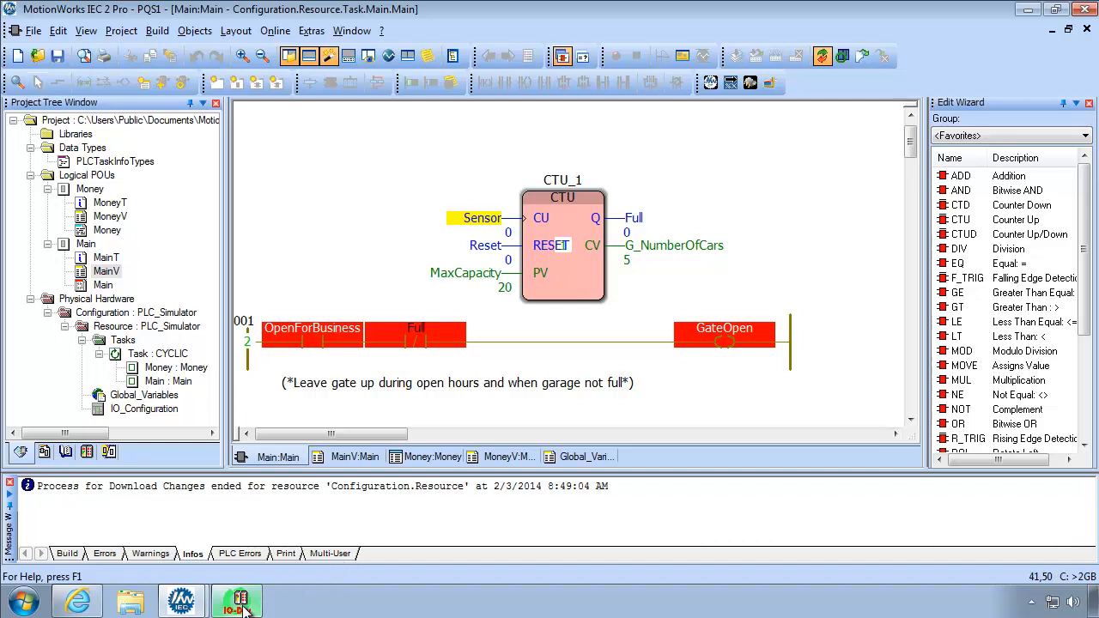
pyautogui.click(236, 601)
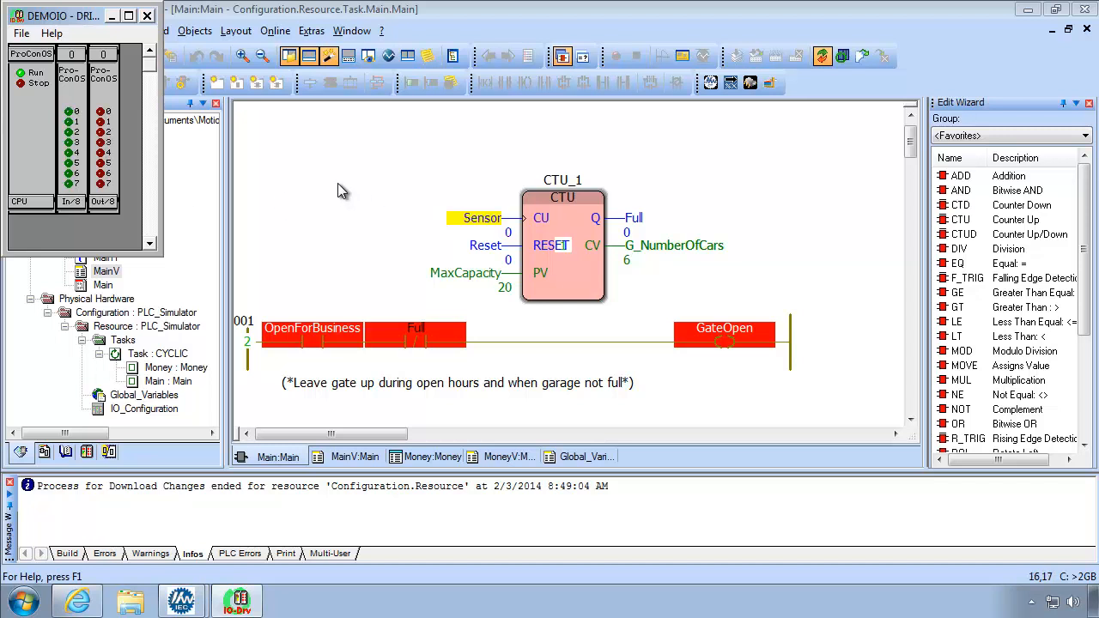
pyautogui.moveTo(841, 213)
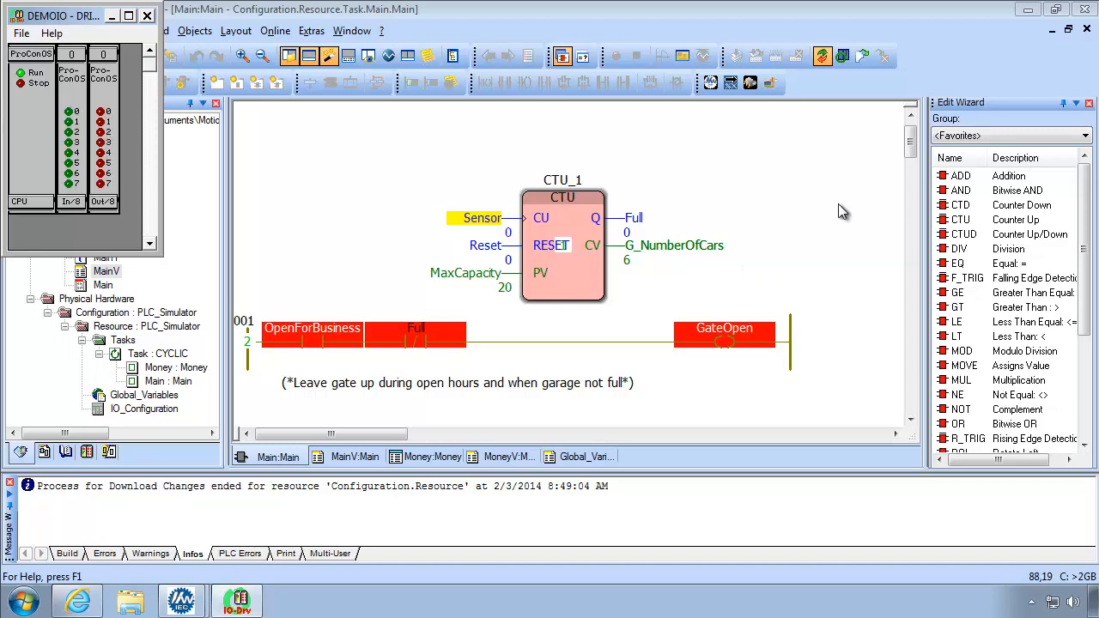
pyautogui.moveTo(872, 201)
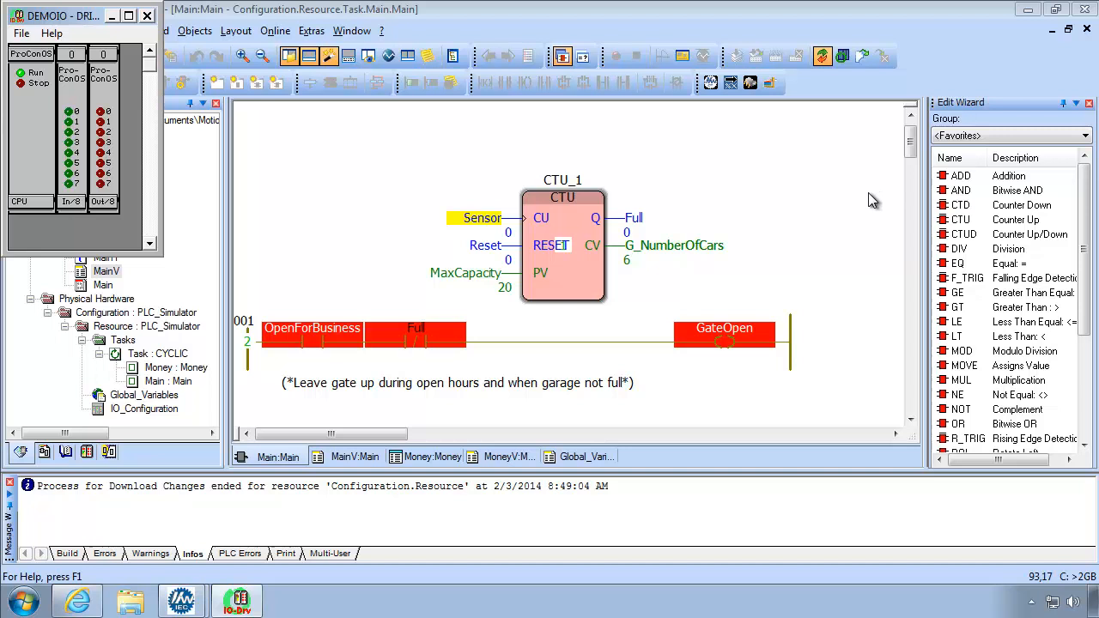
pyautogui.moveTo(1032, 24)
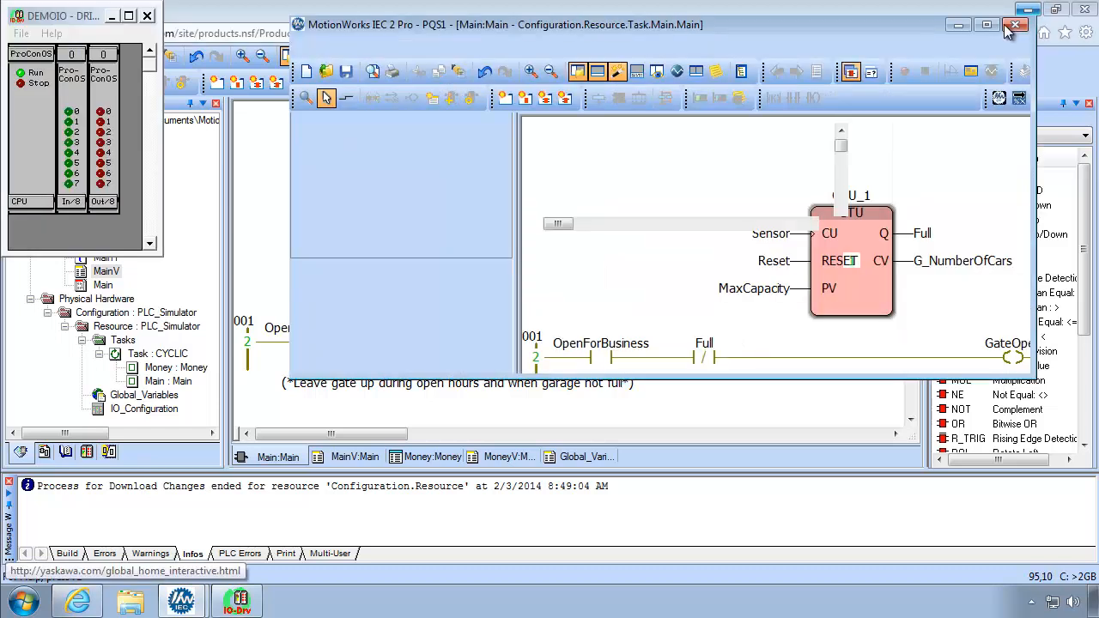
pyautogui.click(985, 24)
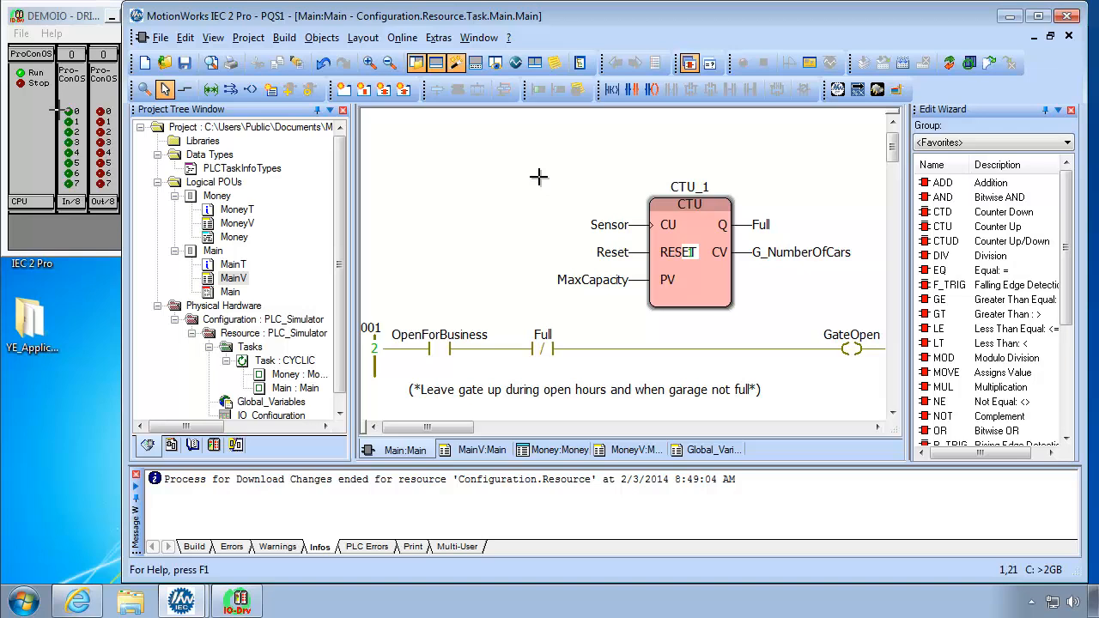
pyautogui.moveTo(388, 56)
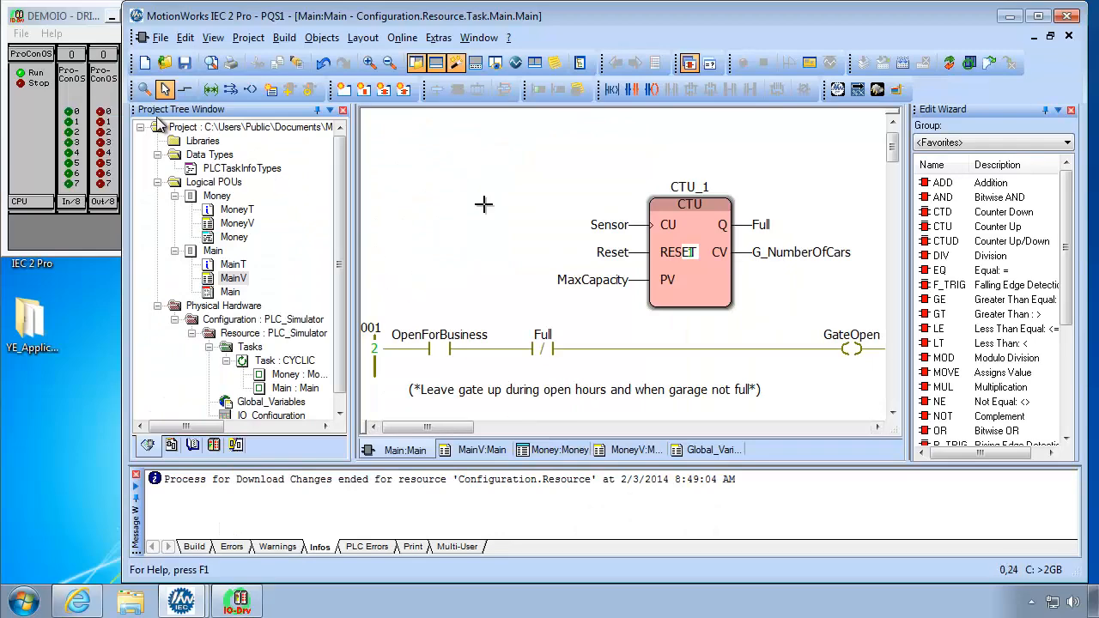
pyautogui.scroll(-3)
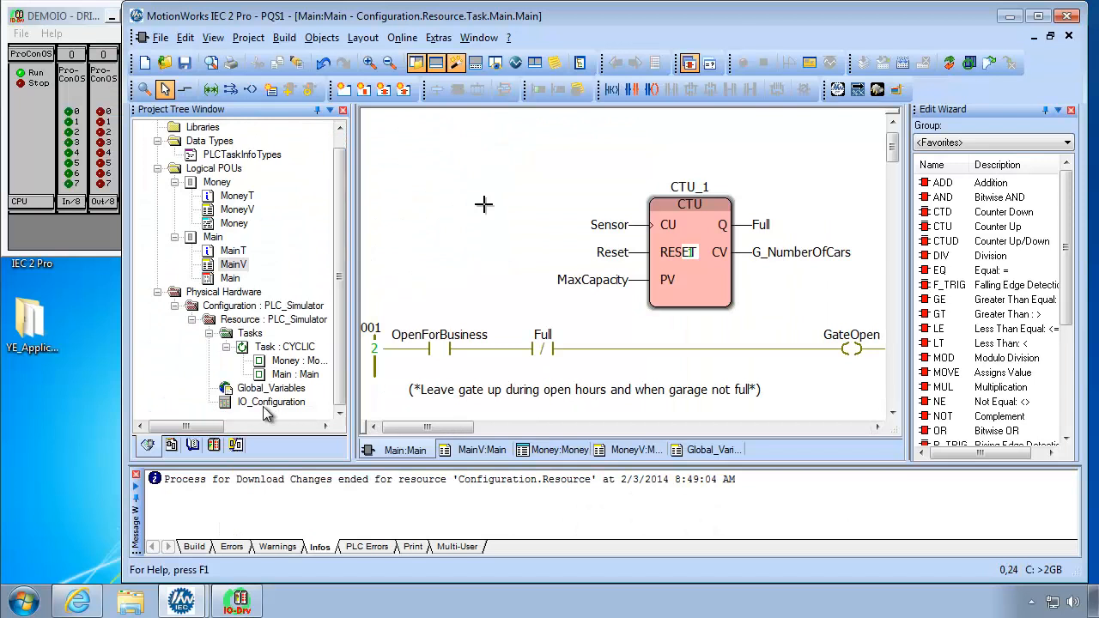
# - Review the INPUT and OUTPUT groups and their address ranges in IO_Configuration
pyautogui.doubleClick(272, 402)
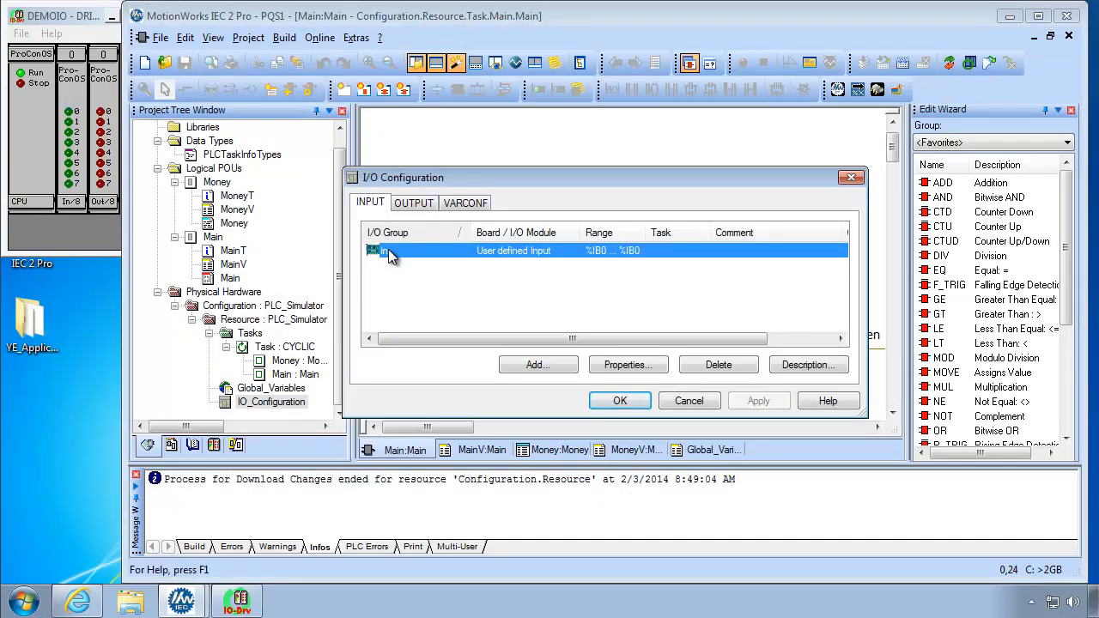
pyautogui.moveTo(601, 261)
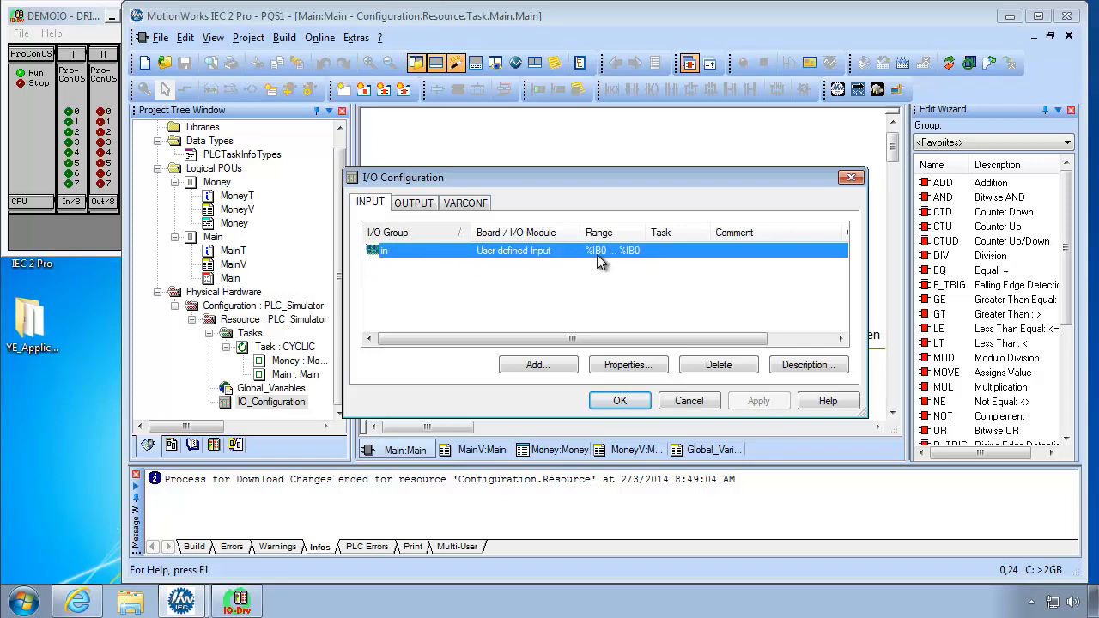
pyautogui.moveTo(632, 261)
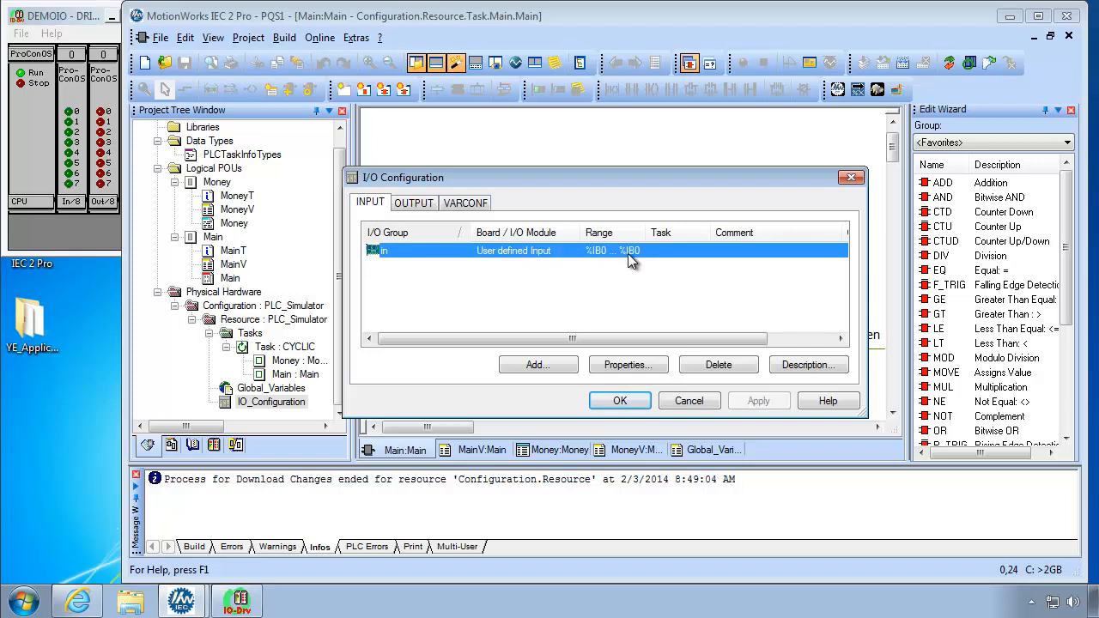
pyautogui.moveTo(605, 261)
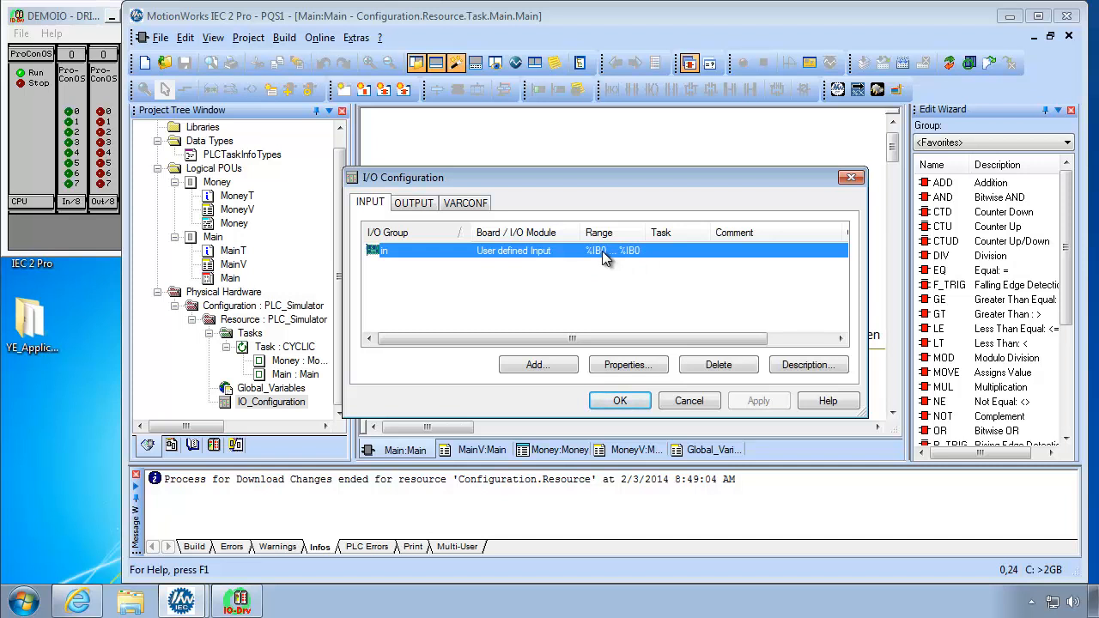
pyautogui.moveTo(625, 261)
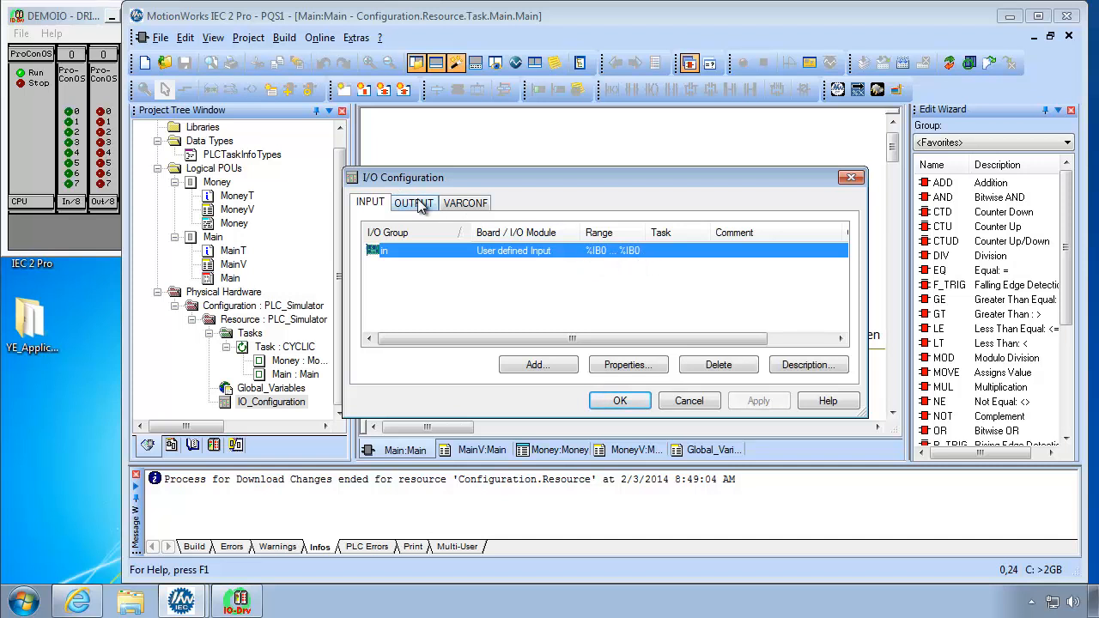
pyautogui.click(414, 202)
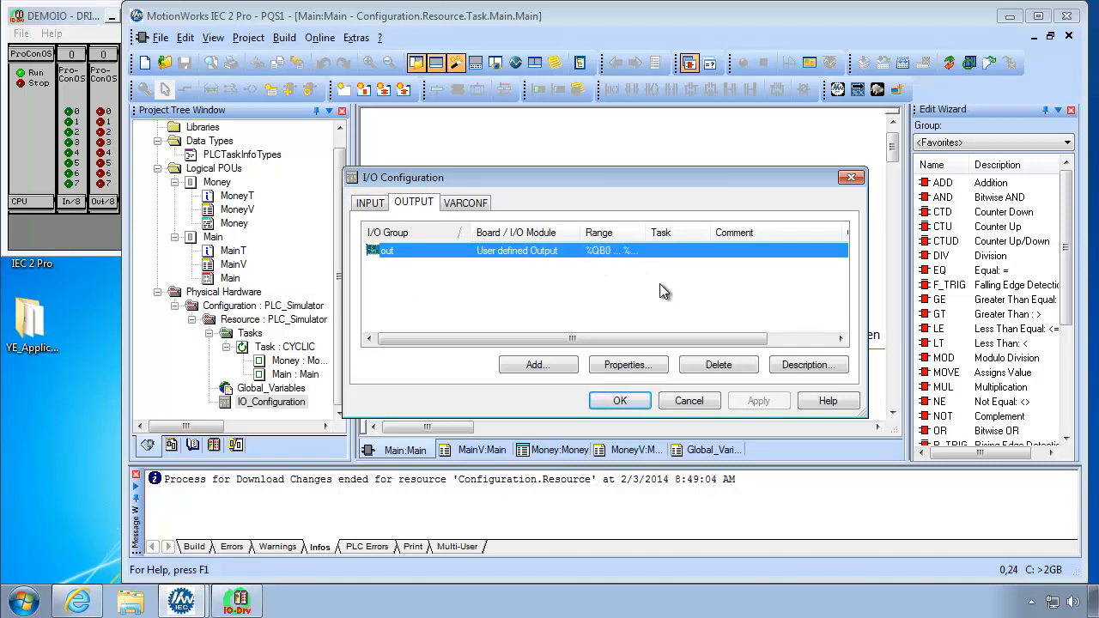
pyautogui.moveTo(659, 290)
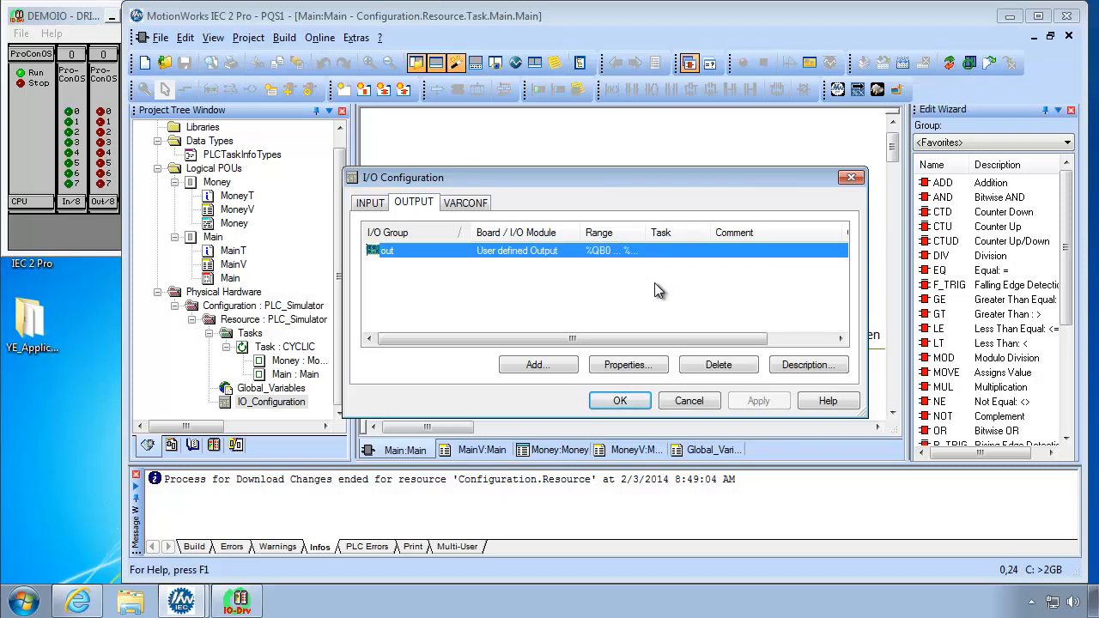
pyautogui.moveTo(651, 290)
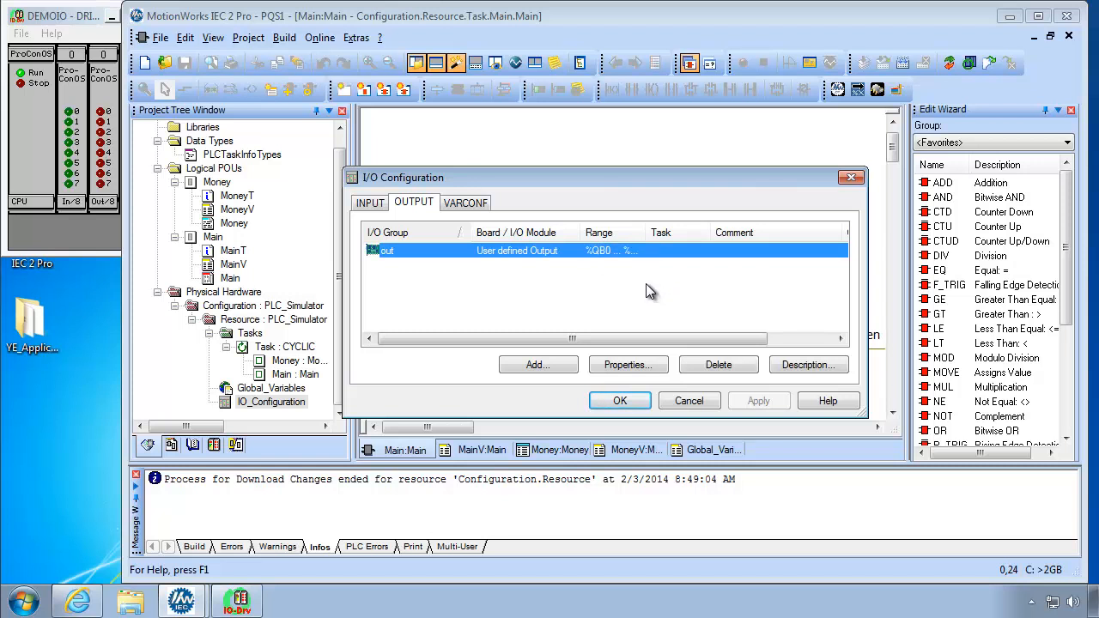
pyautogui.moveTo(501, 274)
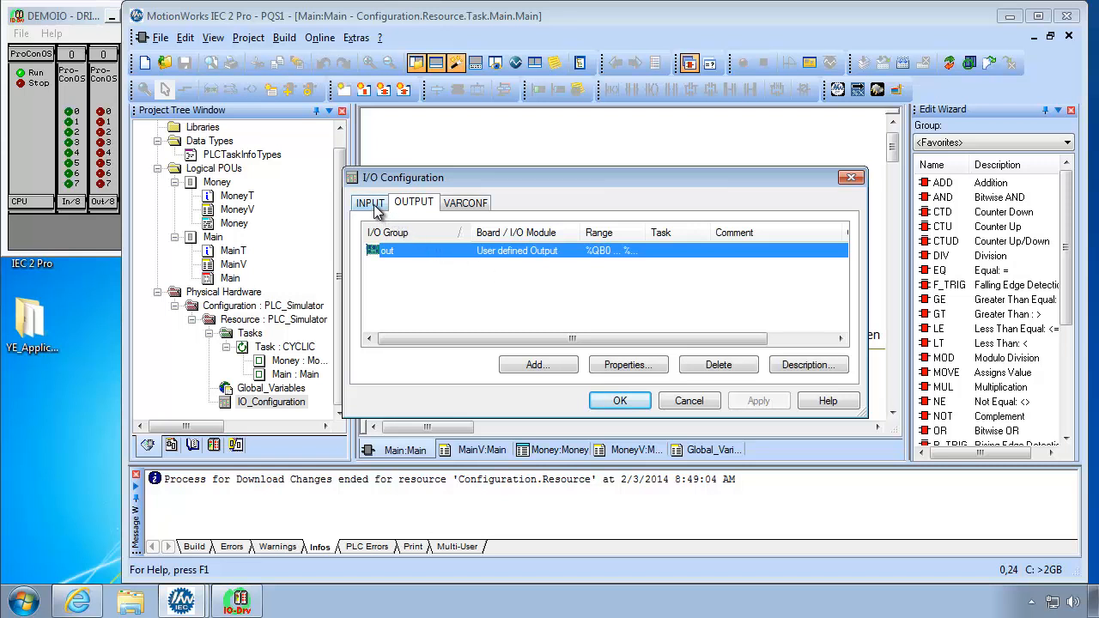
pyautogui.click(369, 203)
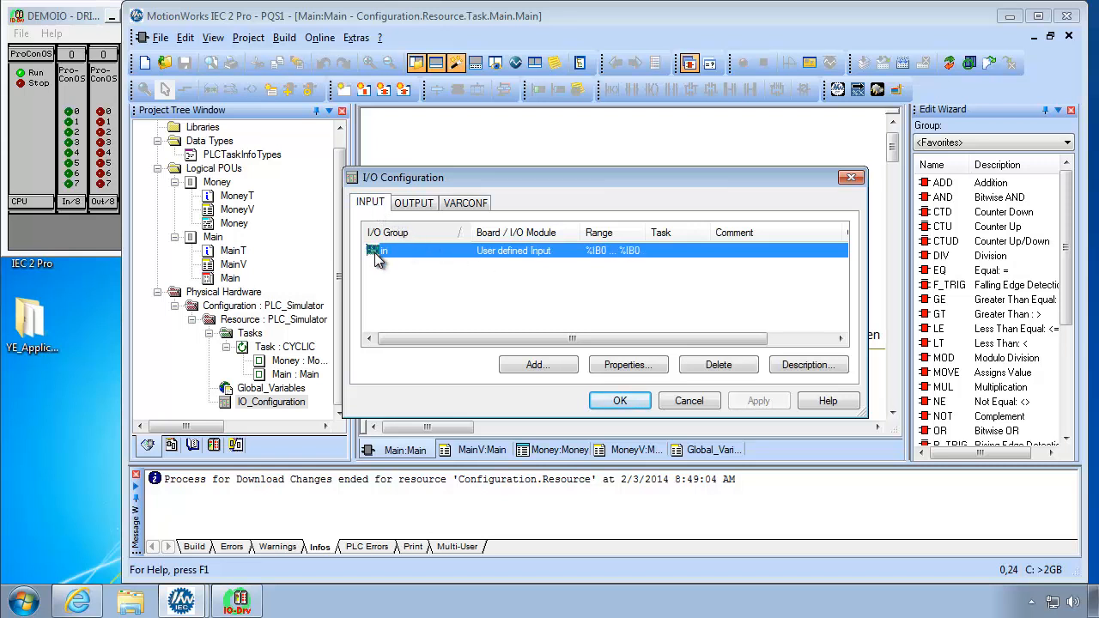
pyautogui.moveTo(604, 277)
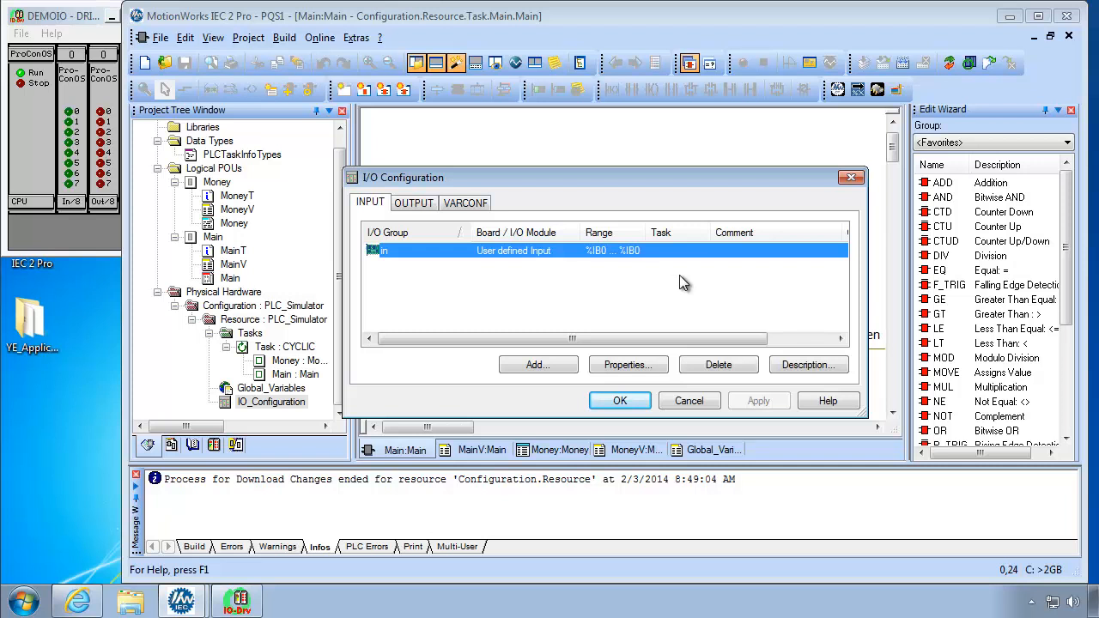
pyautogui.moveTo(643, 283)
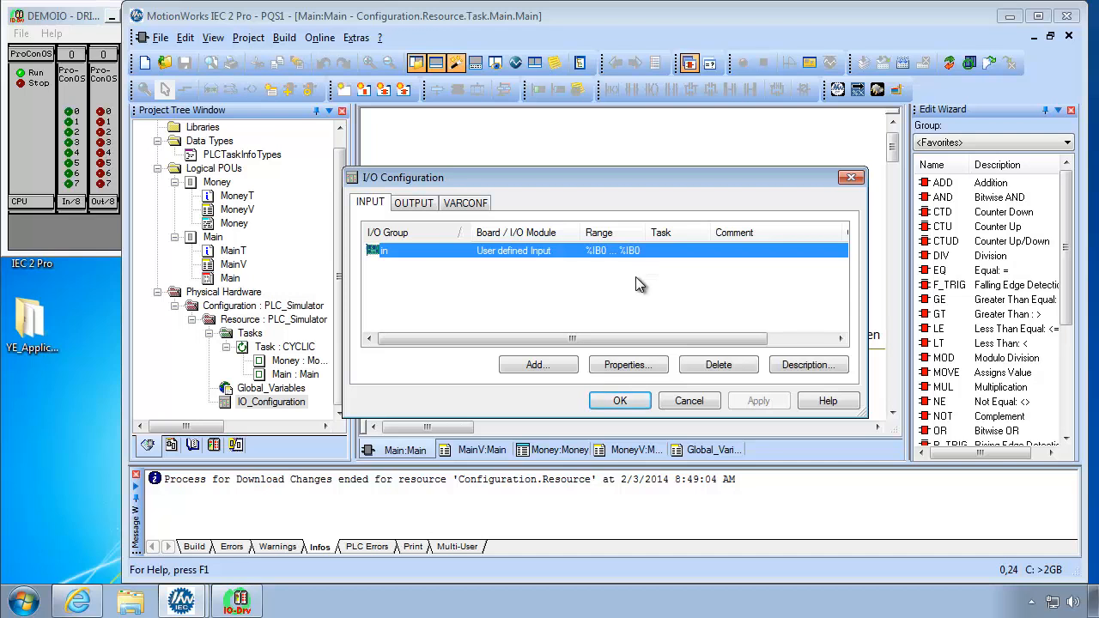
pyautogui.click(618, 400)
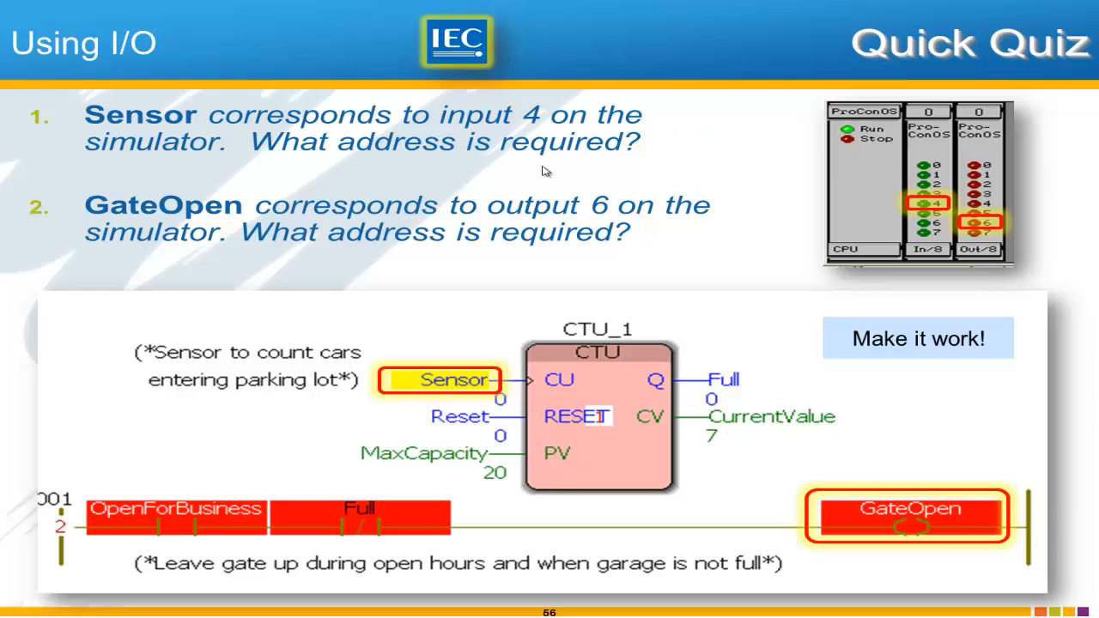
pyautogui.moveTo(587, 278)
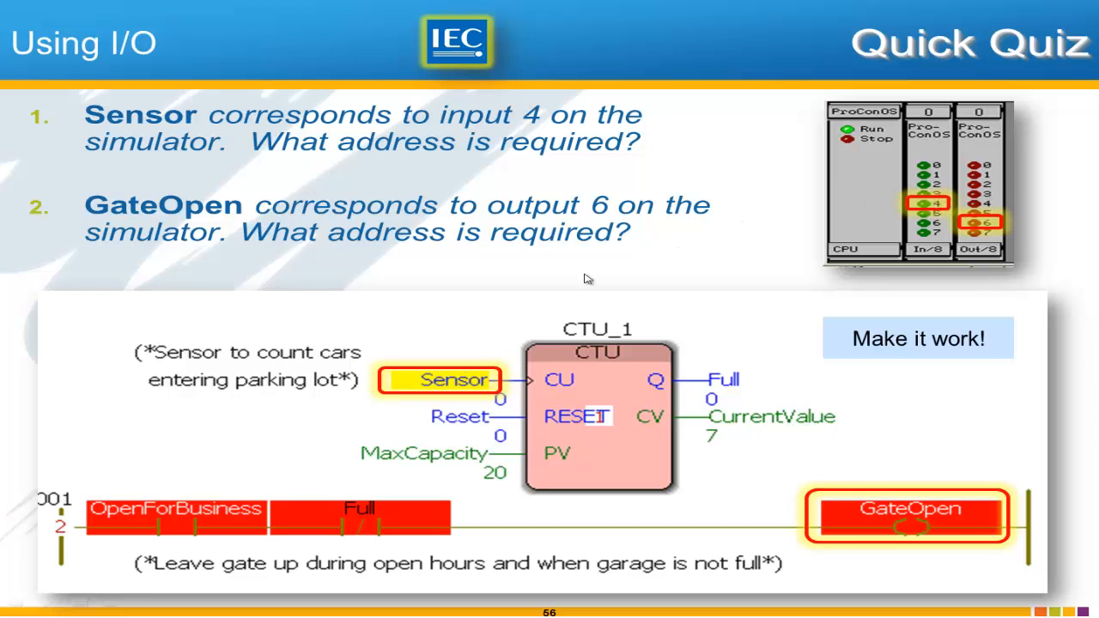
pyautogui.moveTo(776, 254)
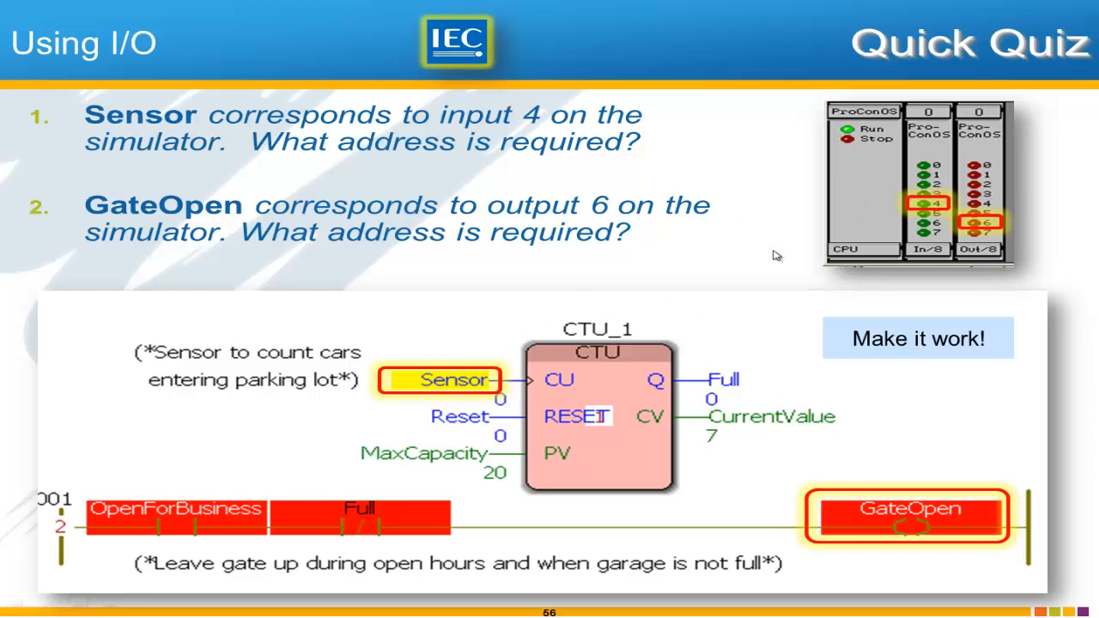
pyautogui.moveTo(1009, 227)
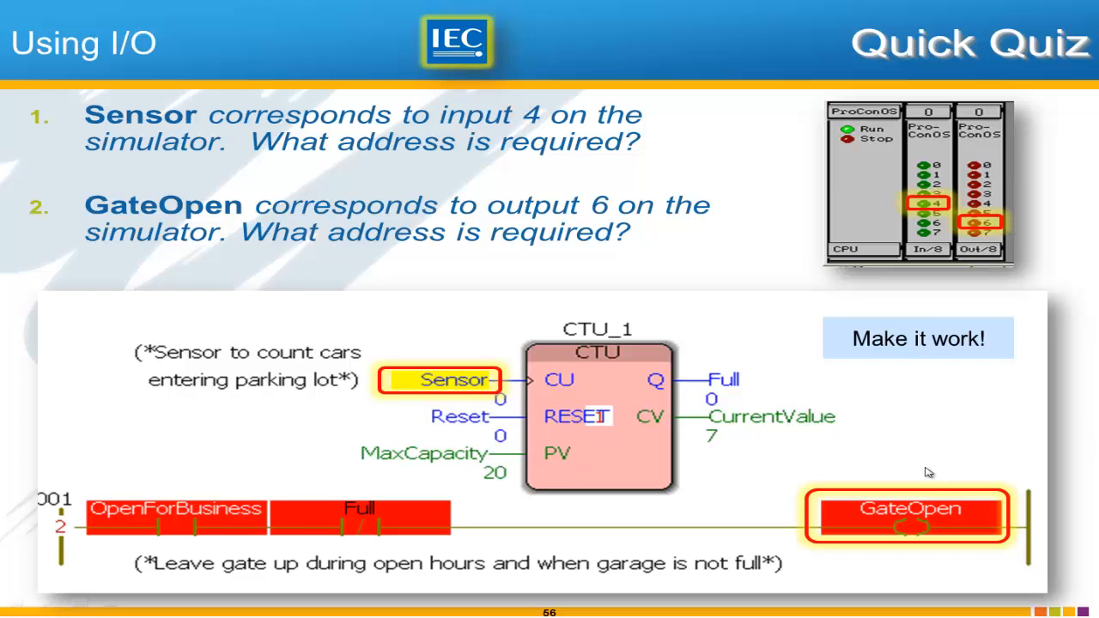
pyautogui.moveTo(965, 450)
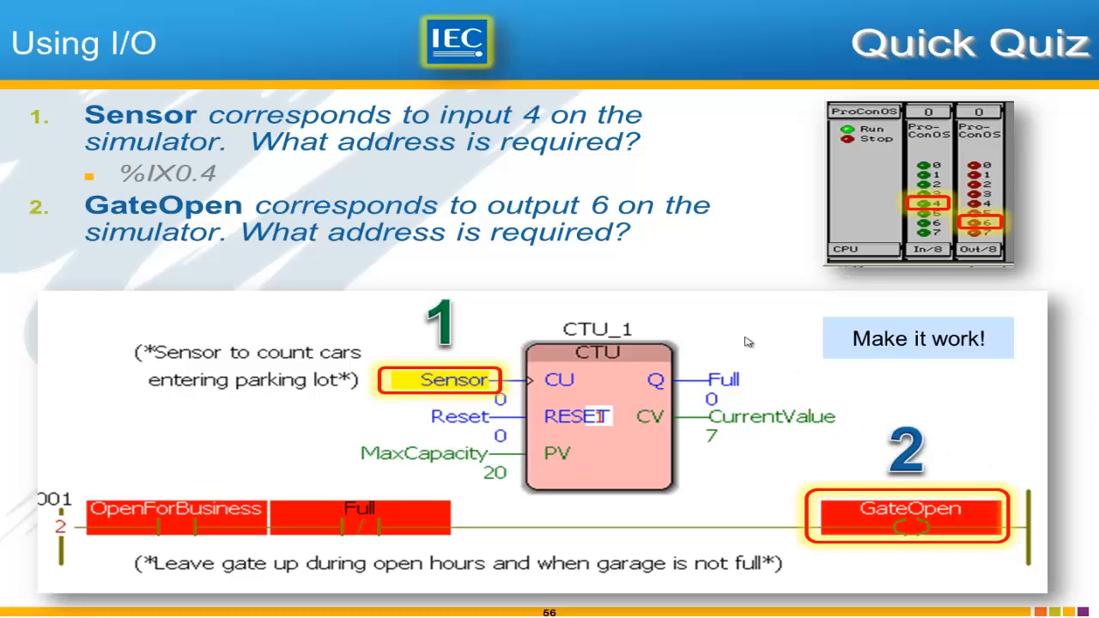
pyautogui.moveTo(190, 185)
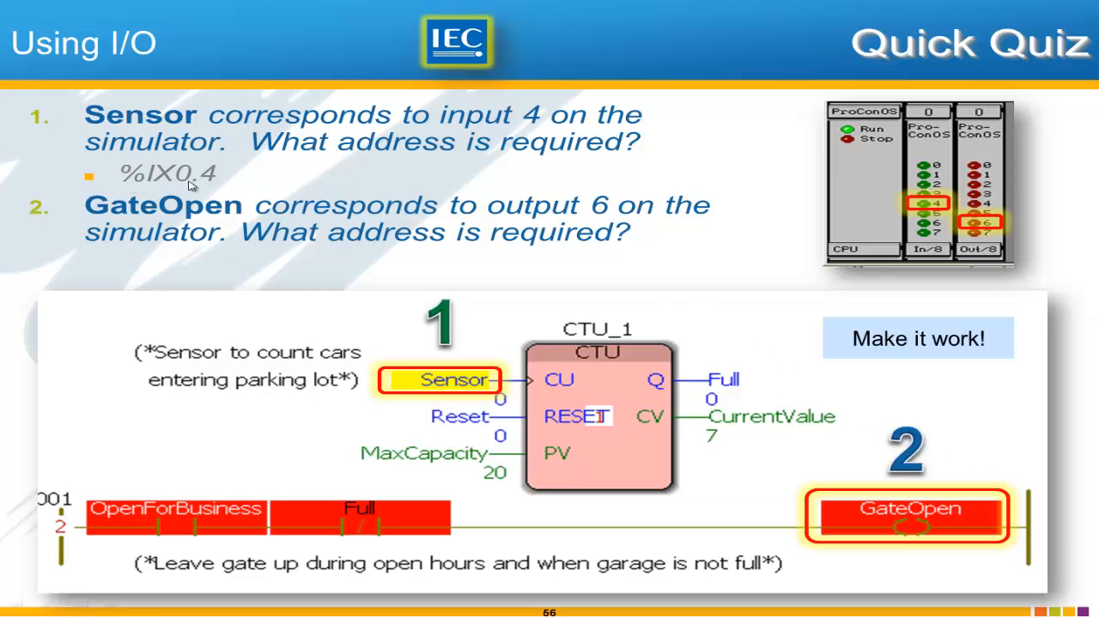
pyautogui.moveTo(883, 220)
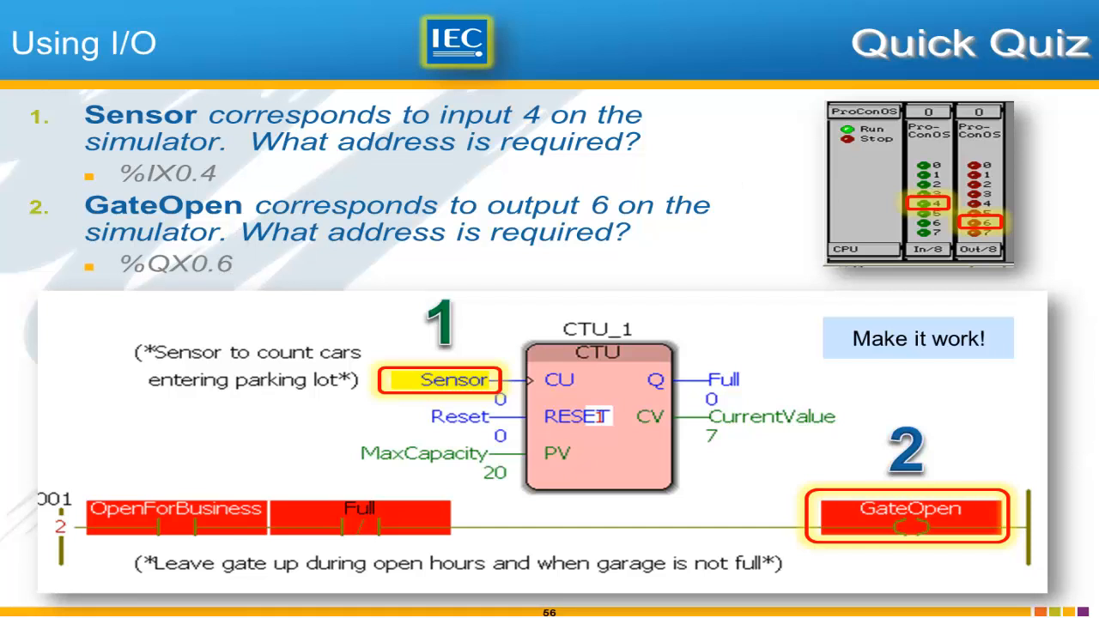
pyautogui.moveTo(981, 370)
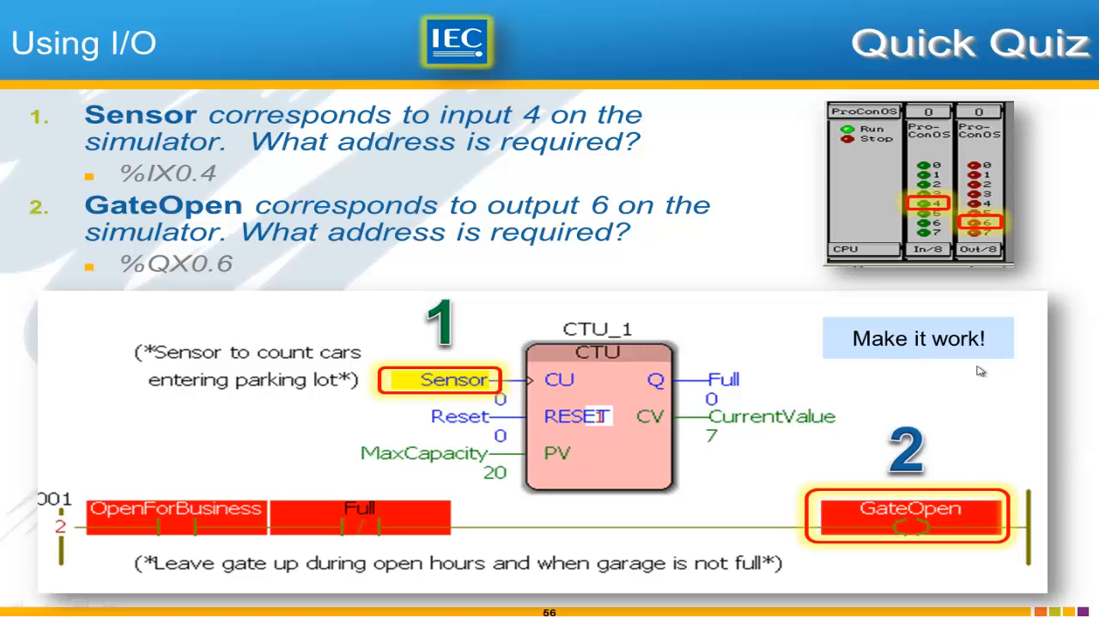
pyautogui.moveTo(1044, 371)
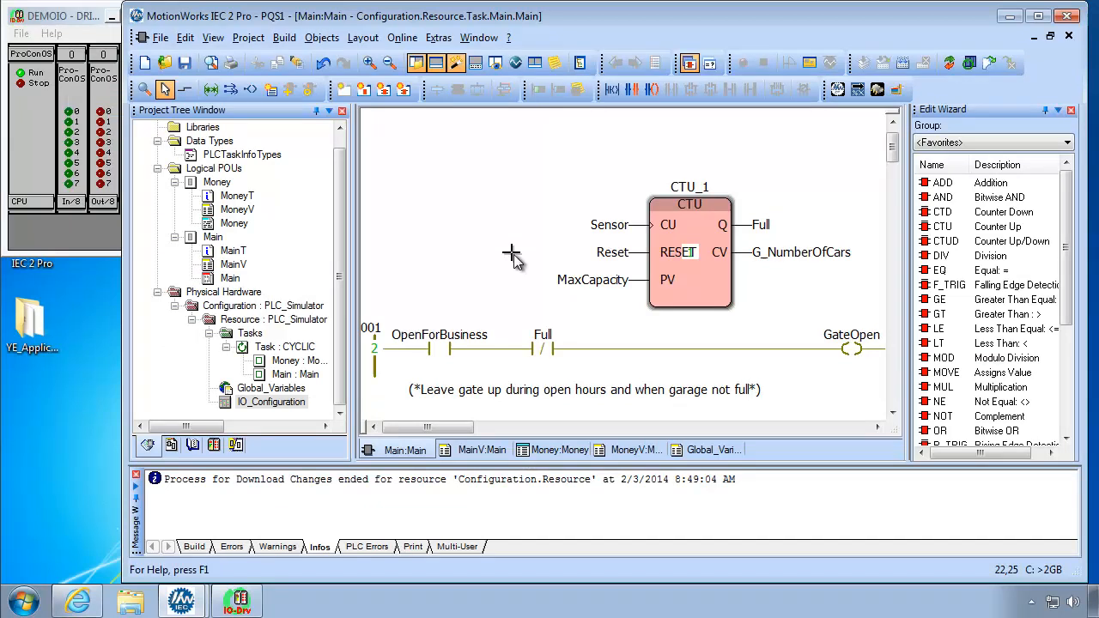
pyautogui.moveTo(460, 342)
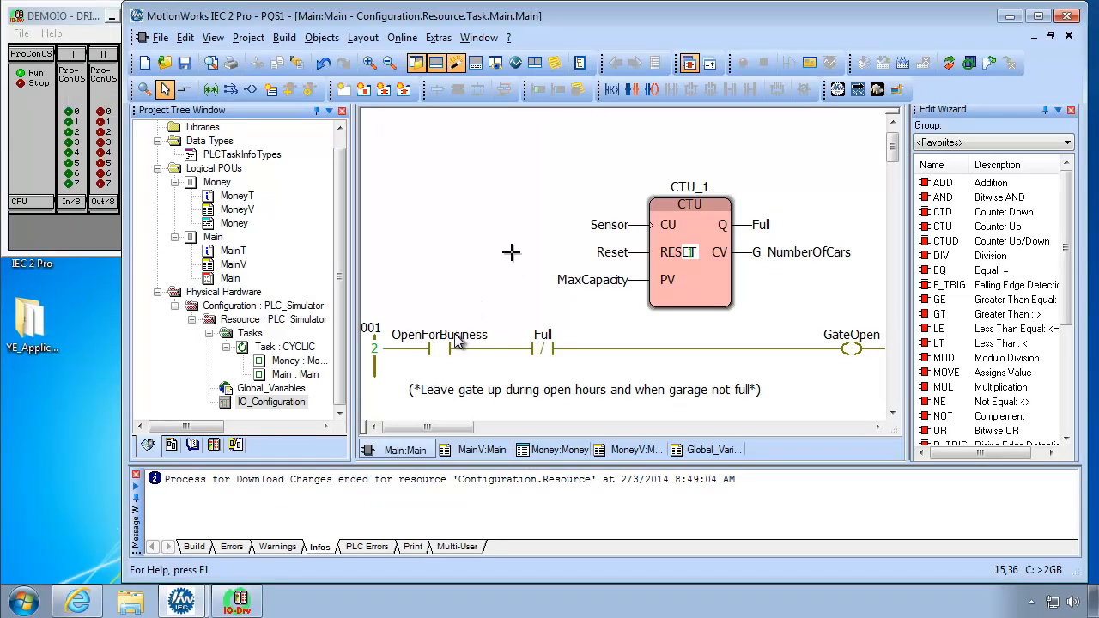
# - Return to Main's variable list and select GateOpen's Address cell
pyautogui.click(481, 450)
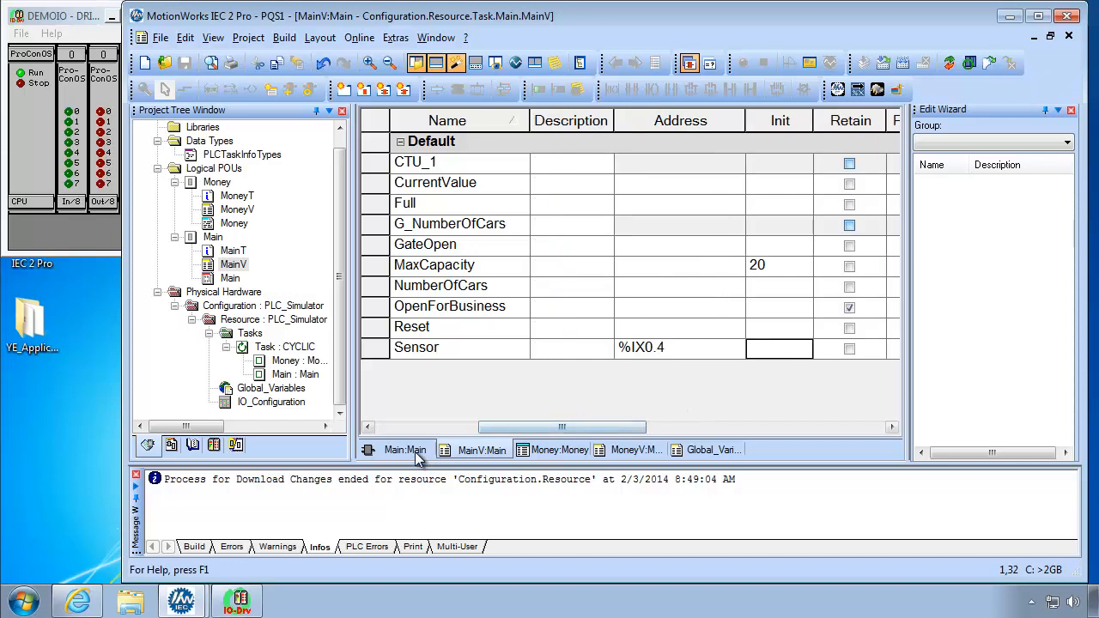
pyautogui.click(406, 450)
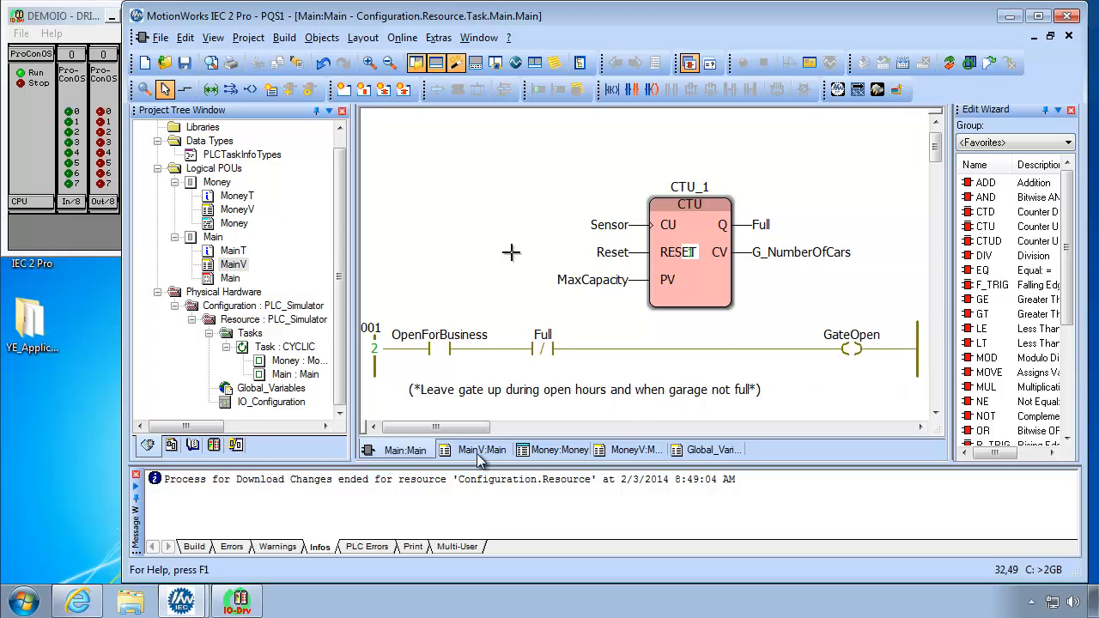
pyautogui.click(481, 450)
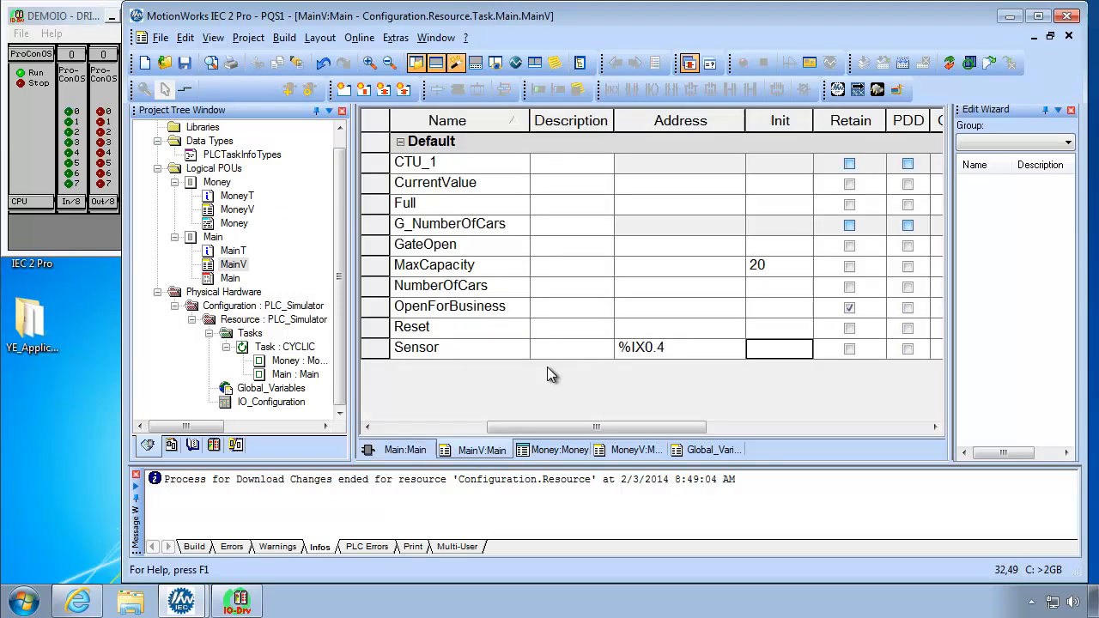
pyautogui.click(779, 244)
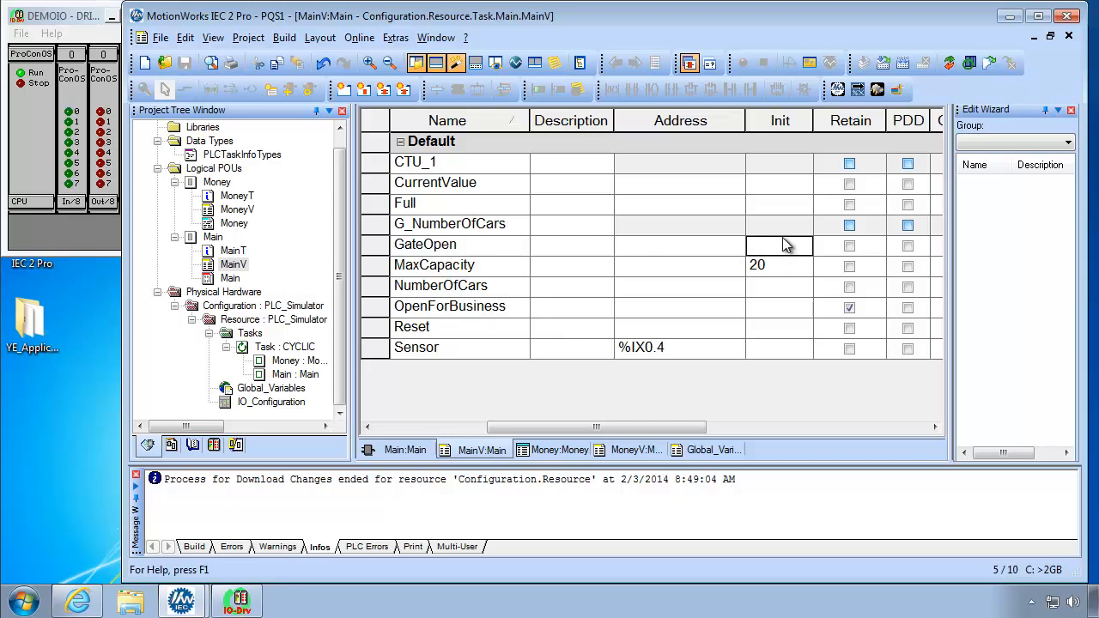
pyautogui.click(680, 244)
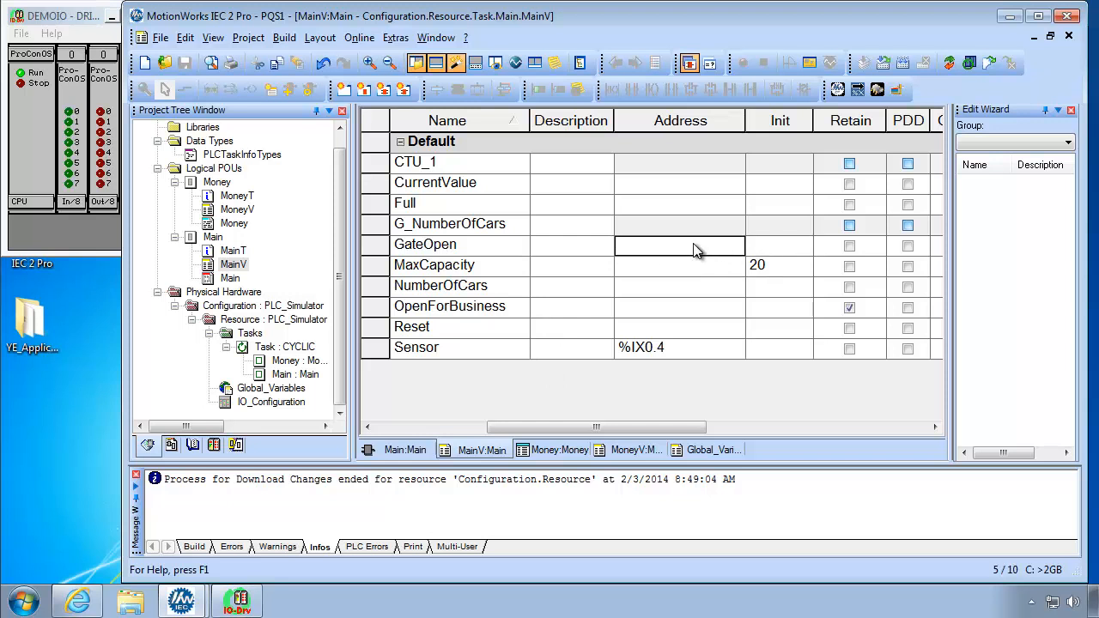
# - Give GateOpen the output address %QX0.6 and download the change to the running resource
pyautogui.write('%')
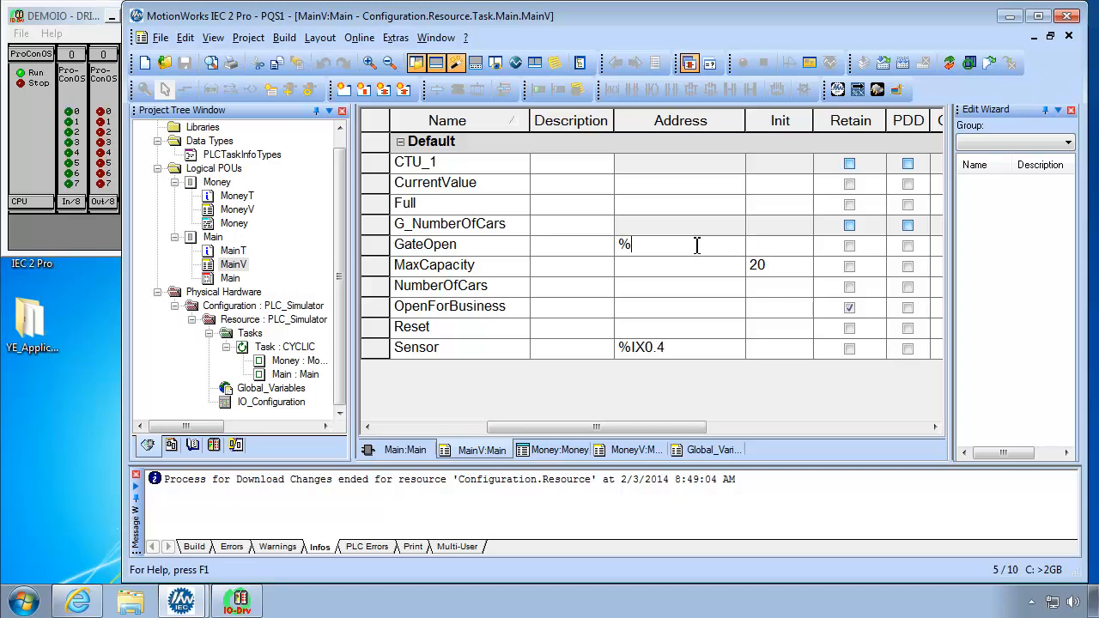
pyautogui.write('Q')
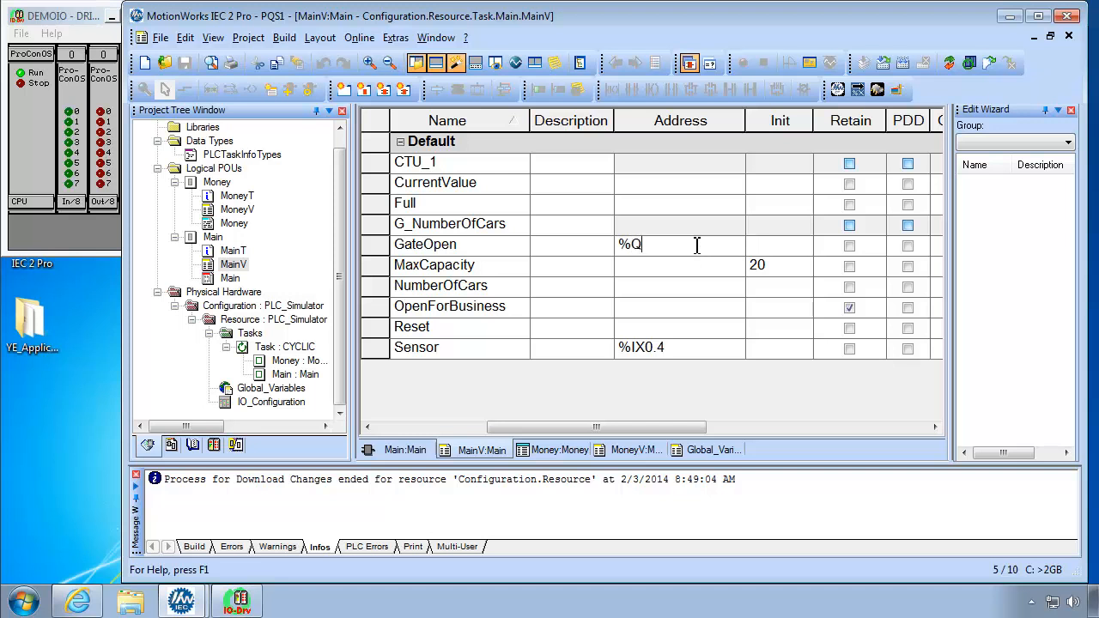
pyautogui.write('X0')
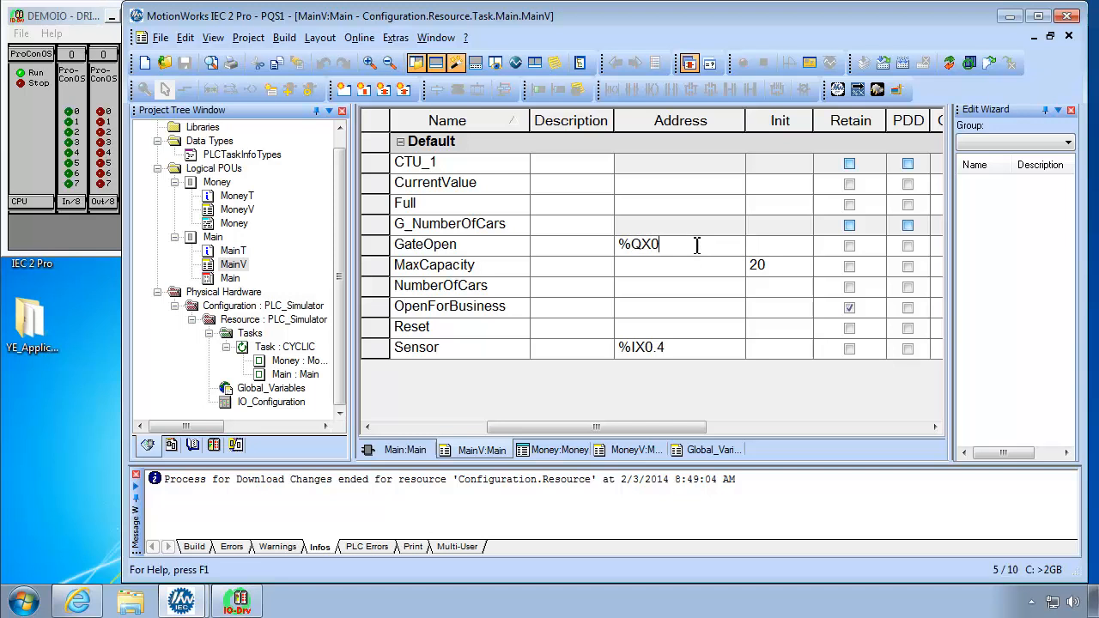
pyautogui.write('.6')
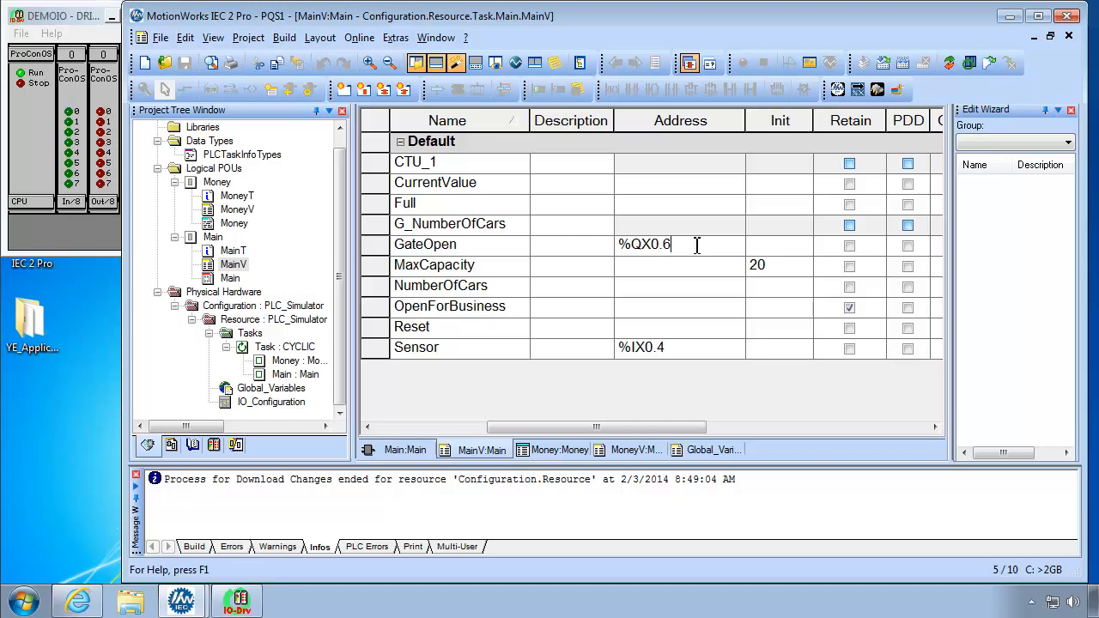
pyautogui.click(780, 244)
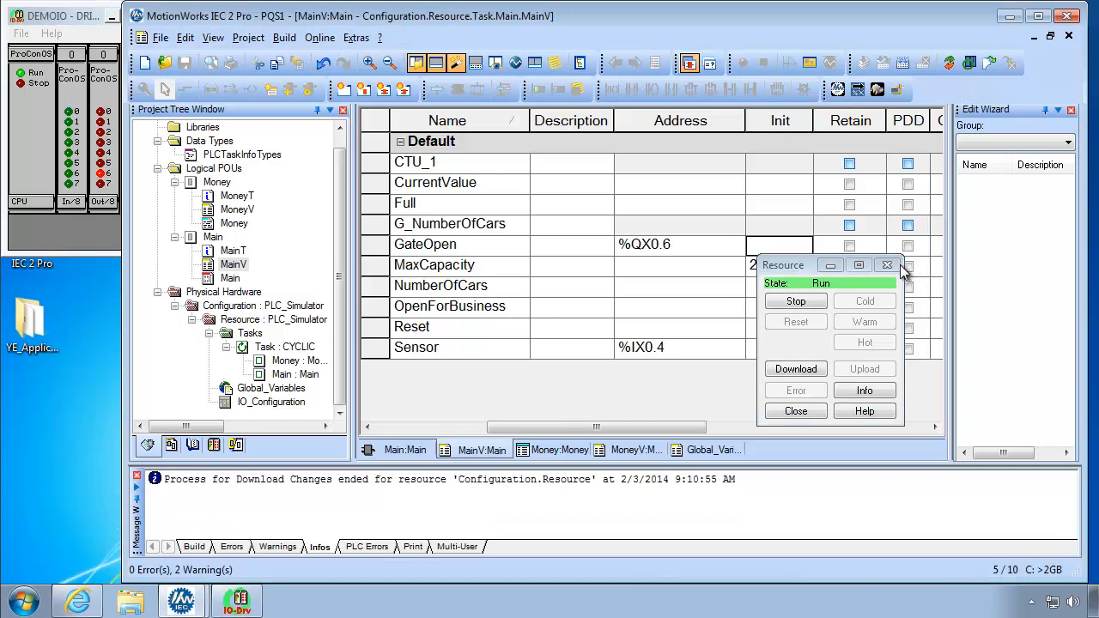
pyautogui.click(886, 265)
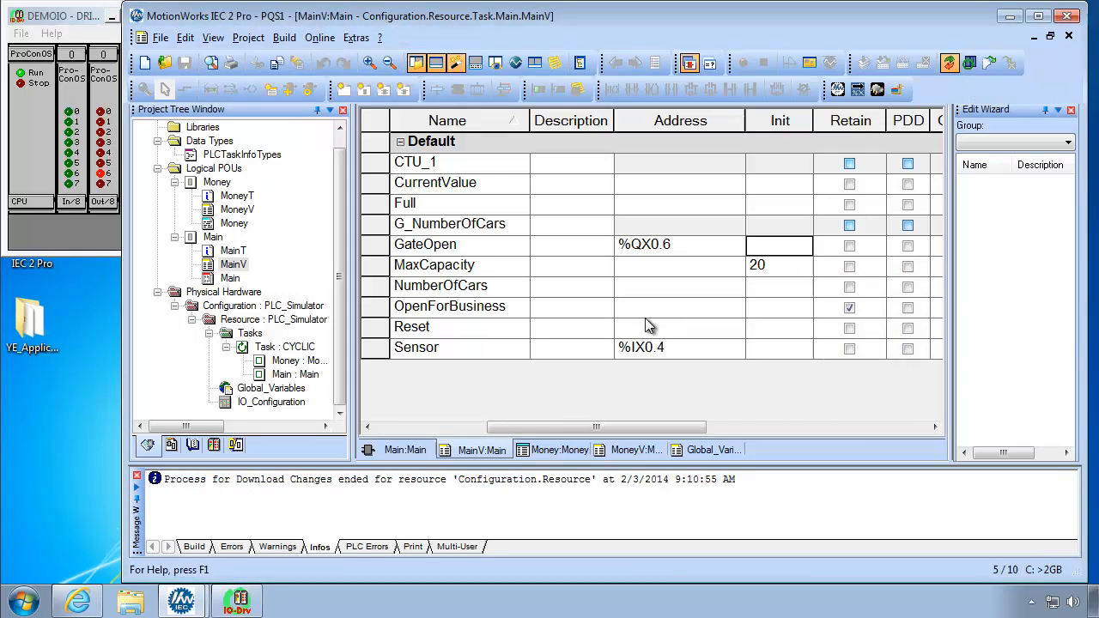
pyautogui.click(405, 450)
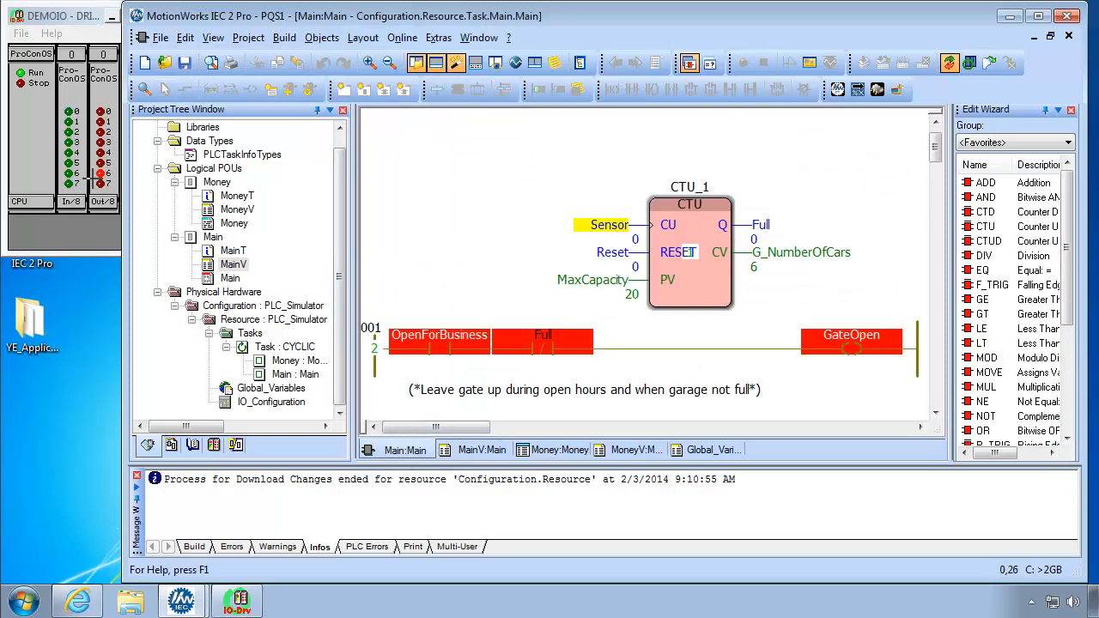
pyautogui.moveTo(769, 275)
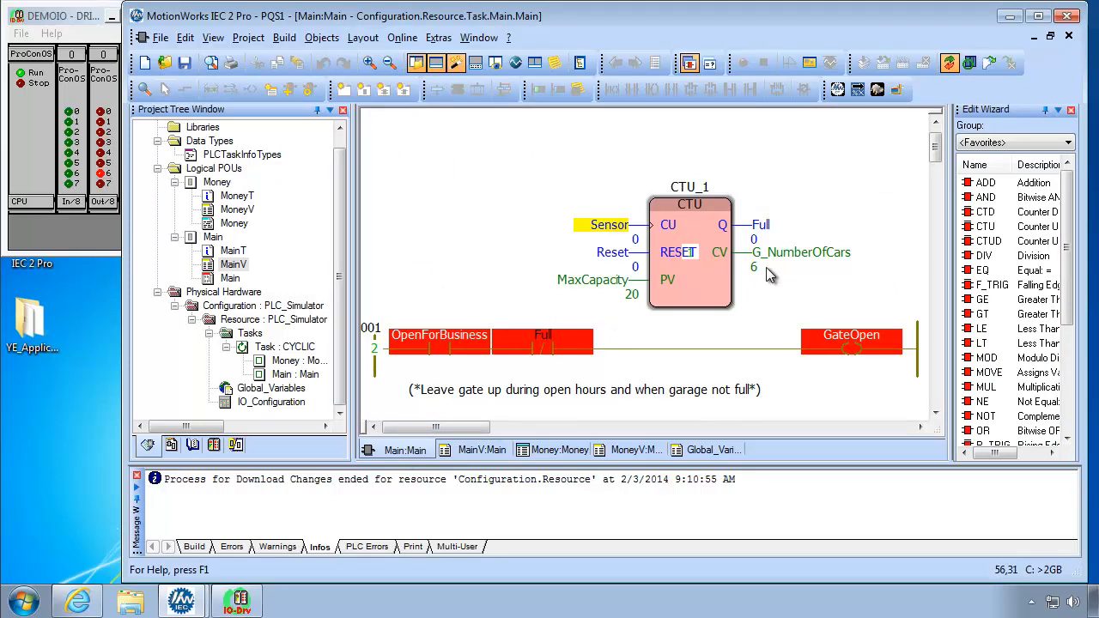
pyautogui.moveTo(620, 239)
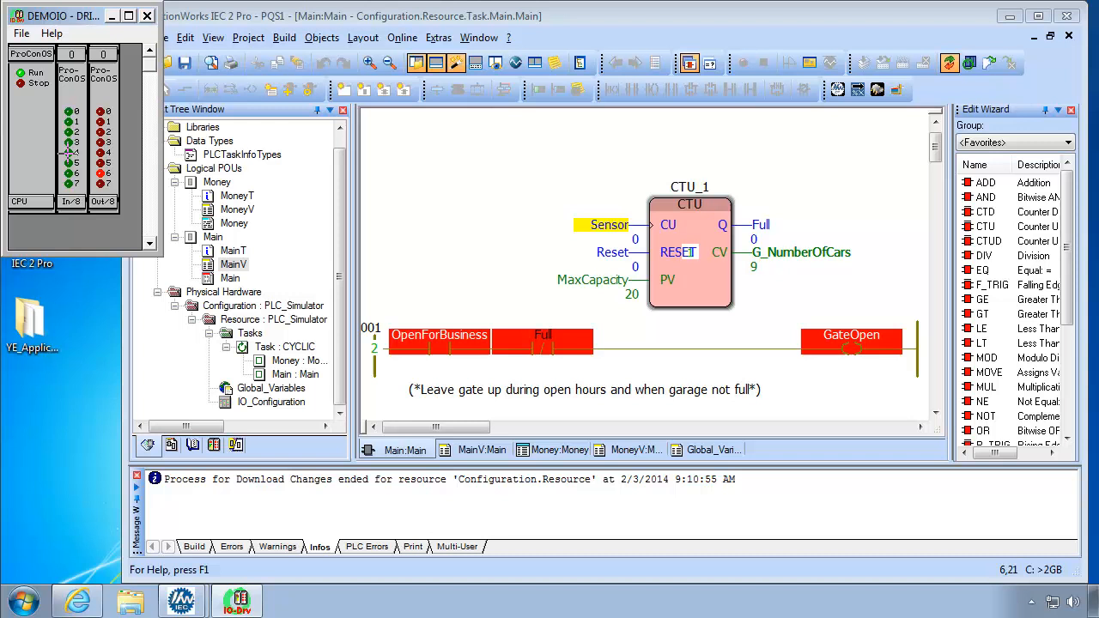
pyautogui.moveTo(805, 215)
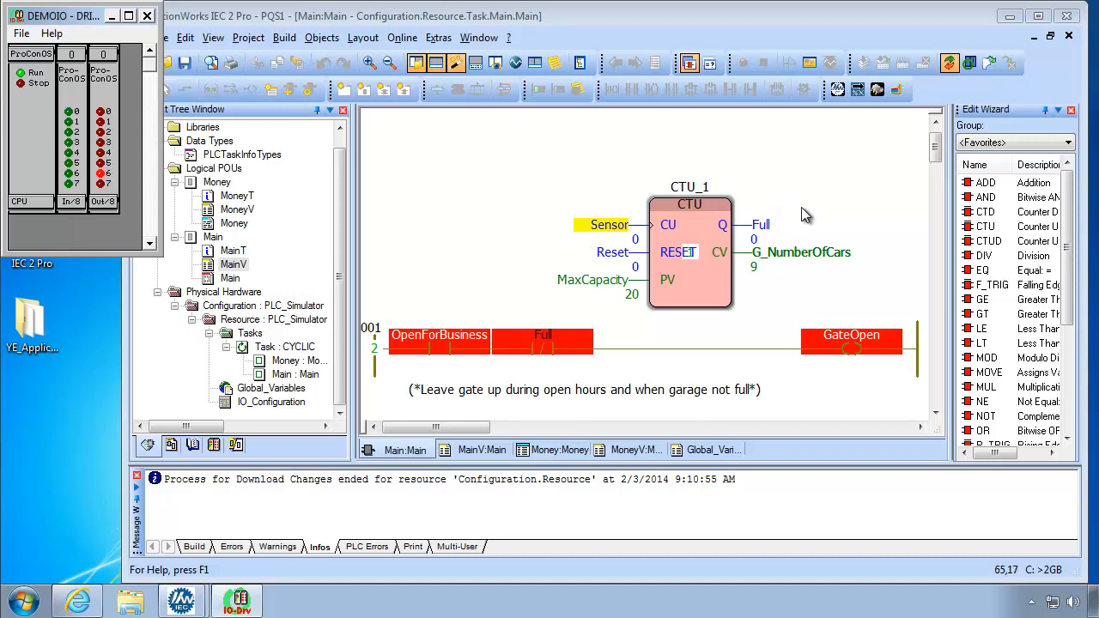
pyautogui.moveTo(780, 207)
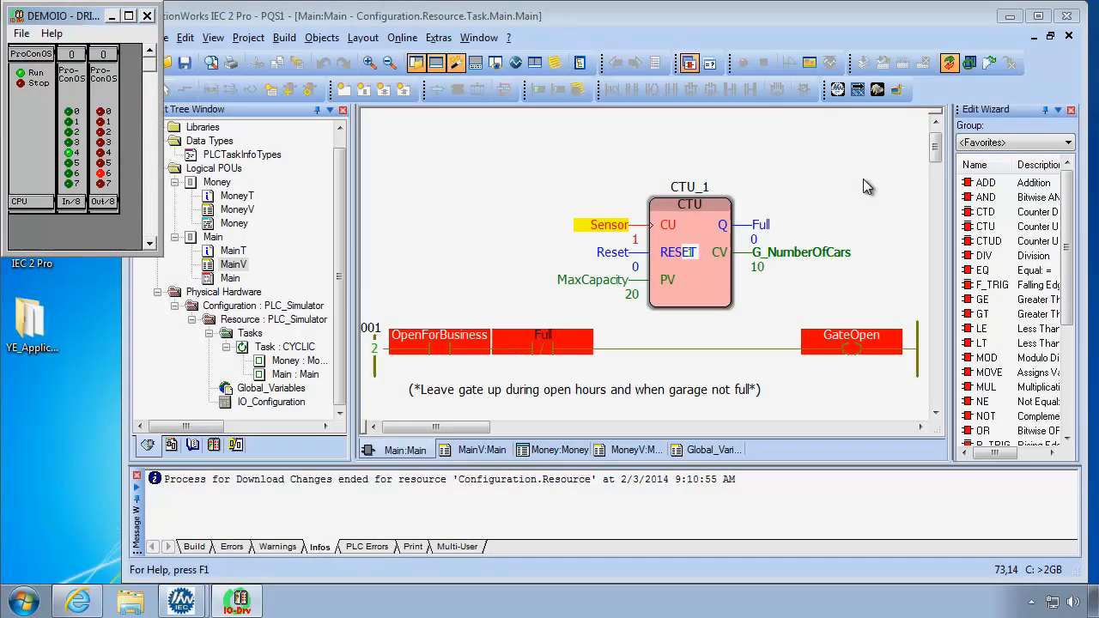
pyautogui.moveTo(872, 192)
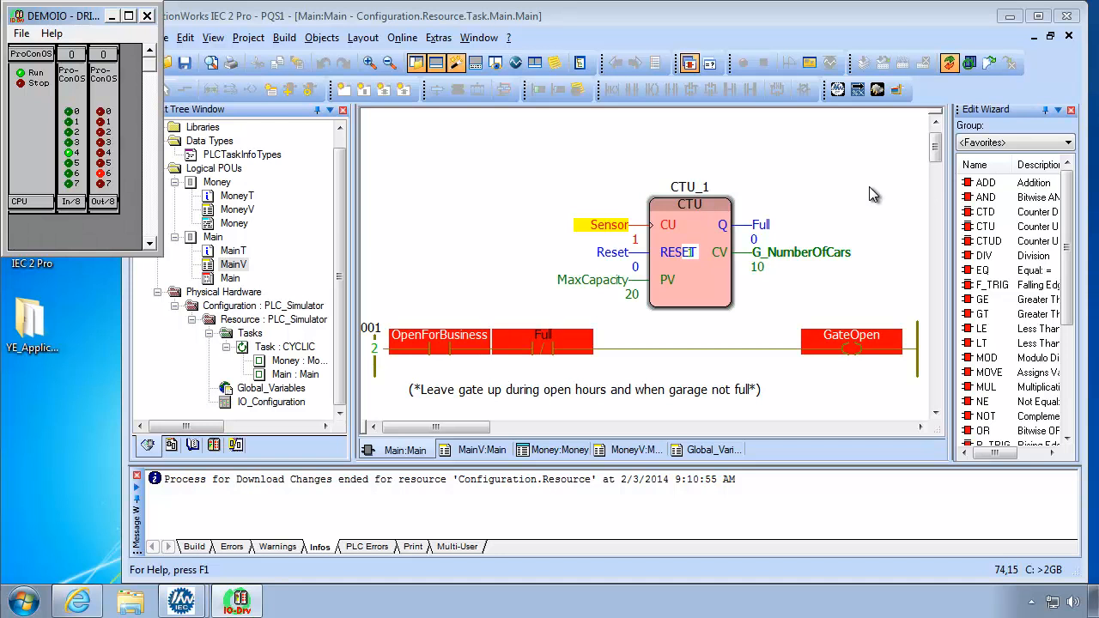
pyautogui.moveTo(934, 76)
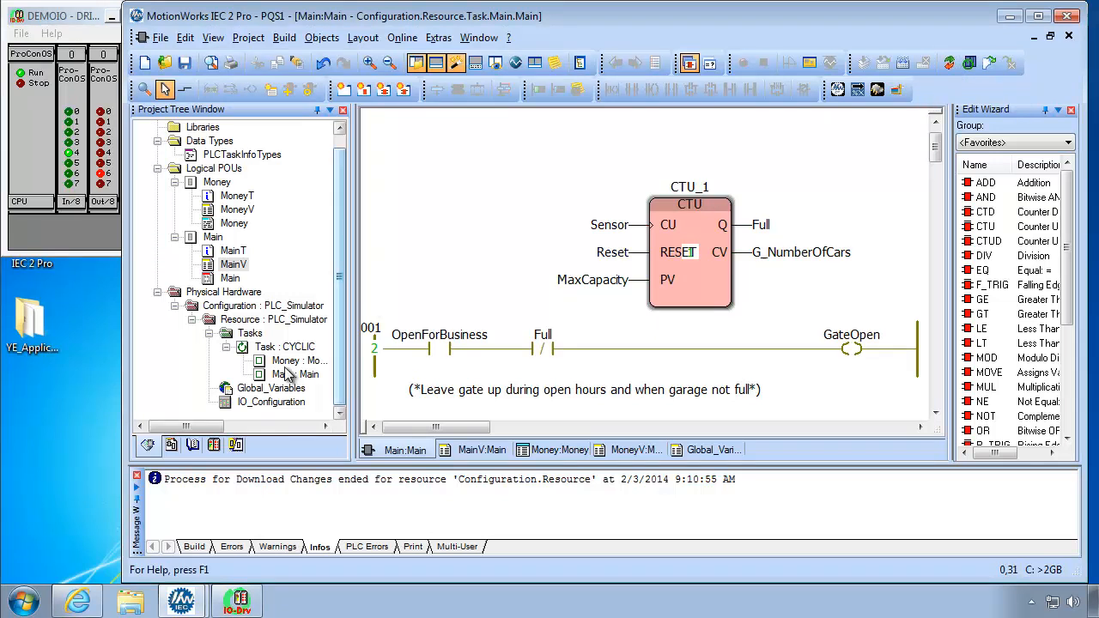
# - Show the resource's Global_Variables worksheet listing G_NumberOfCars
pyautogui.click(271, 388)
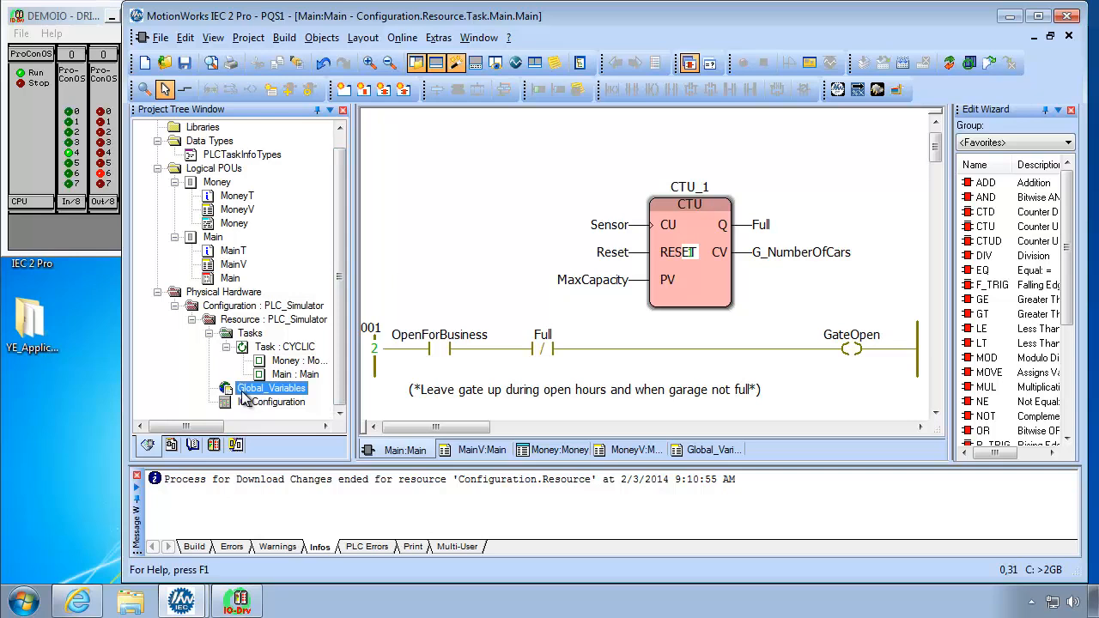
pyautogui.doubleClick(271, 388)
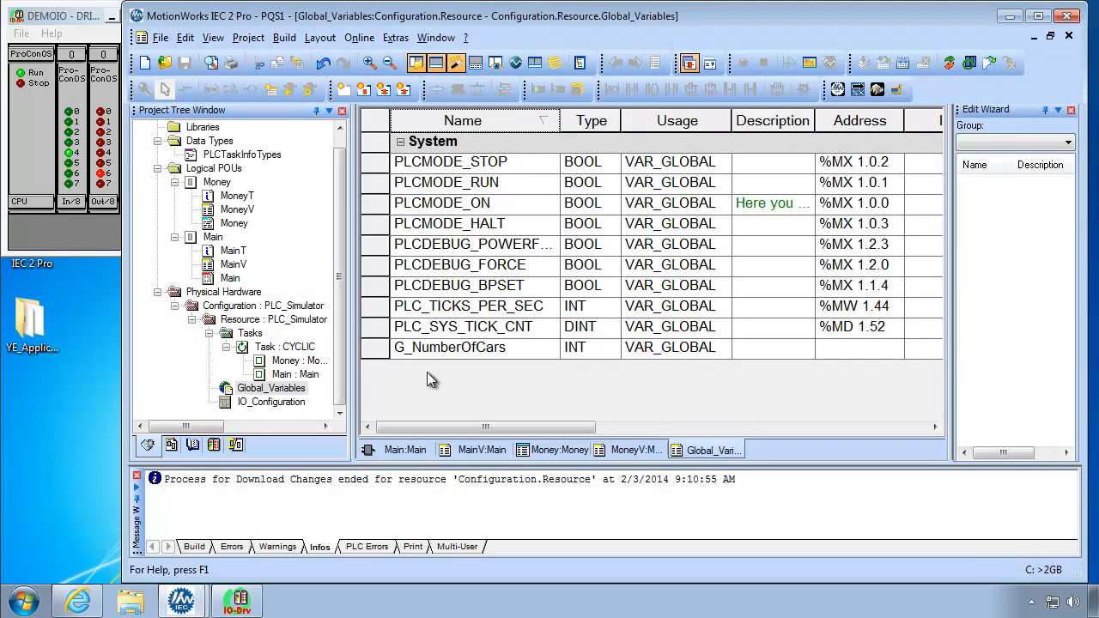
pyautogui.click(450, 346)
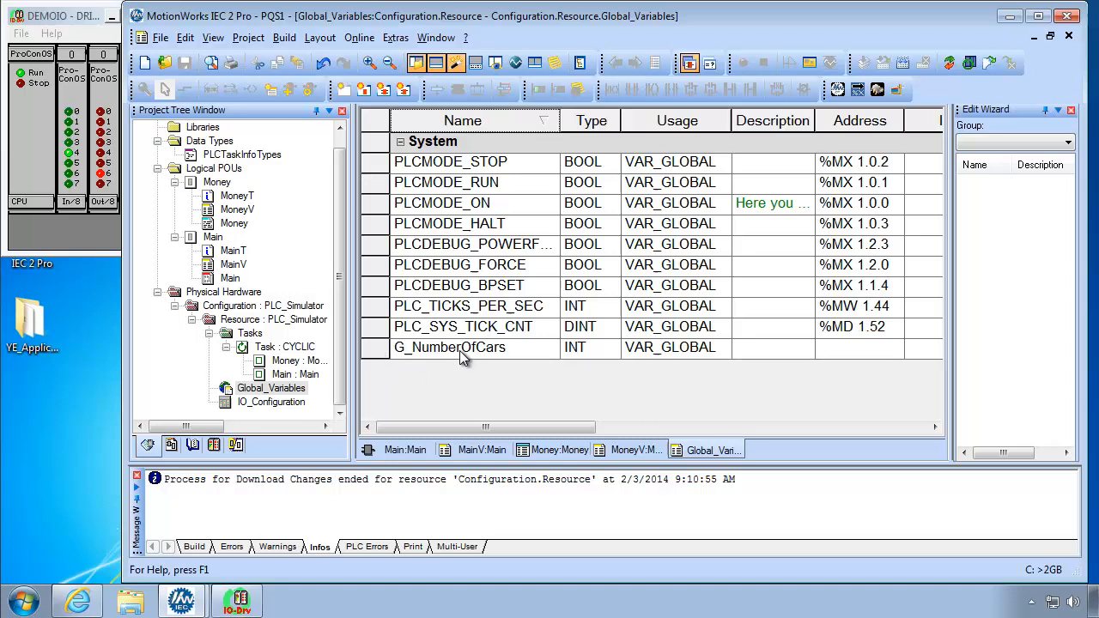
# - Append a global variable named DI_PcSim with data type BYTE
pyautogui.rightClick(449, 347)
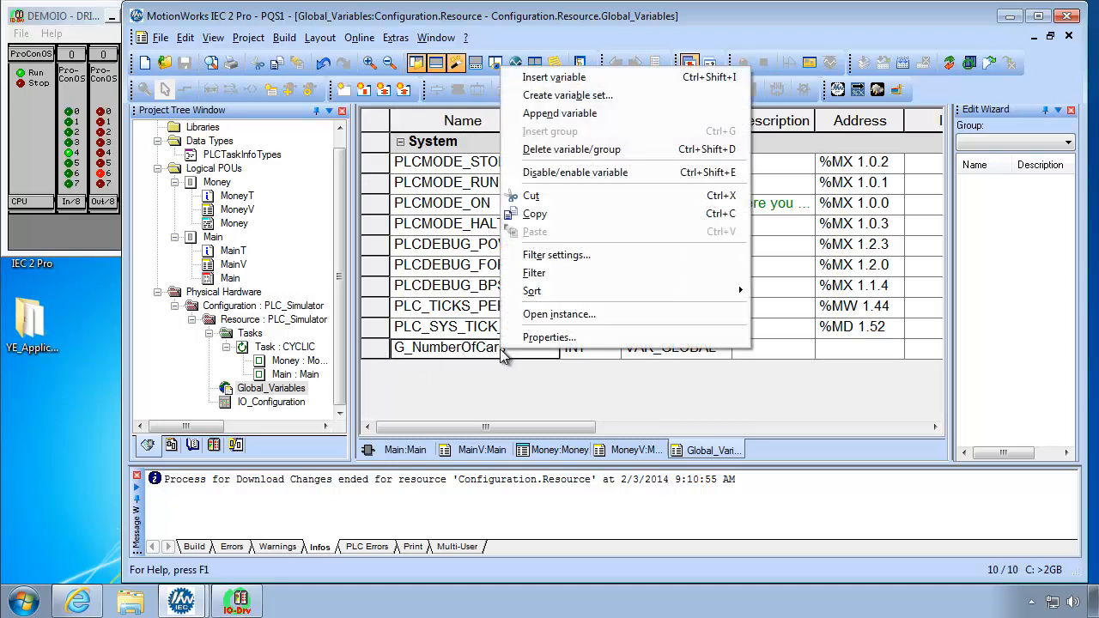
pyautogui.moveTo(558, 312)
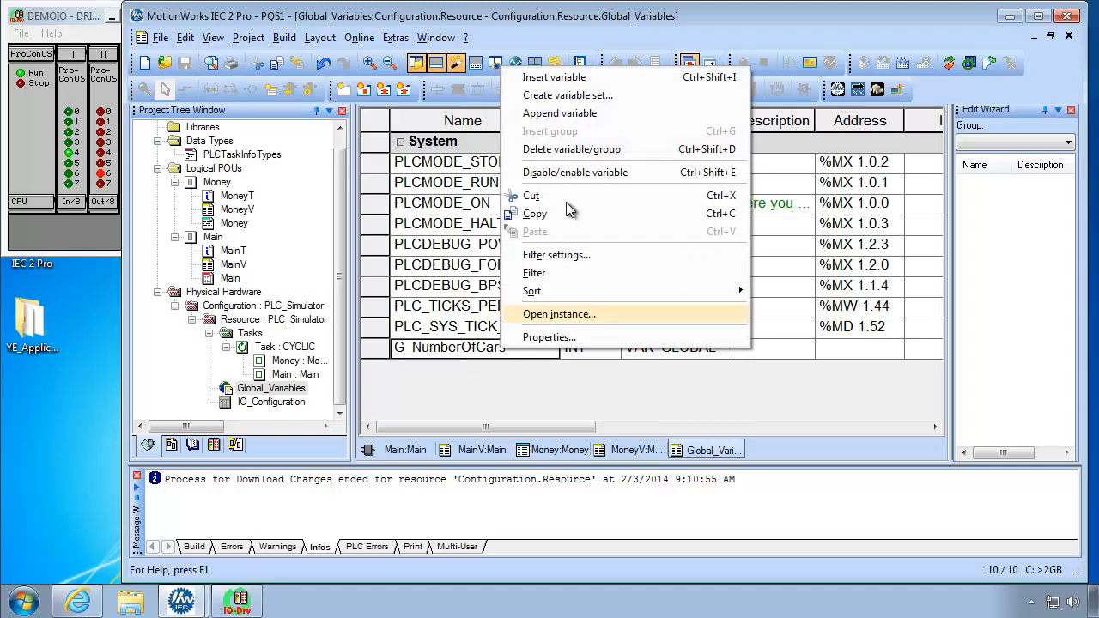
pyautogui.moveTo(559, 113)
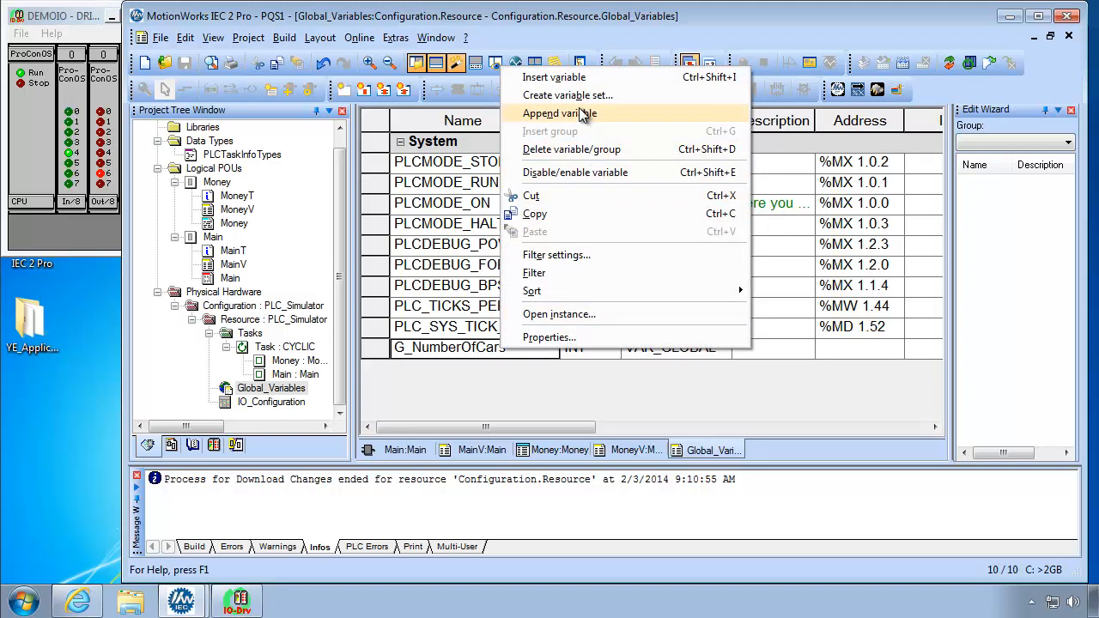
pyautogui.click(560, 113)
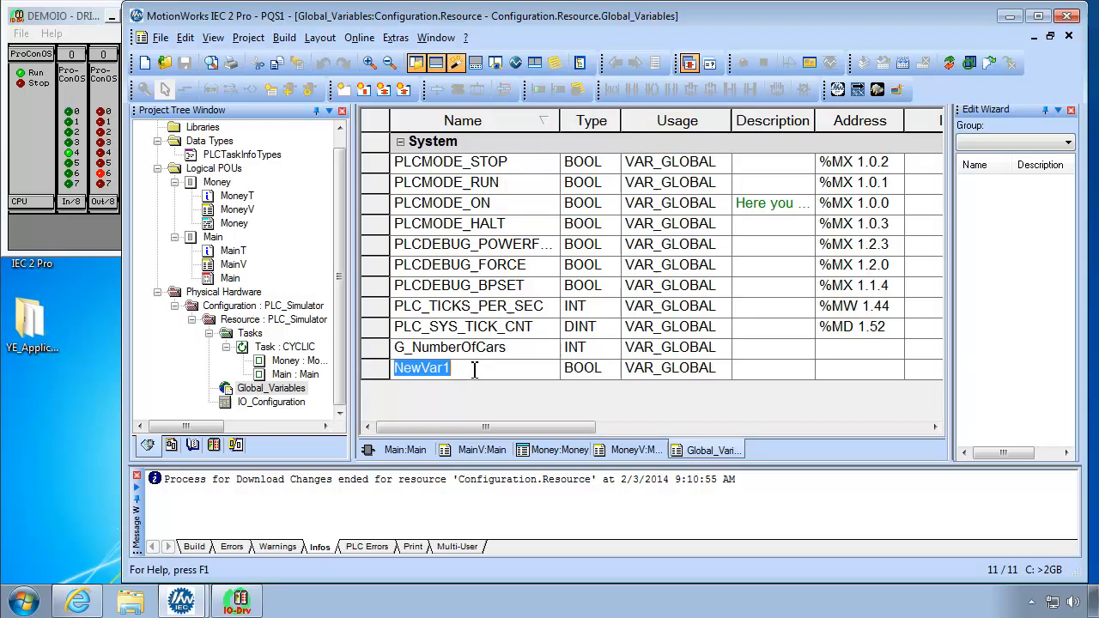
pyautogui.write('DI_P')
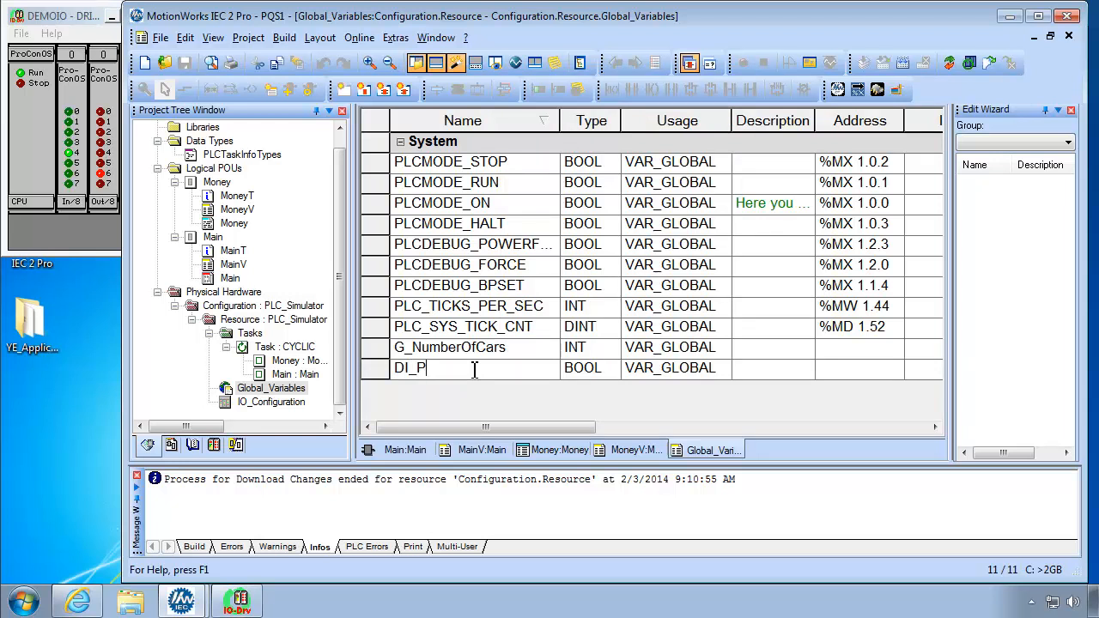
pyautogui.write('cSim')
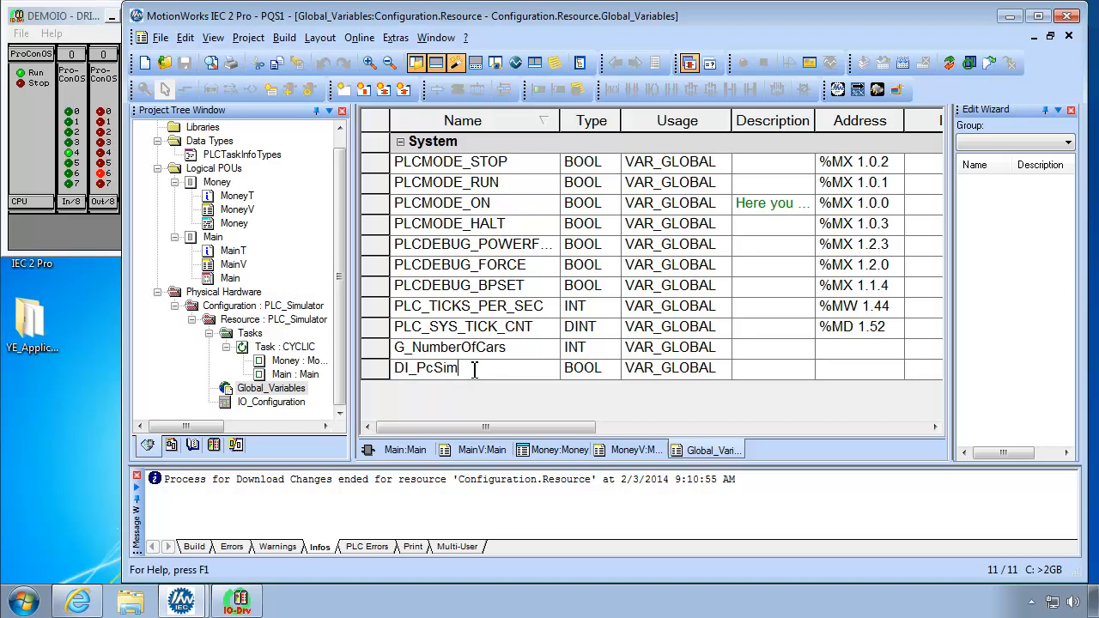
pyautogui.click(591, 368)
pyautogui.write('BY')
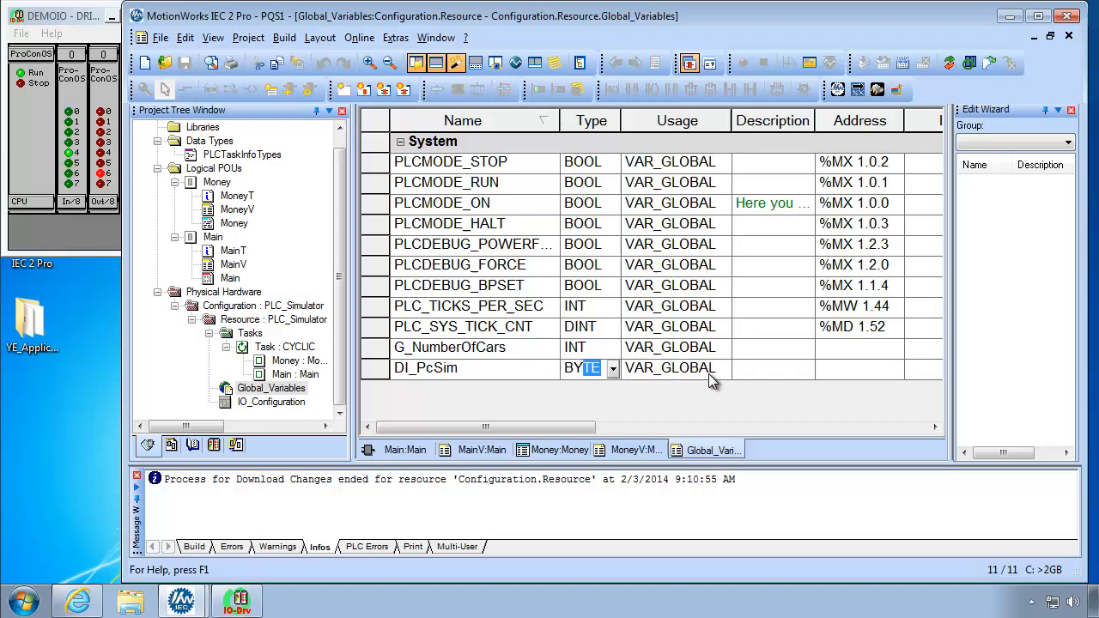
pyautogui.moveTo(838, 370)
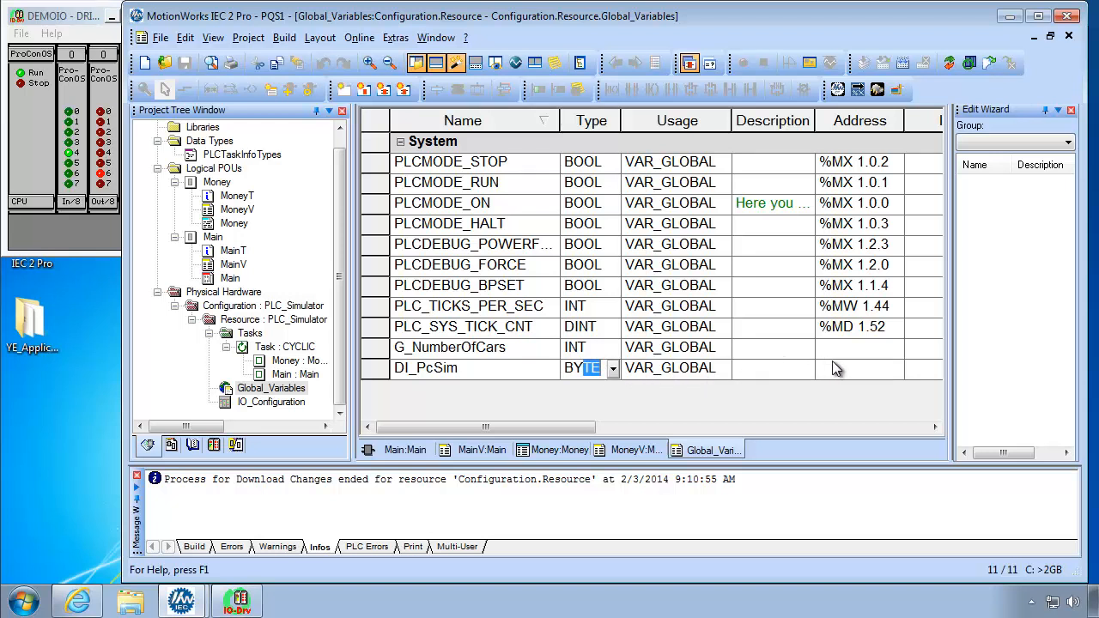
# - Map DI_PcSim to input address %IB0
pyautogui.click(858, 367)
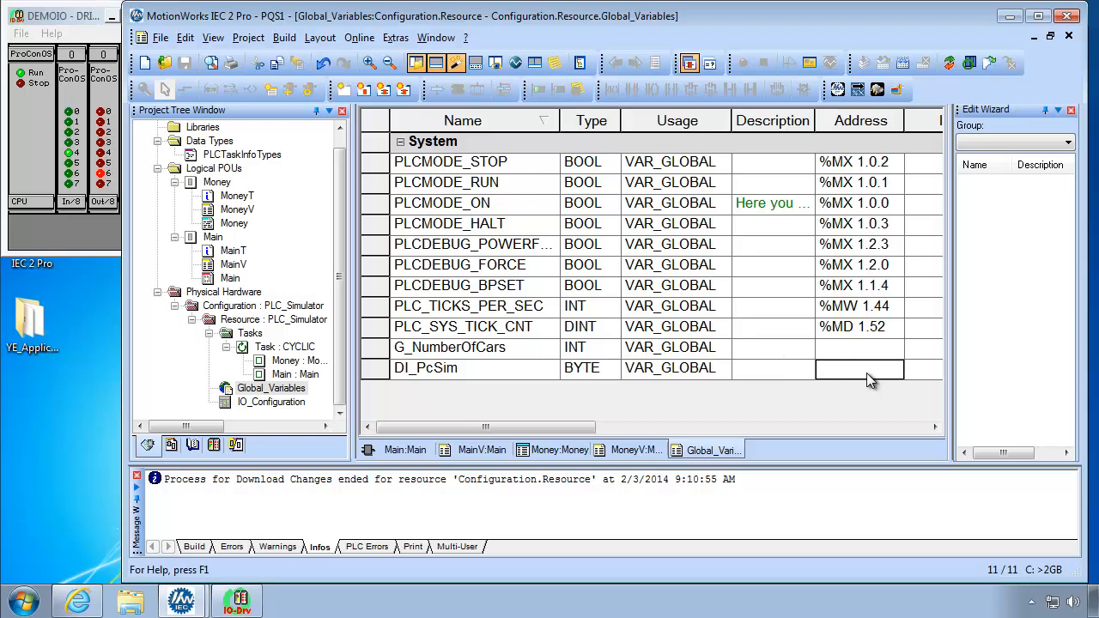
pyautogui.write('%')
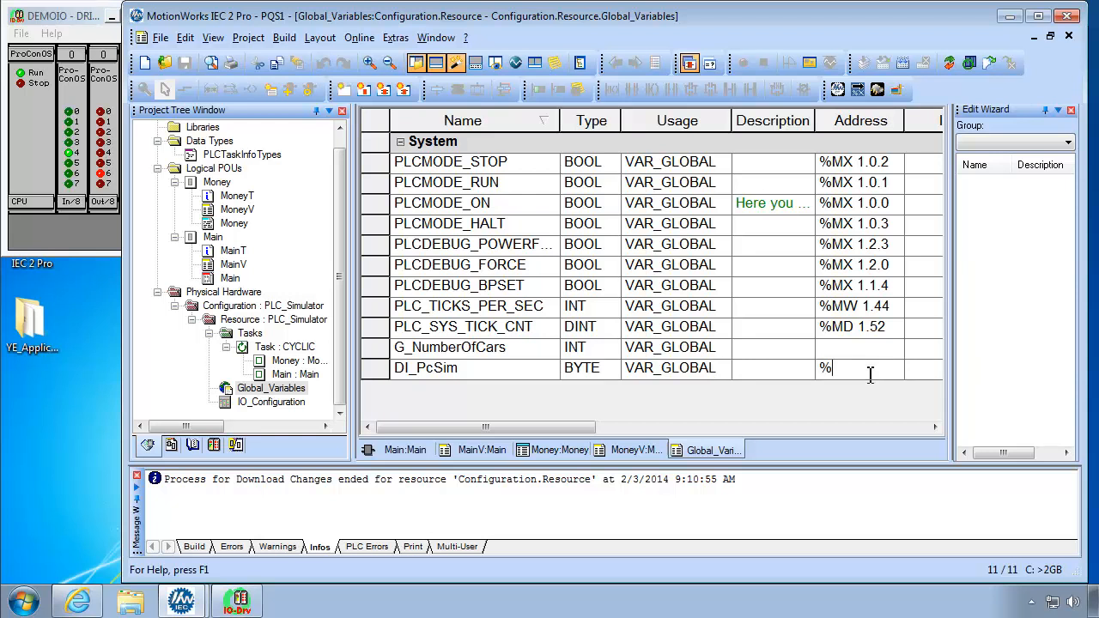
pyautogui.write('I')
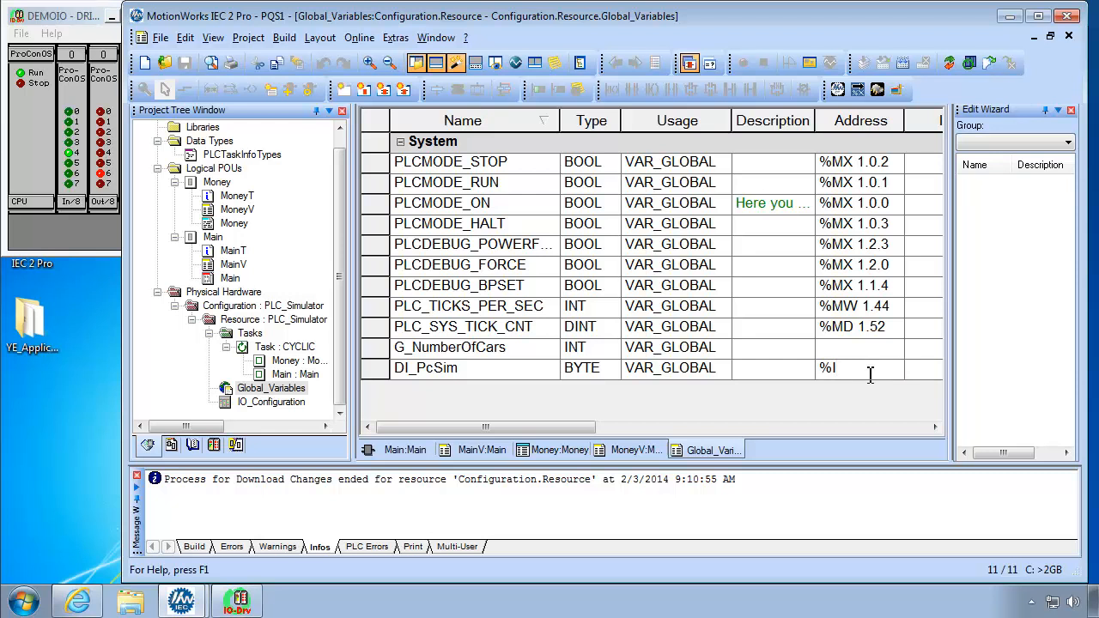
pyautogui.write('B')
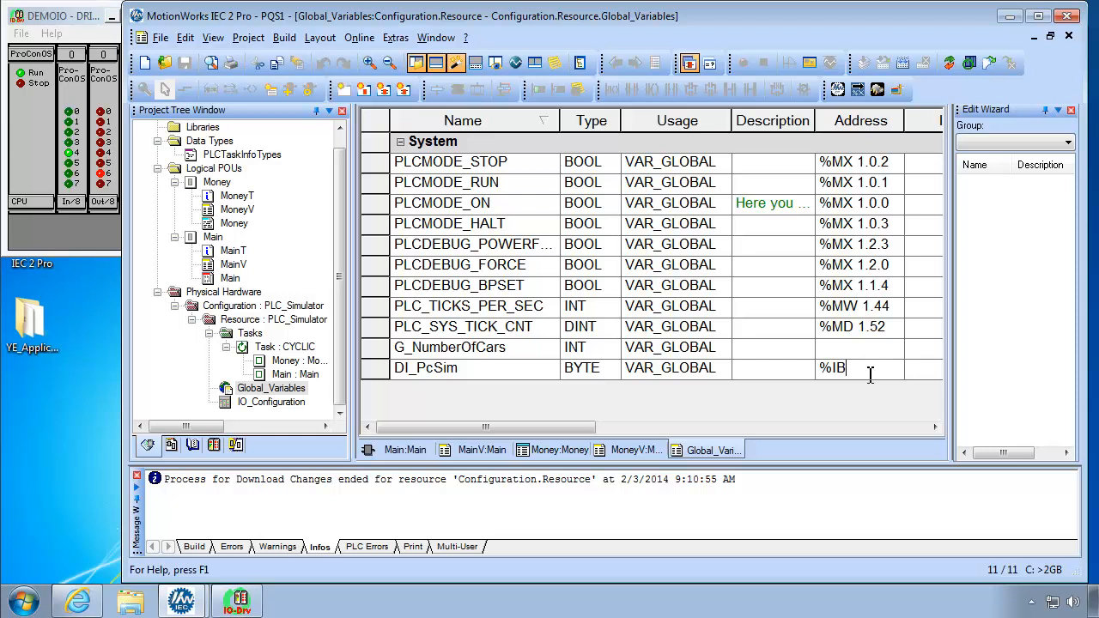
pyautogui.write('0')
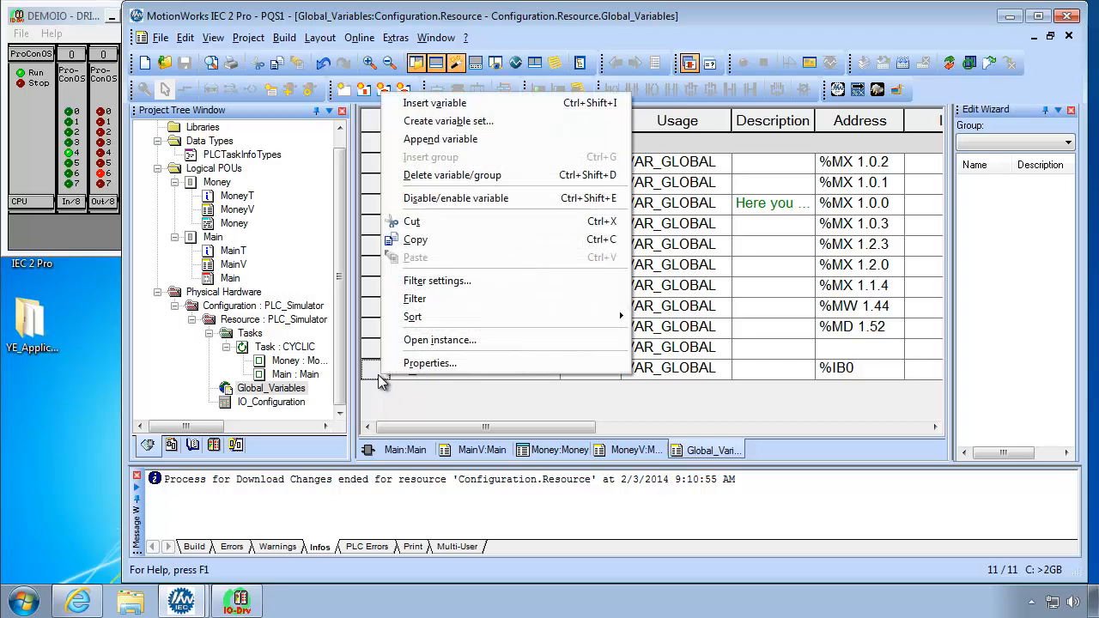
pyautogui.moveTo(440, 139)
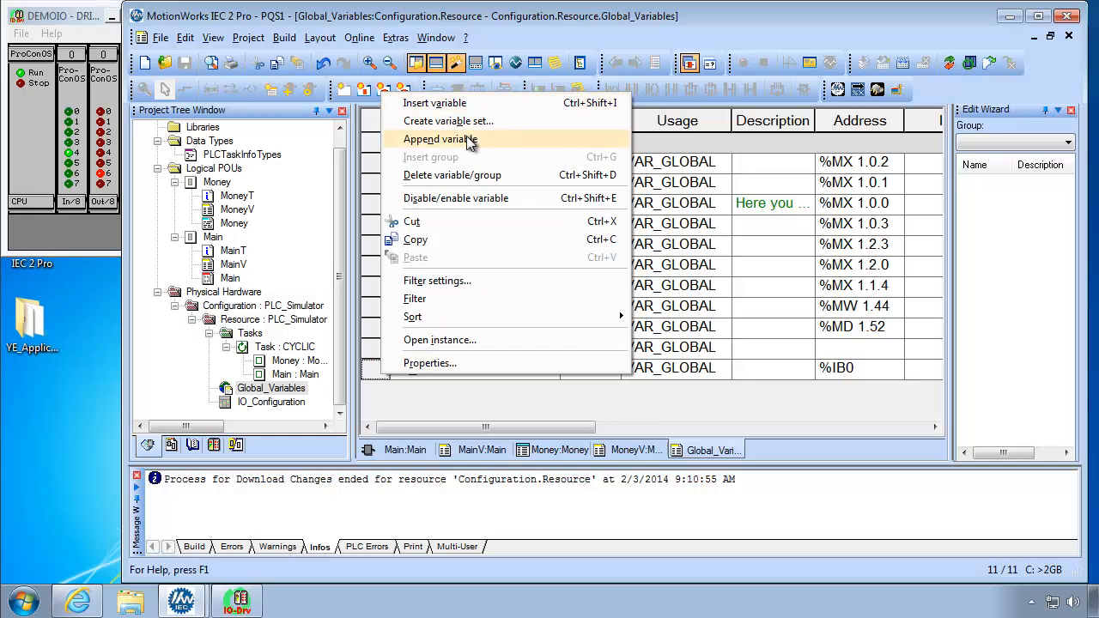
# - Append DO_PcSim as a BYTE global mapped to output address %QB0
pyautogui.click(439, 139)
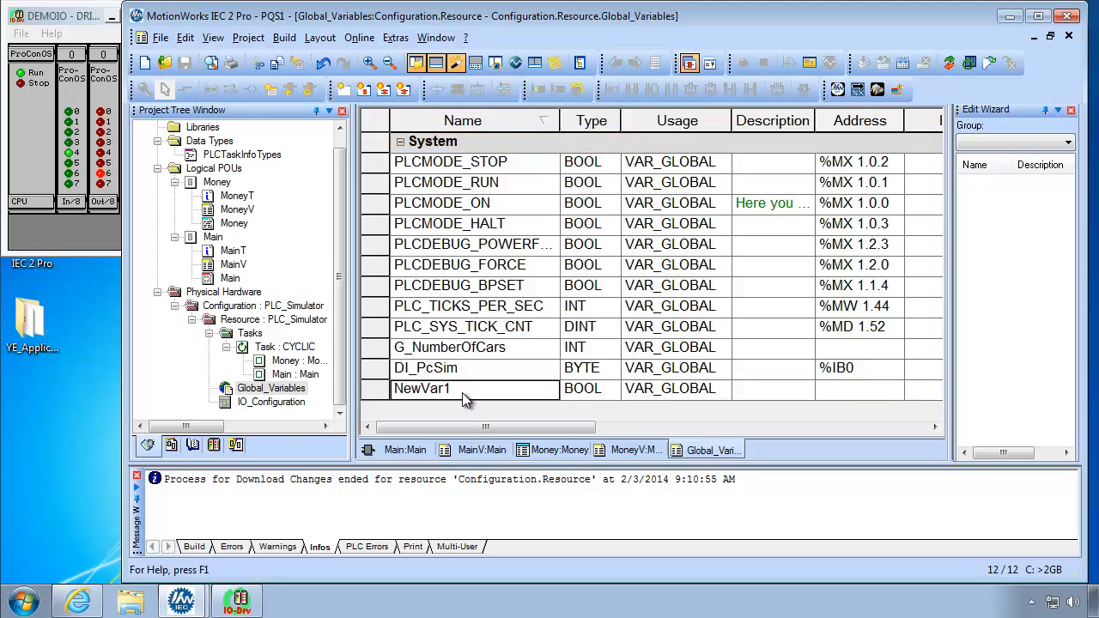
pyautogui.doubleClick(422, 388)
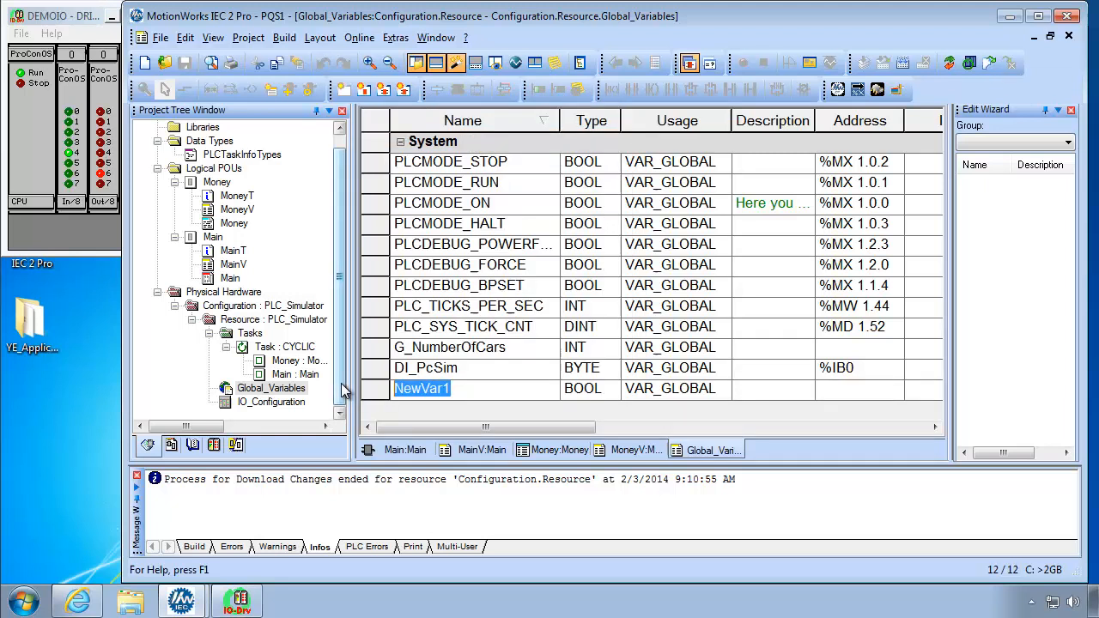
pyautogui.write('D')
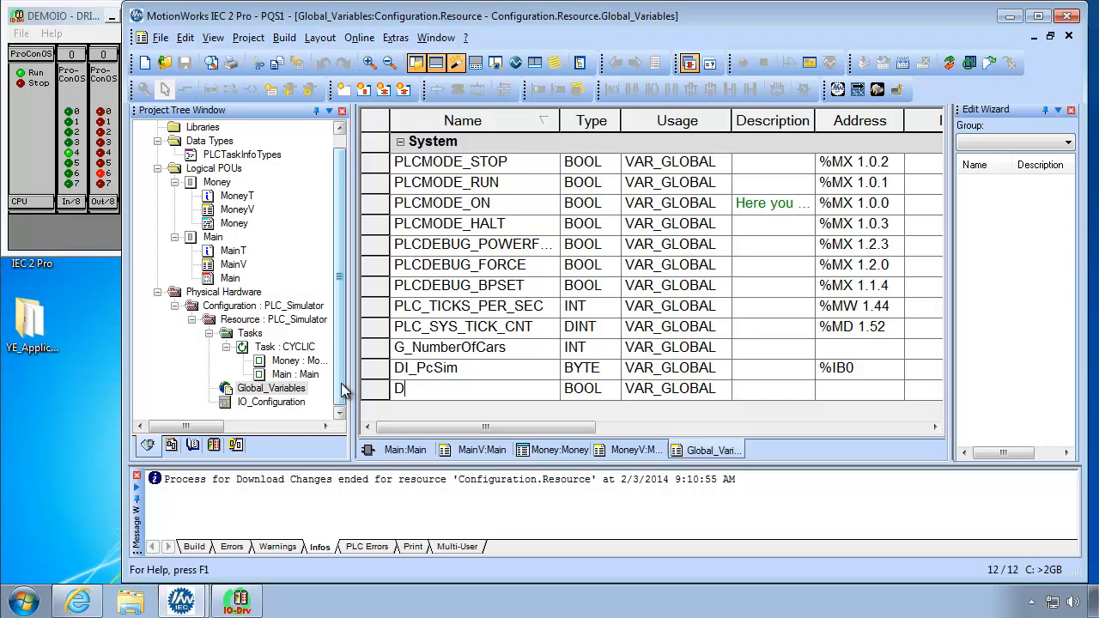
pyautogui.write('O')
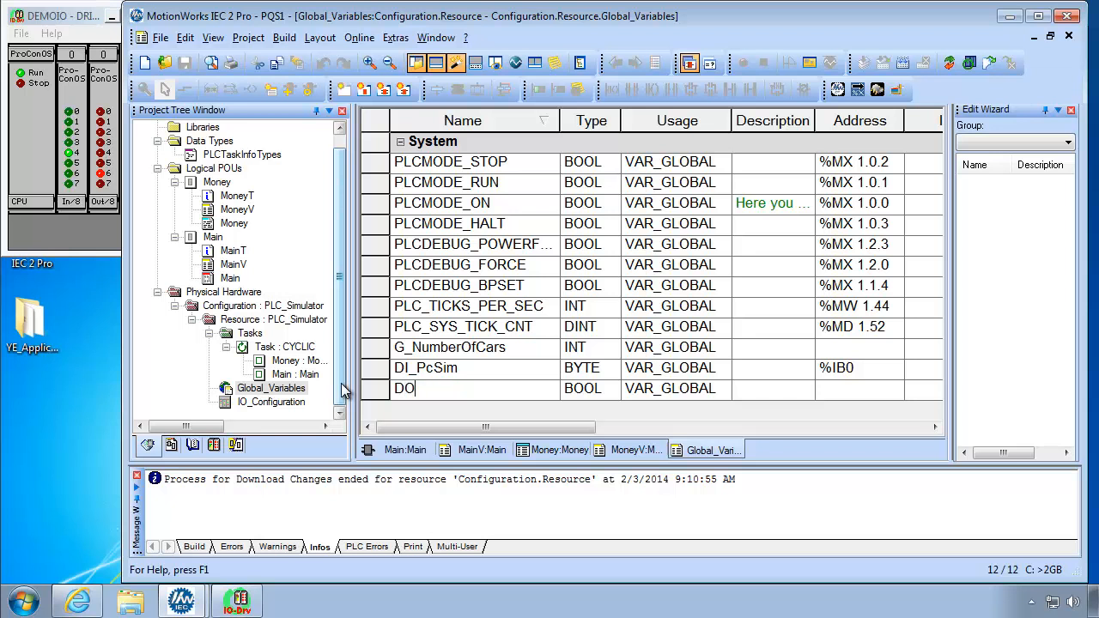
pyautogui.write('_PcSim')
pyautogui.click(859, 388)
pyautogui.write('%')
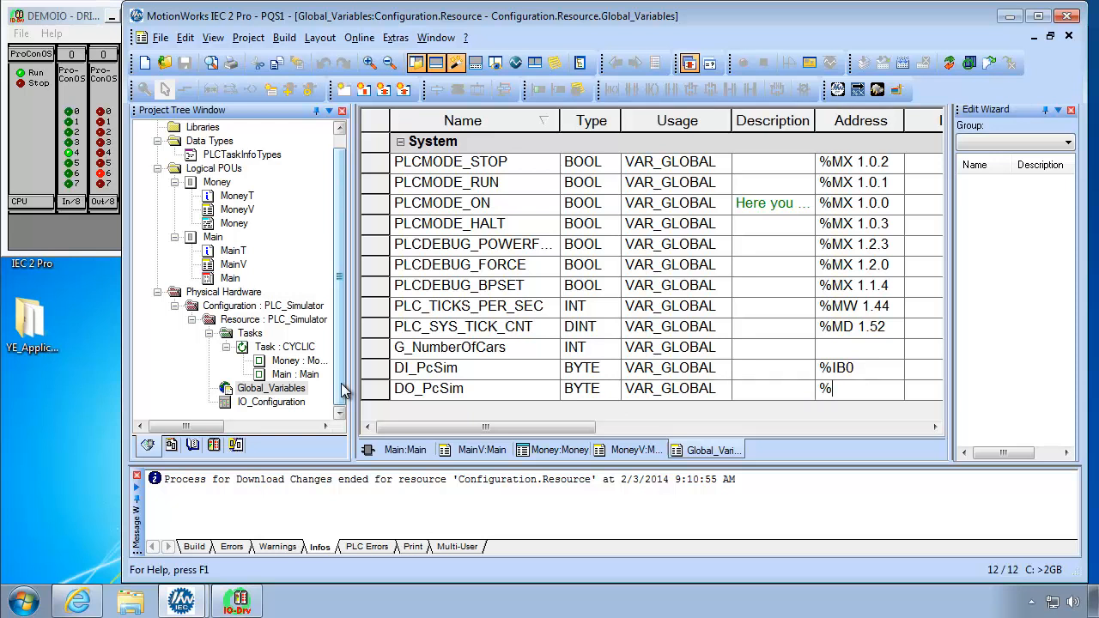
pyautogui.write('Q')
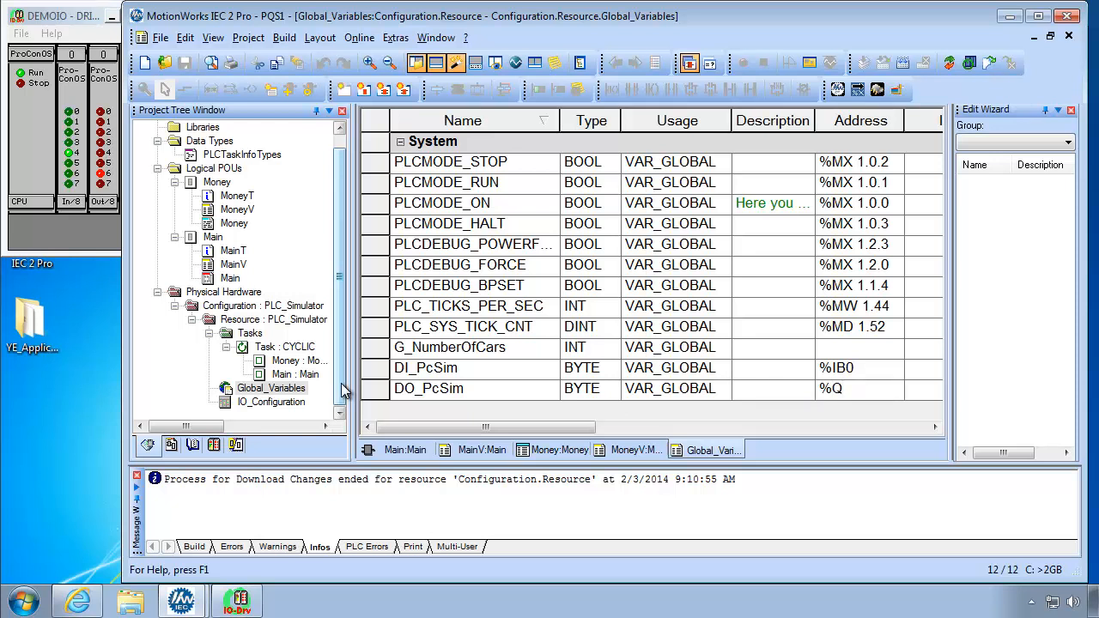
pyautogui.write('B0')
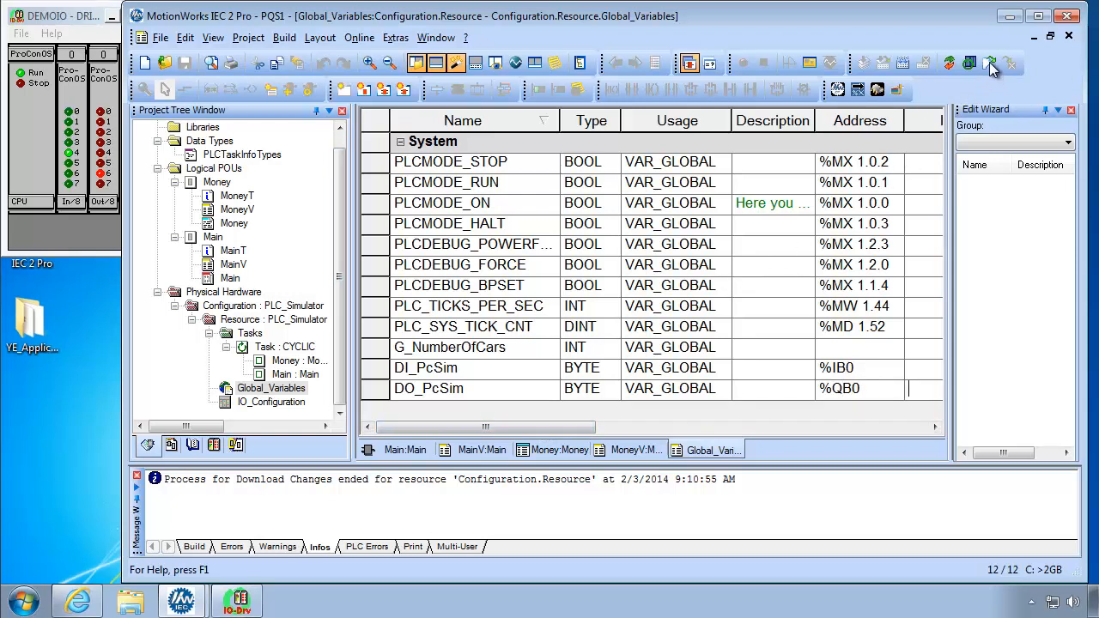
# - Download the changed global variables to the controller via Make/Download
pyautogui.click(989, 62)
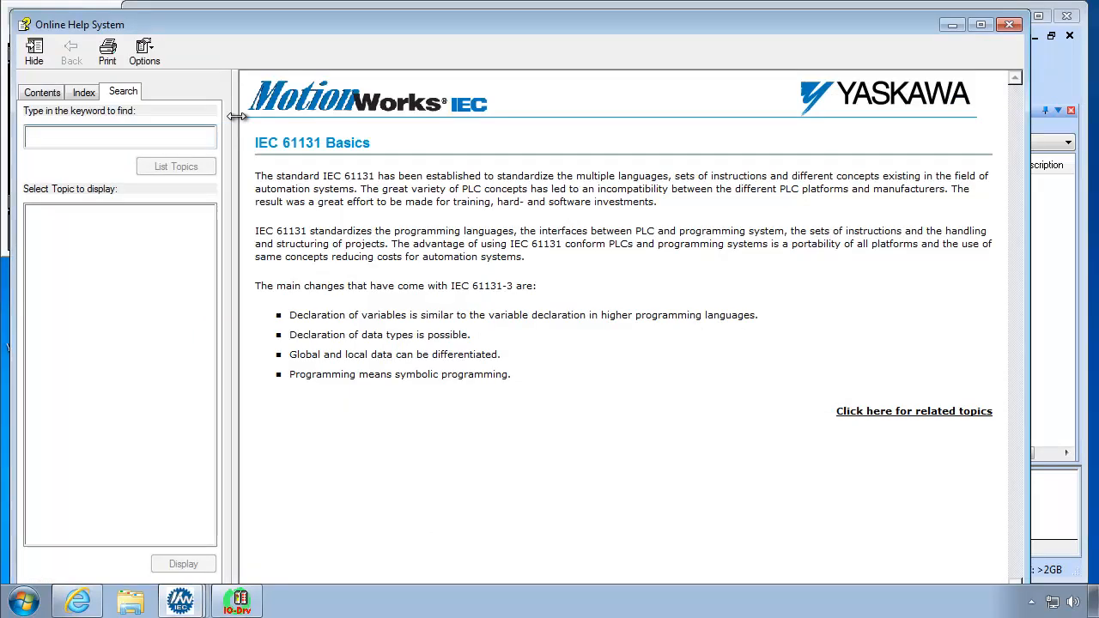
# - Search the online help for '16#' to find the base 16 literal format
pyautogui.write('16#')
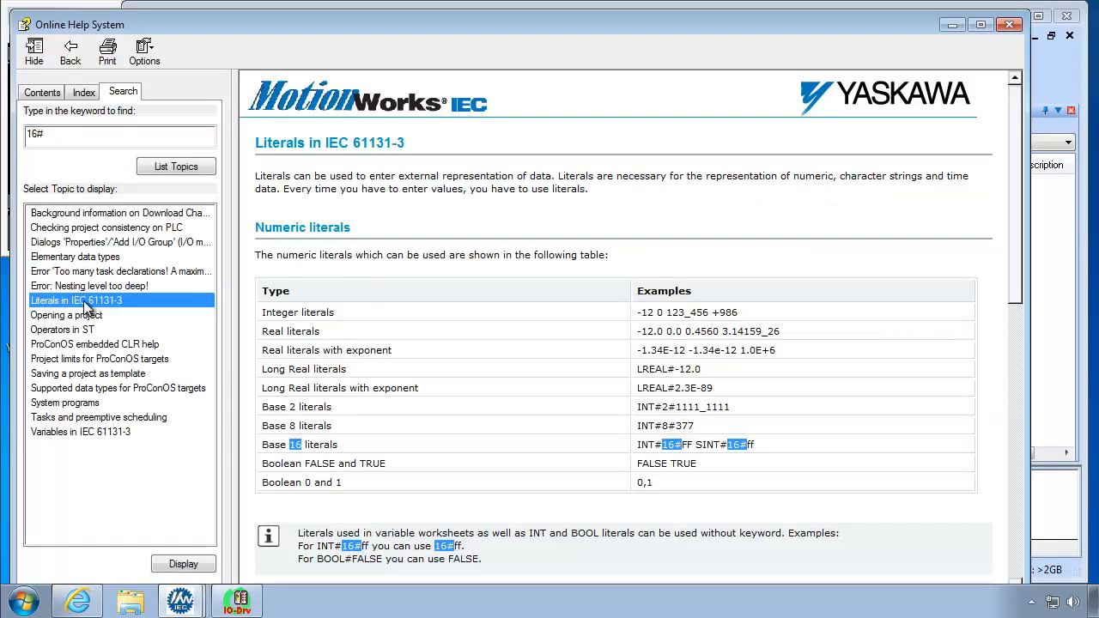
pyautogui.moveTo(288, 440)
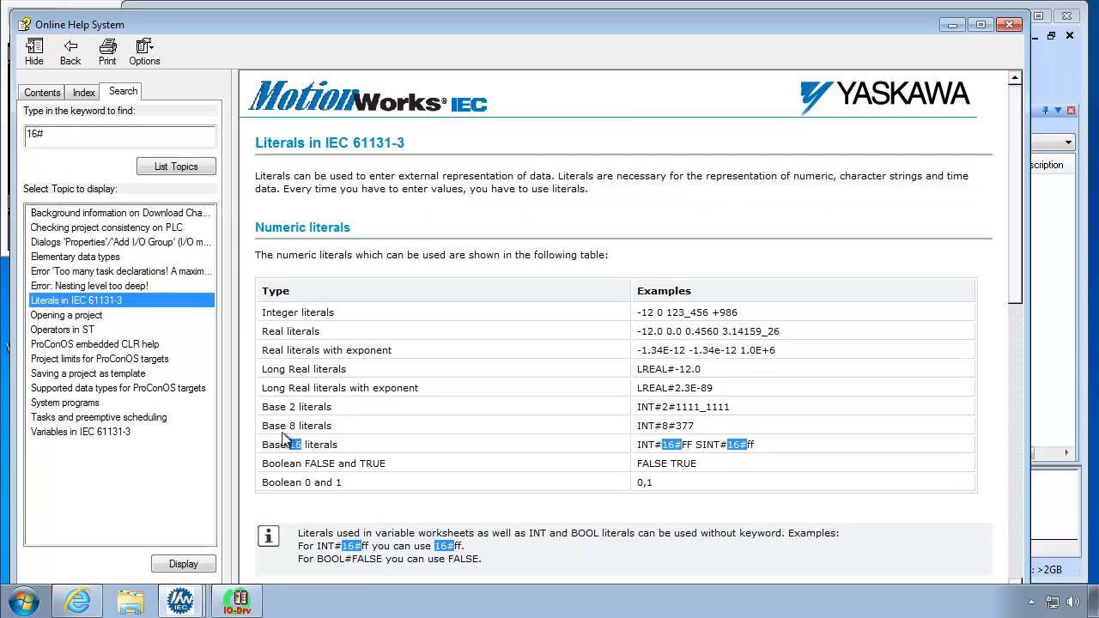
pyautogui.moveTo(661, 460)
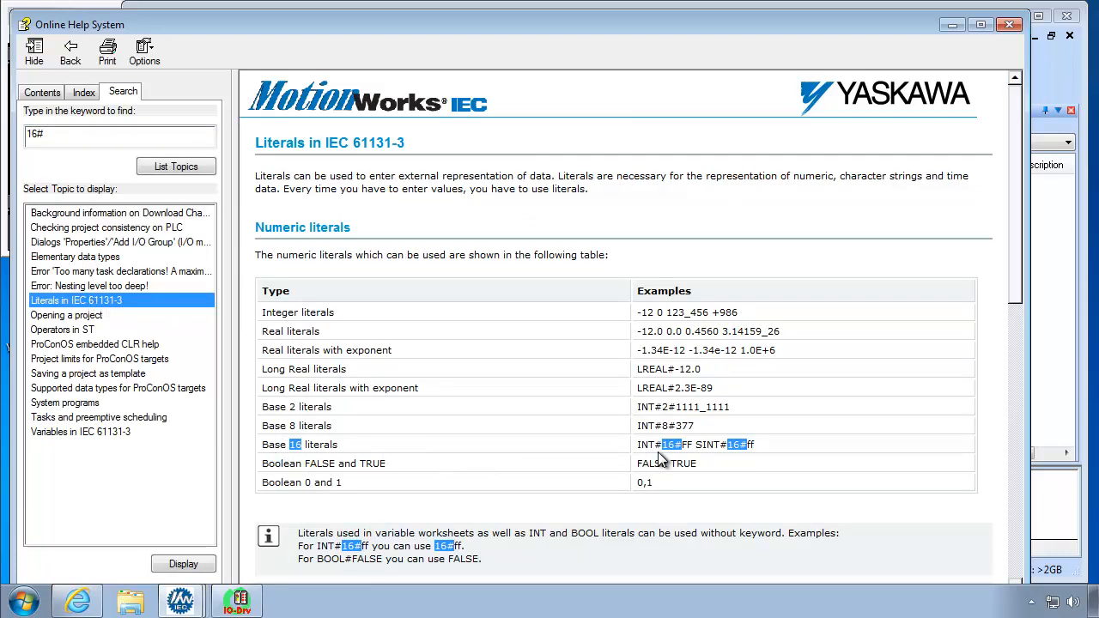
pyautogui.moveTo(677, 457)
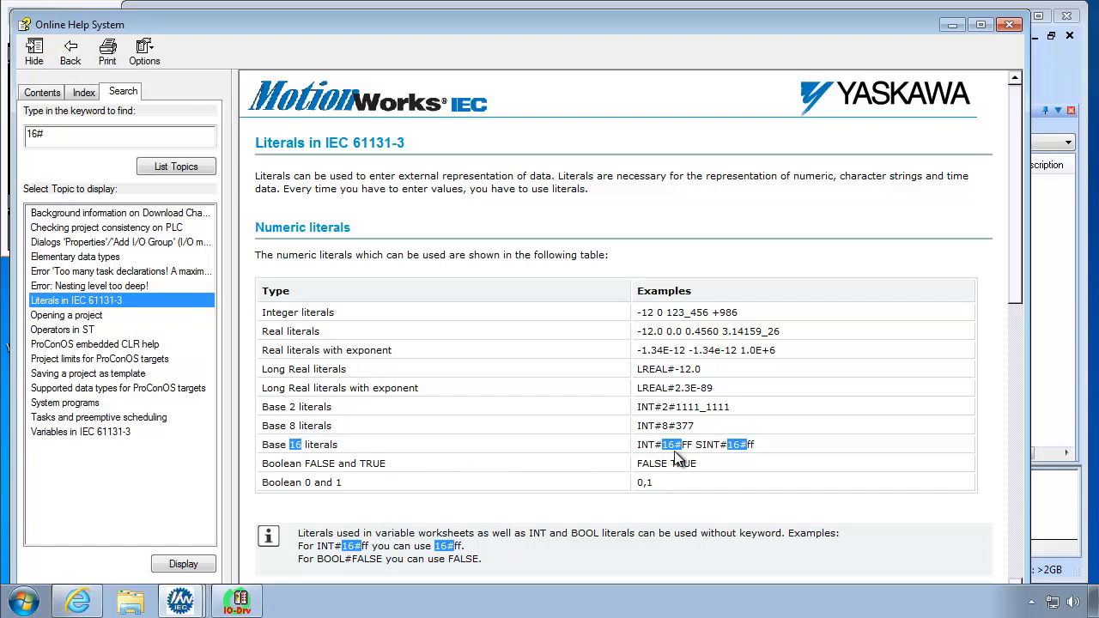
pyautogui.moveTo(680, 449)
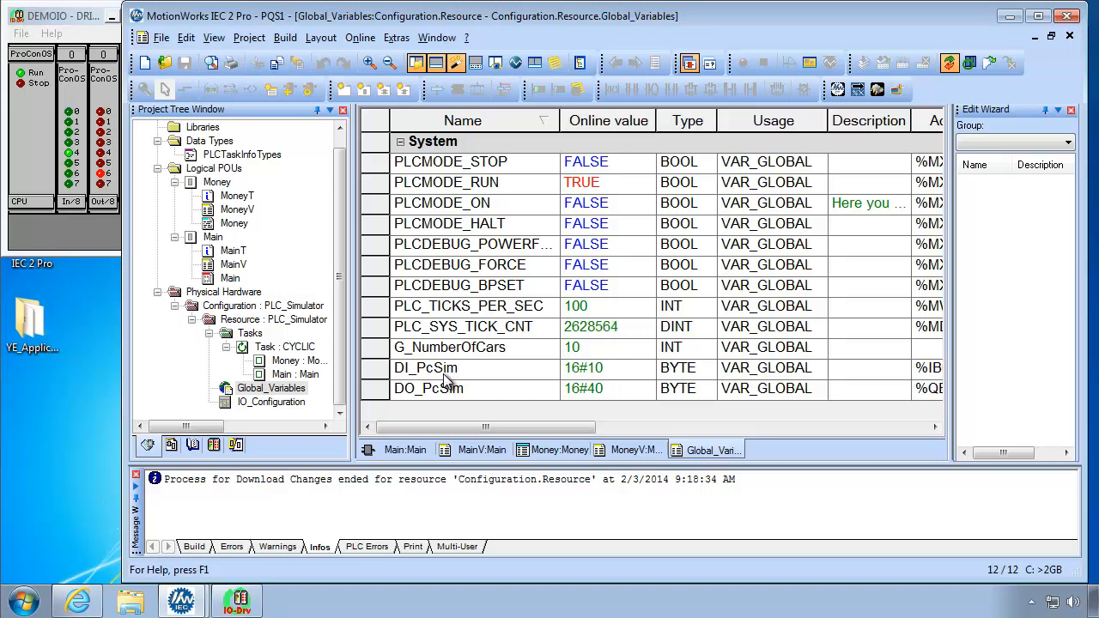
# - Set DI_PcSim's value display to Binary in its Debug: Resource dialog
pyautogui.click(426, 367)
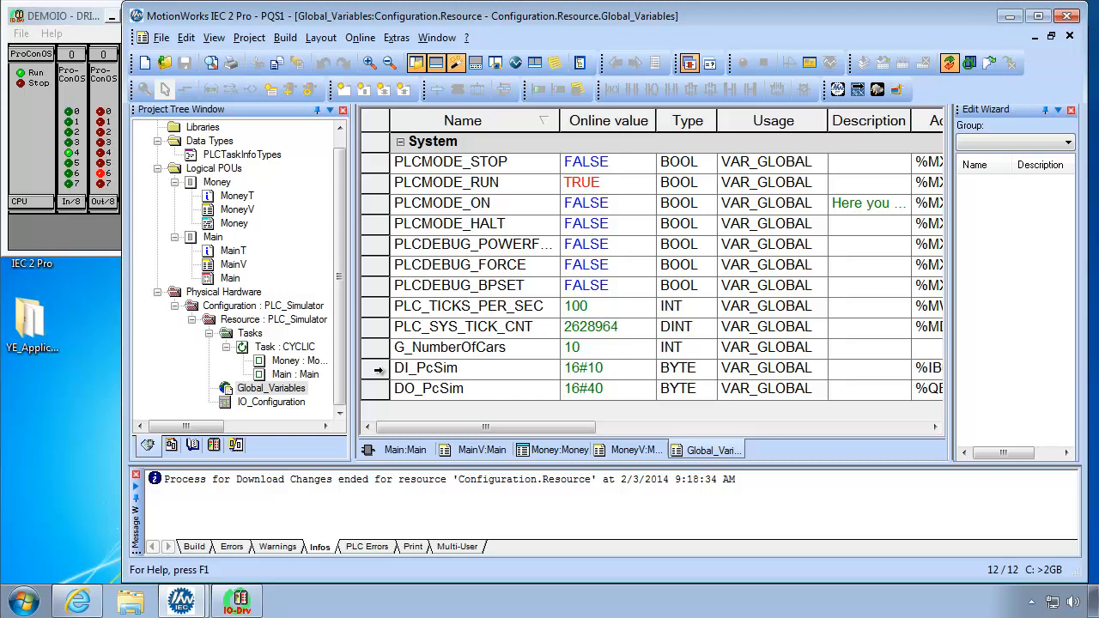
pyautogui.doubleClick(426, 367)
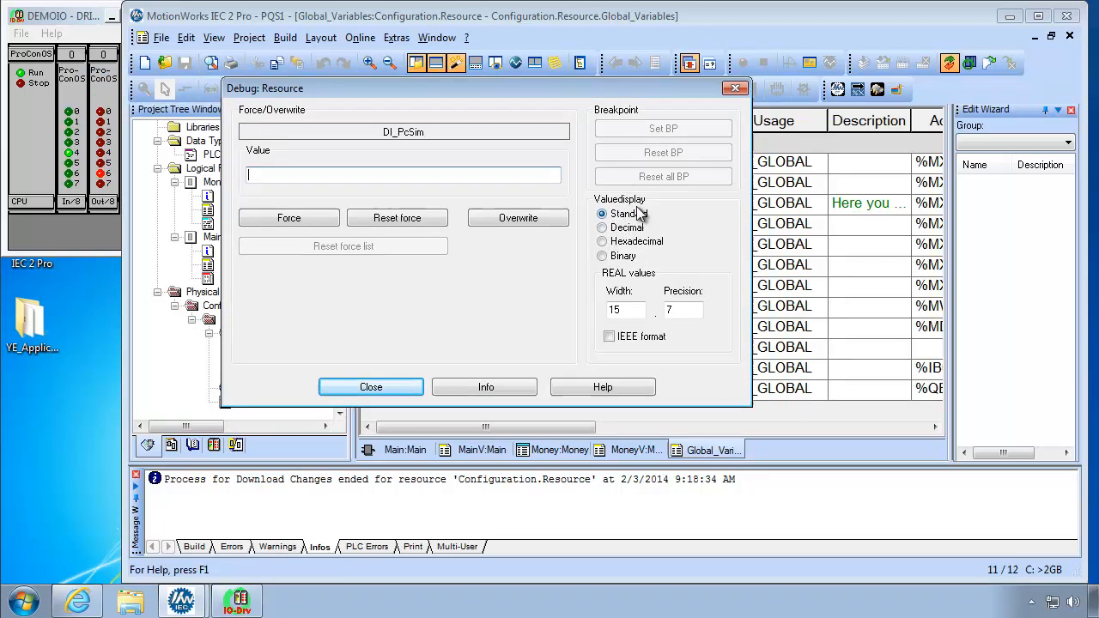
pyautogui.moveTo(632, 222)
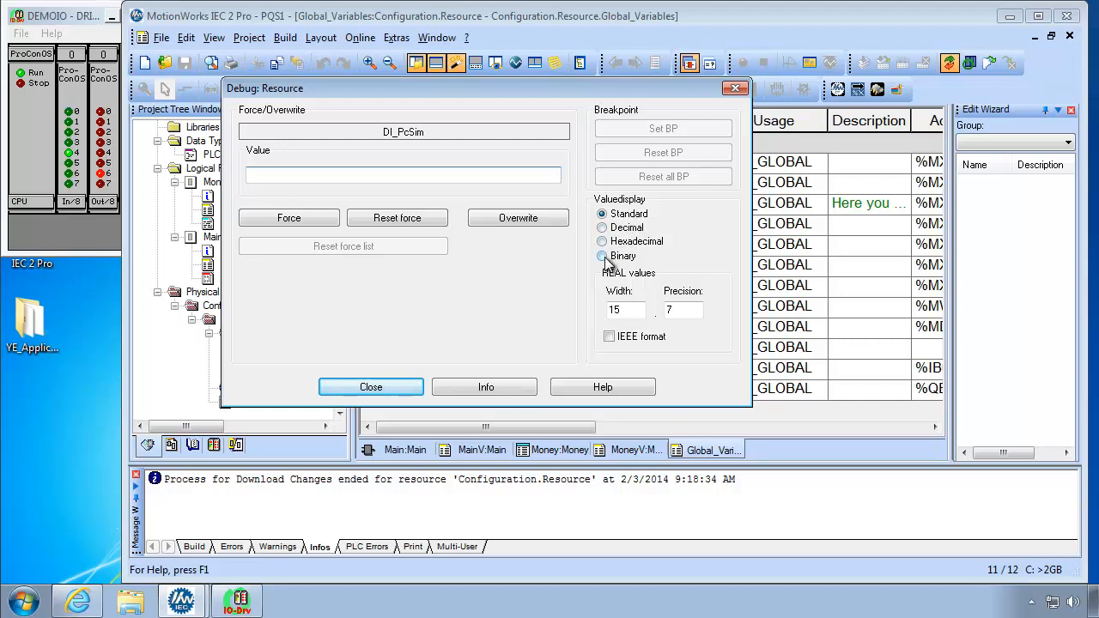
pyautogui.click(601, 255)
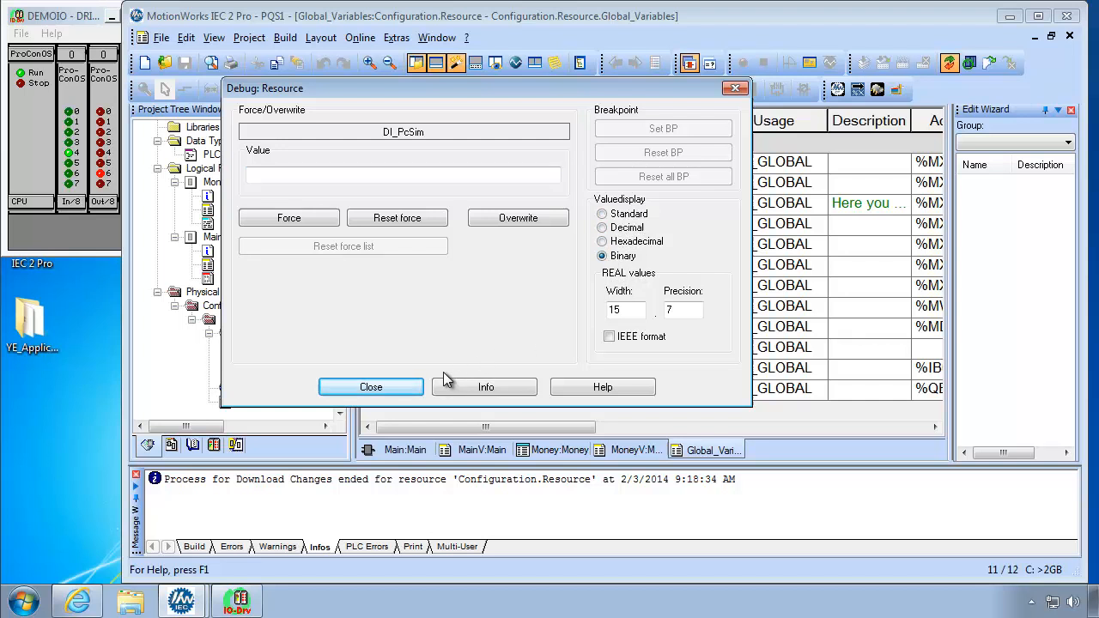
pyautogui.moveTo(371, 386)
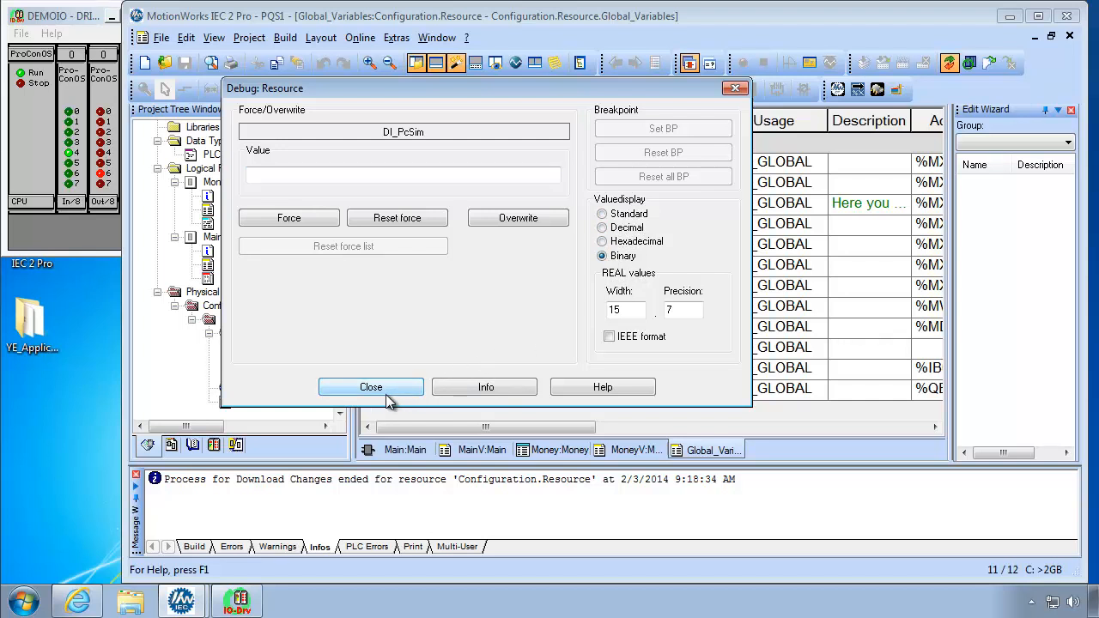
pyautogui.click(371, 387)
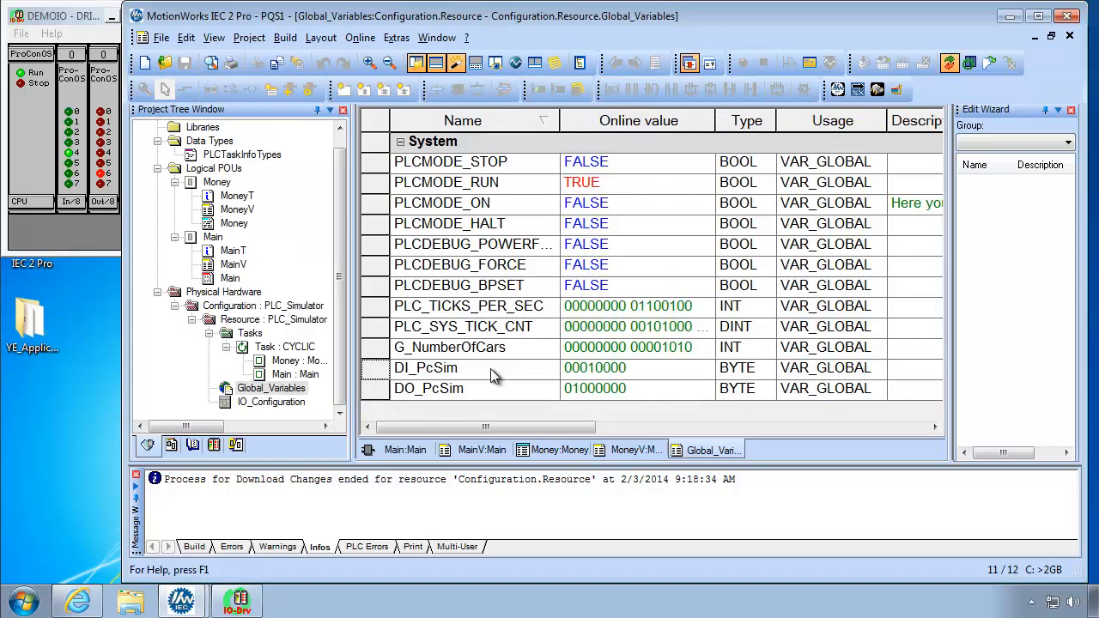
pyautogui.moveTo(632, 387)
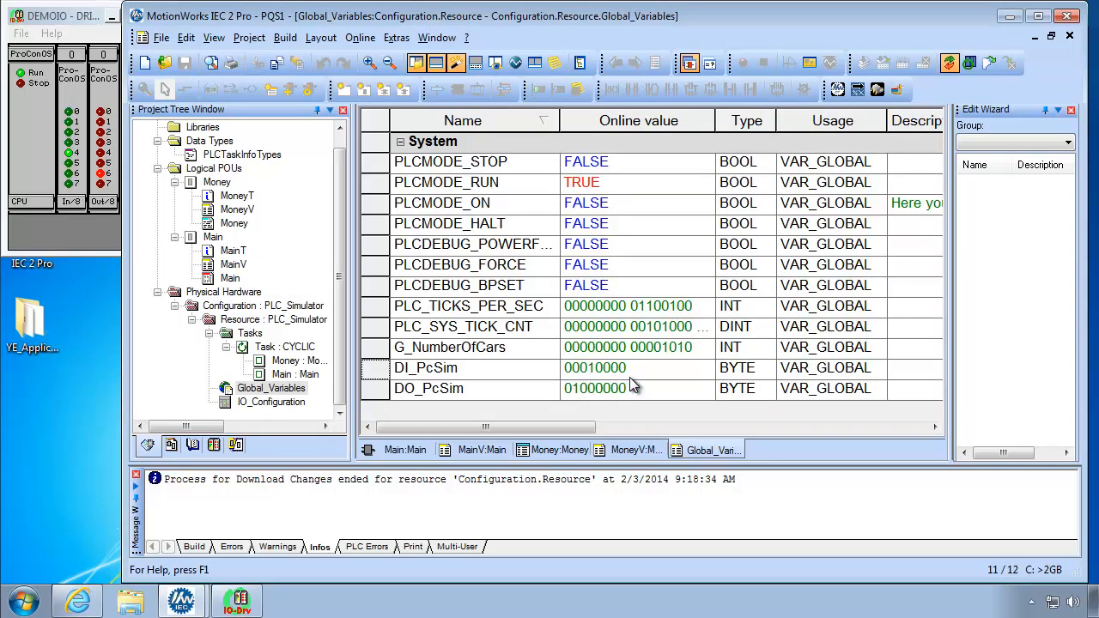
pyautogui.moveTo(570, 381)
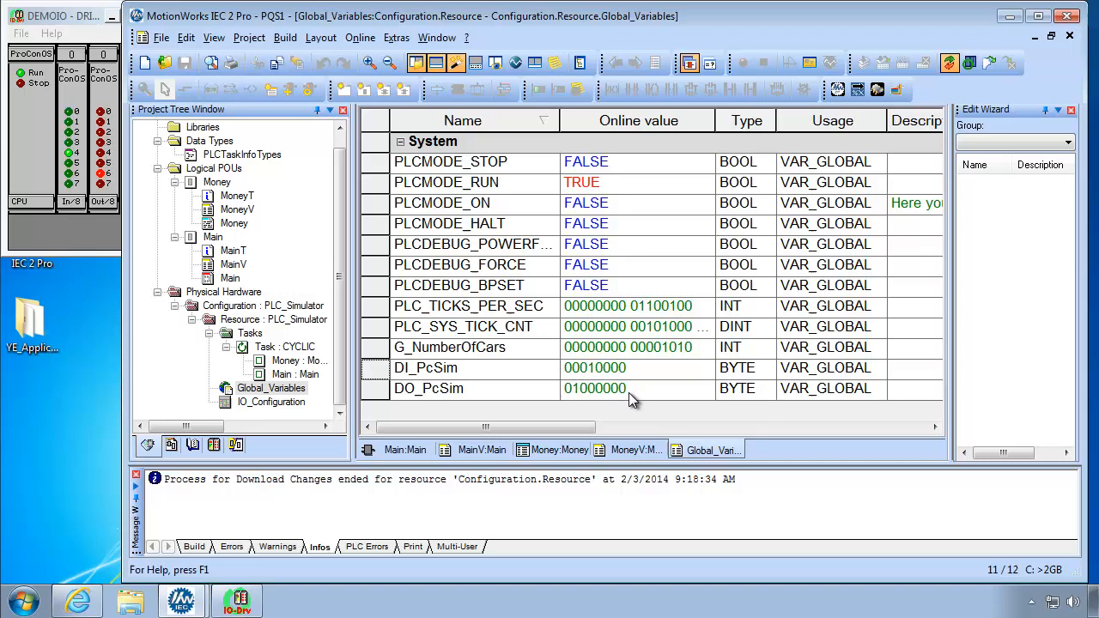
pyautogui.moveTo(597, 376)
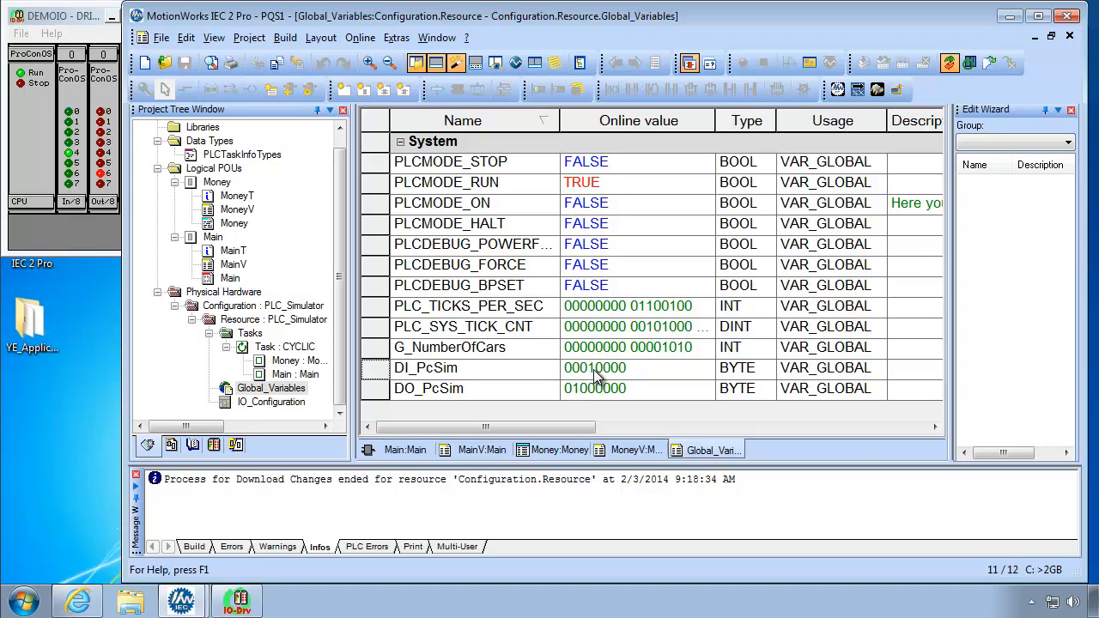
pyautogui.moveTo(446, 397)
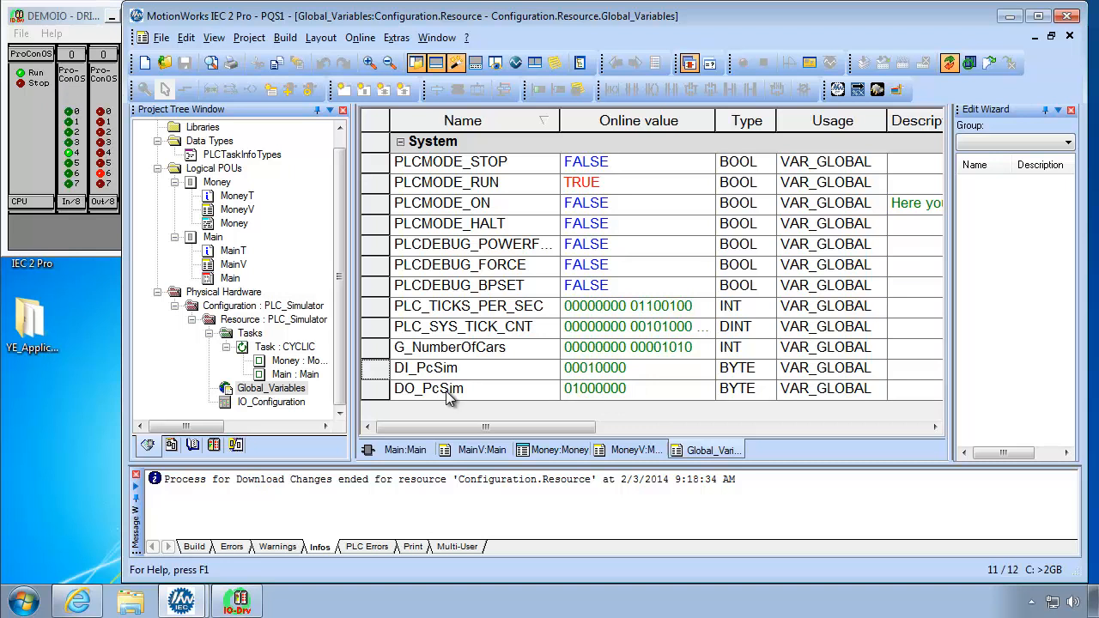
pyautogui.click(428, 388)
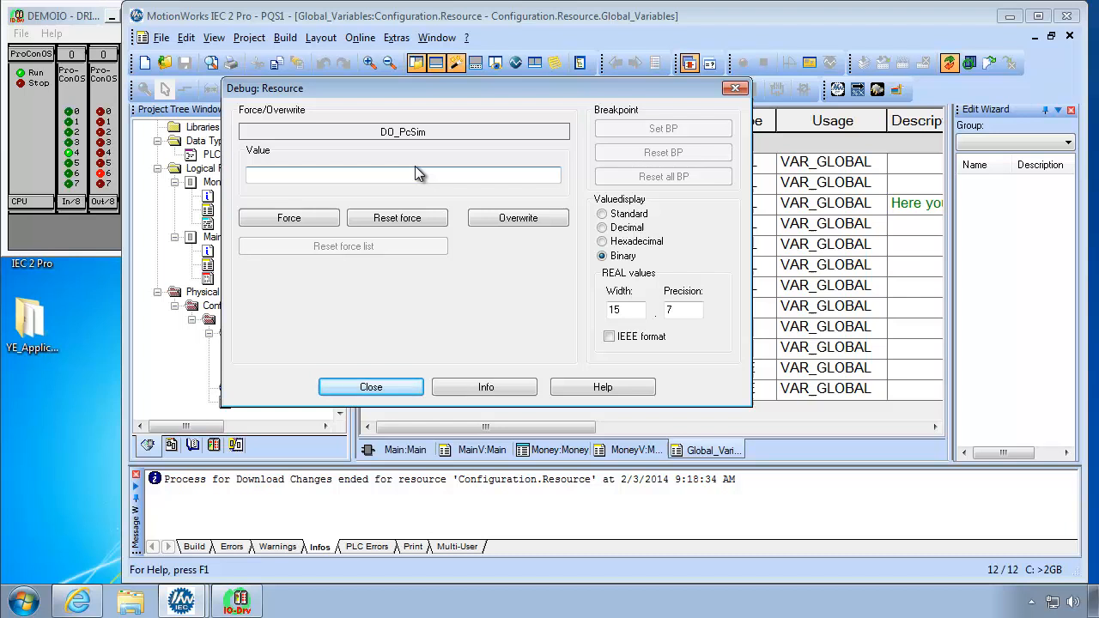
# - Overwrite DO_PcSim online with the test value 5
pyautogui.write('5')
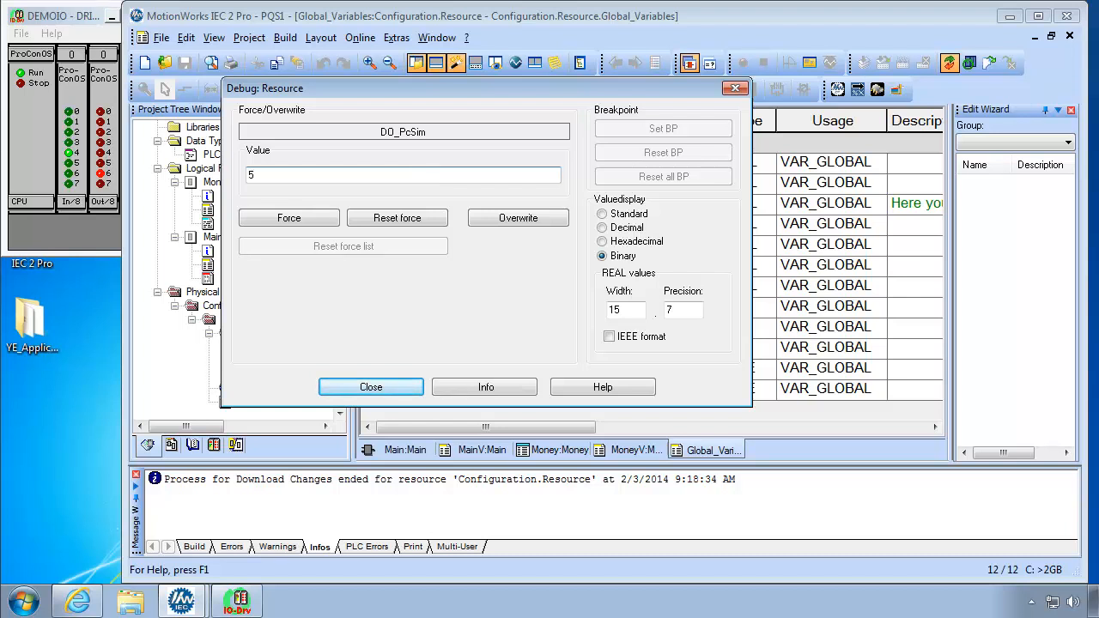
pyautogui.click(371, 387)
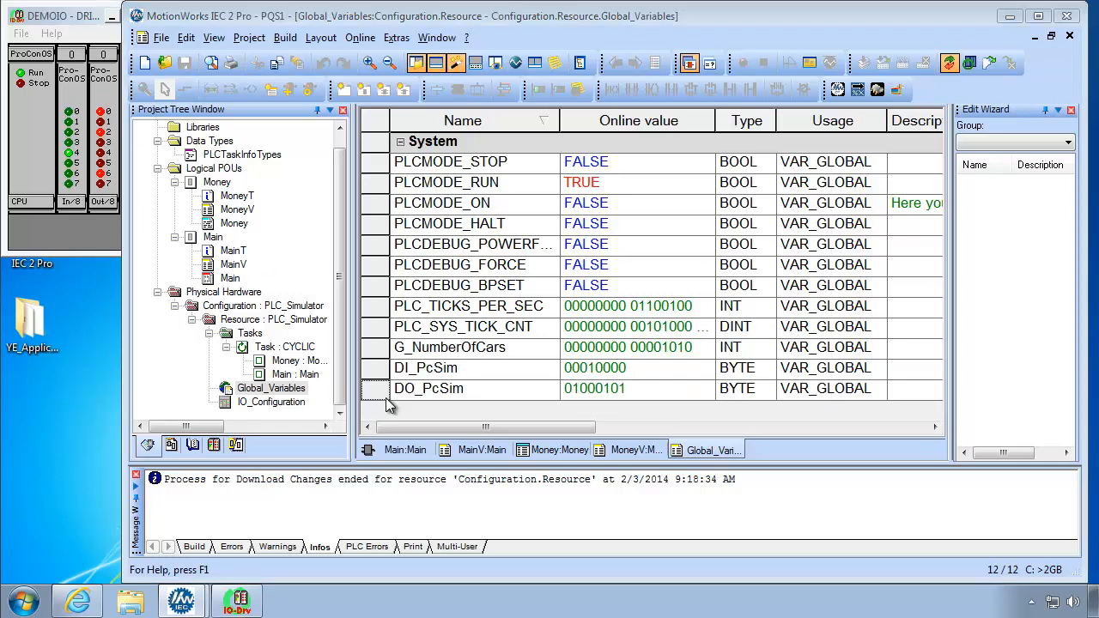
# - Overwrite DO_PcSim online with the value 16#AB
pyautogui.doubleClick(430, 388)
pyautogui.write('16#')
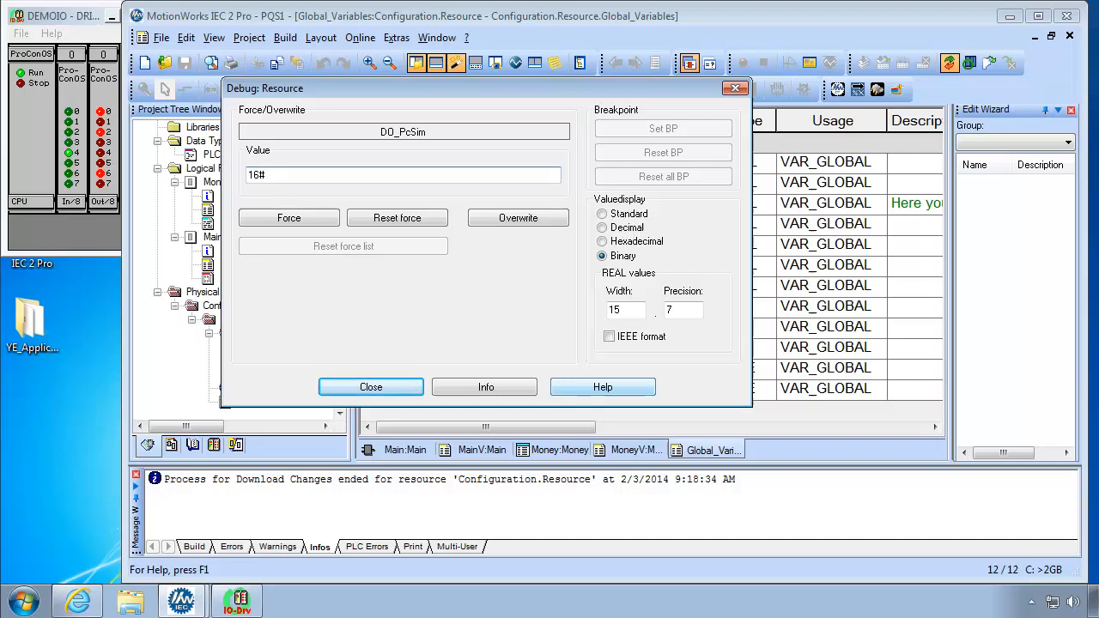
pyautogui.write('AB')
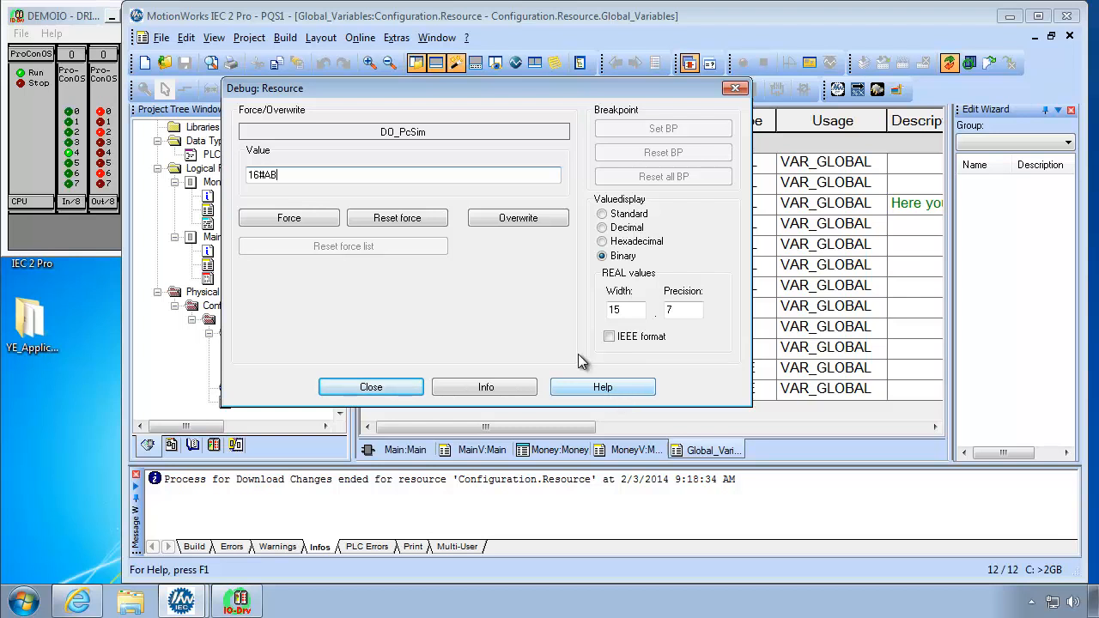
pyautogui.moveTo(541, 265)
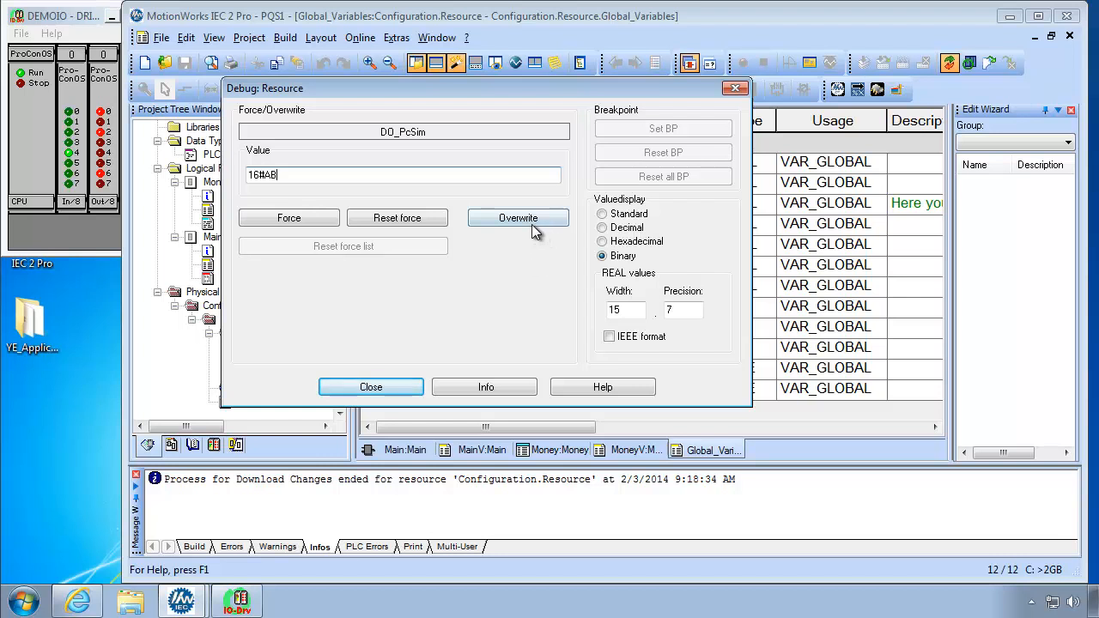
pyautogui.click(371, 386)
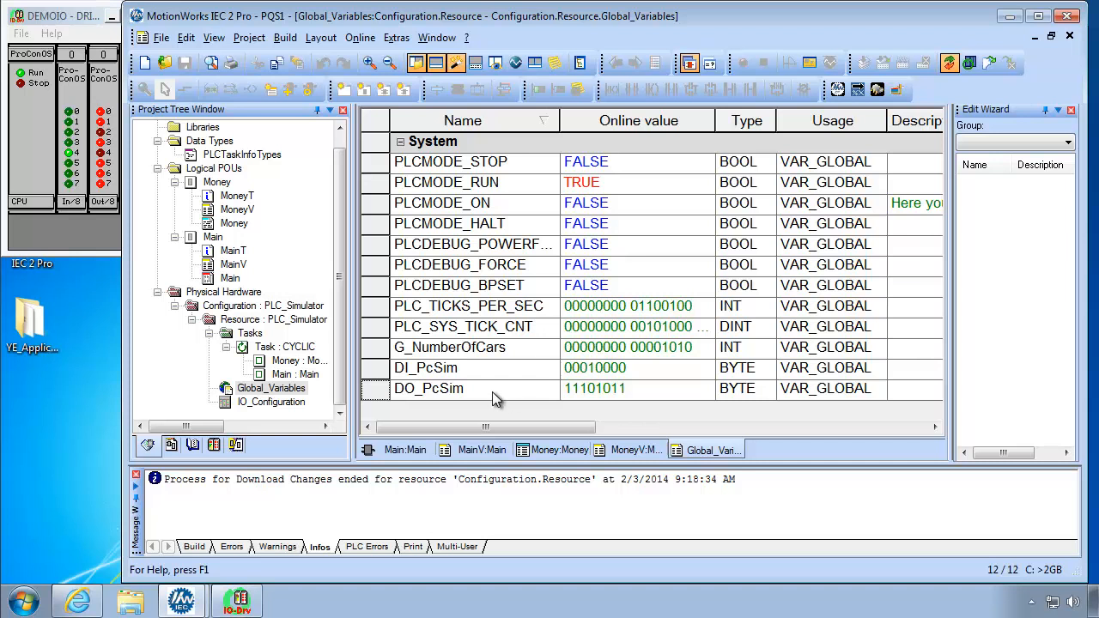
# - Overwrite DO_PcSim with 16#FF, then reset it to 0
pyautogui.doubleClick(429, 388)
pyautogui.write('16#')
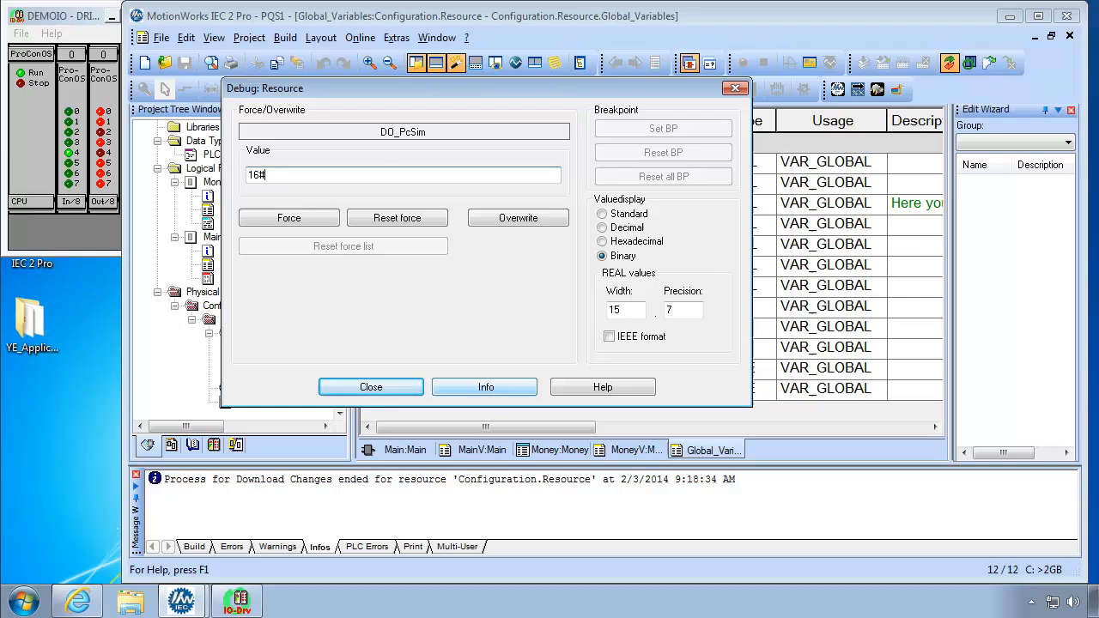
pyautogui.click(371, 386)
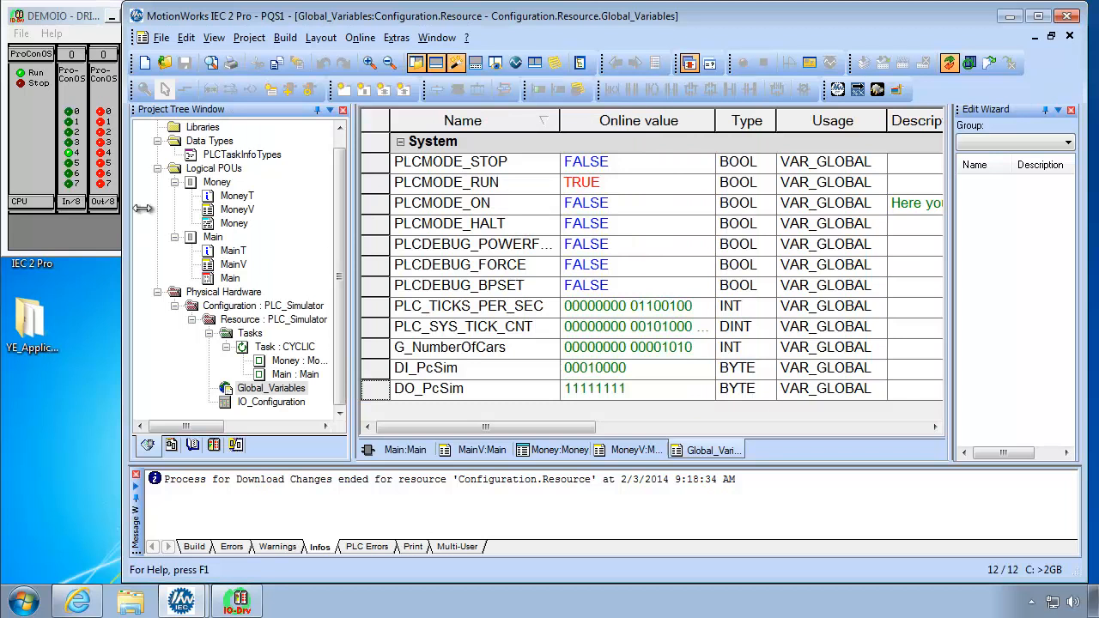
pyautogui.moveTo(437, 404)
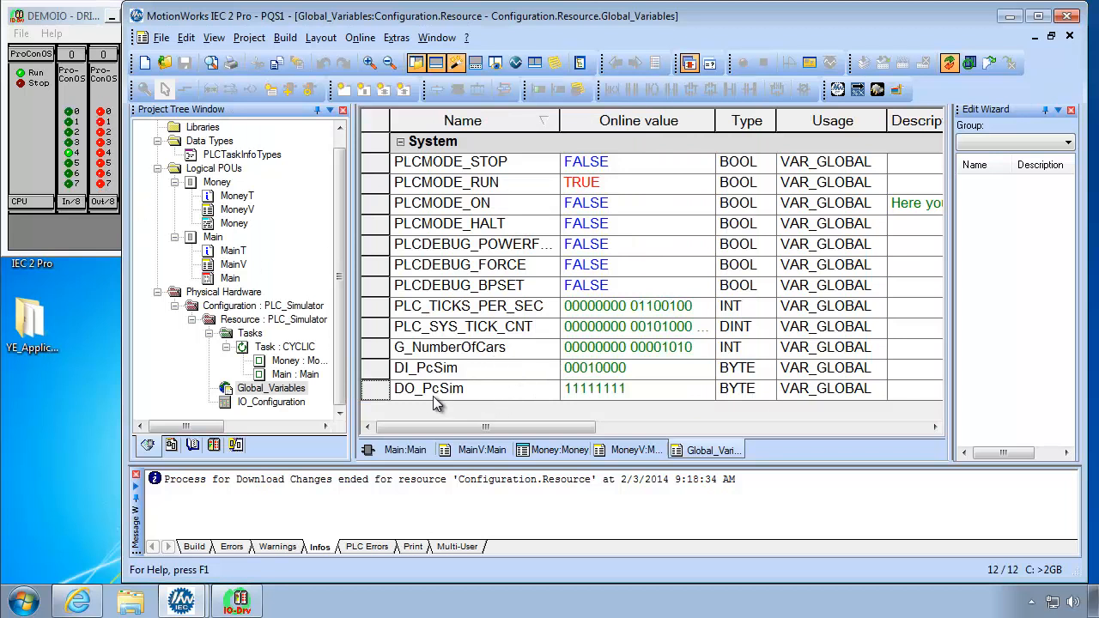
pyautogui.doubleClick(430, 388)
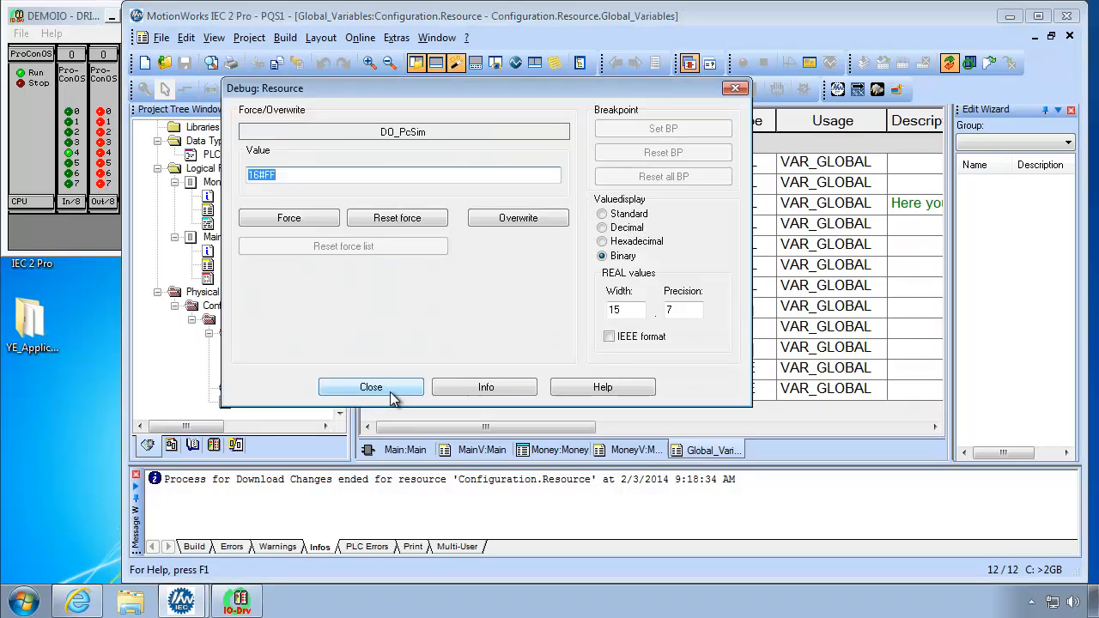
pyautogui.click(519, 216)
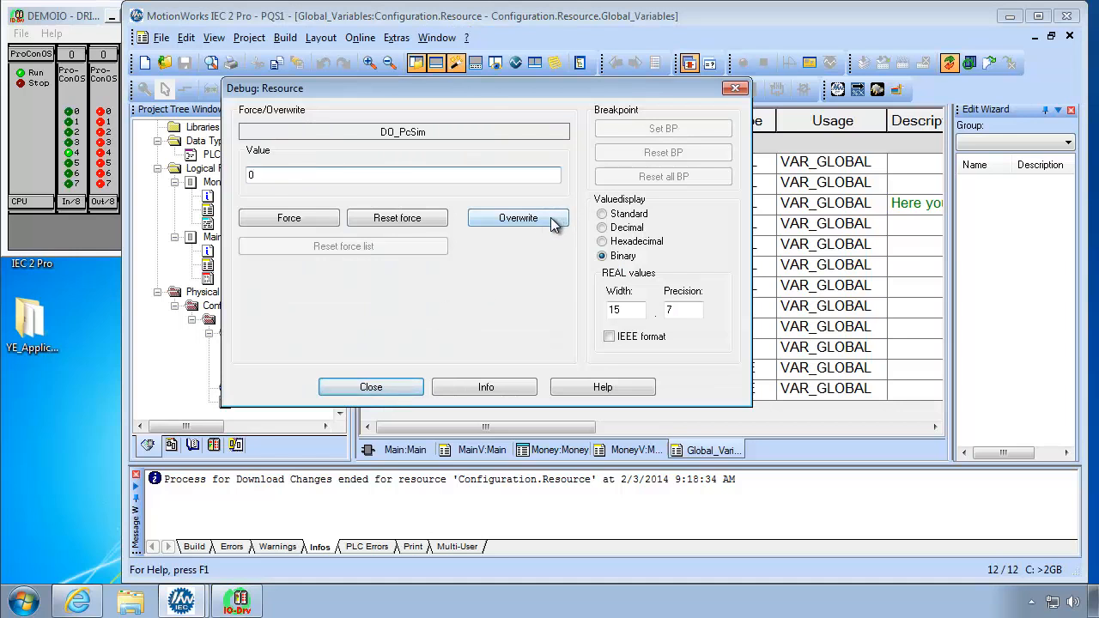
pyautogui.click(371, 386)
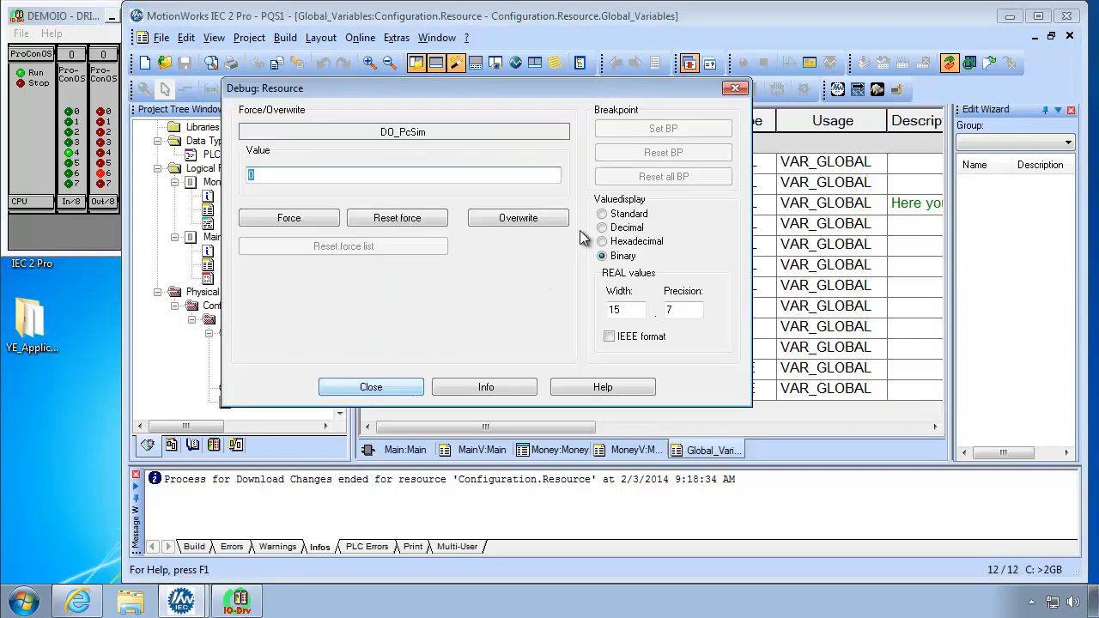
# - Switch the online value display to Standard format and close the dialog
pyautogui.click(601, 213)
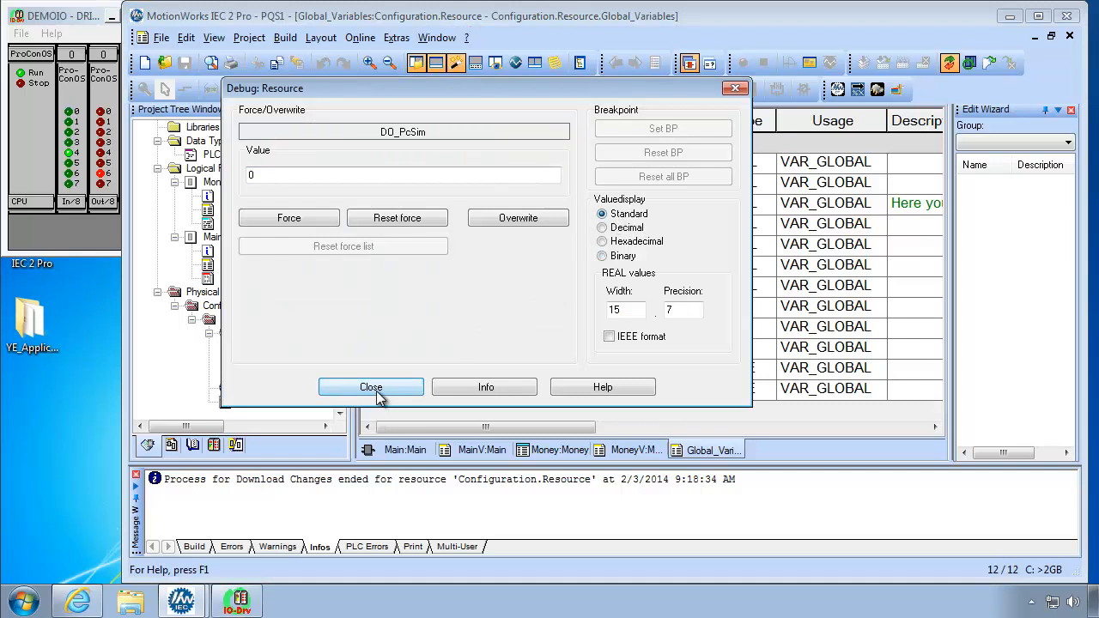
pyautogui.click(371, 387)
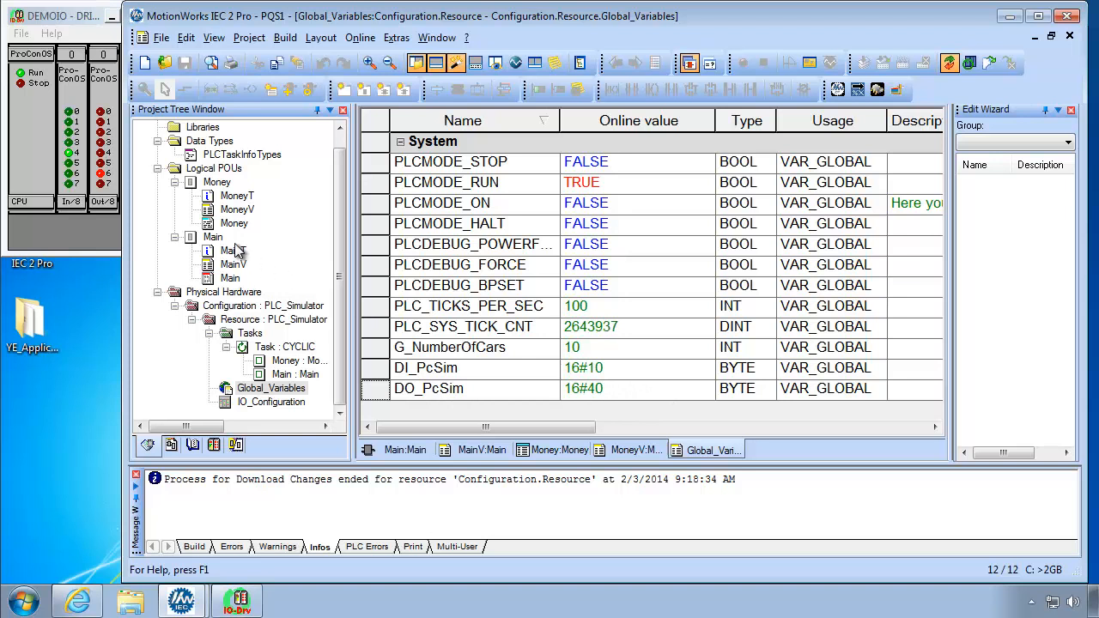
pyautogui.moveTo(501, 385)
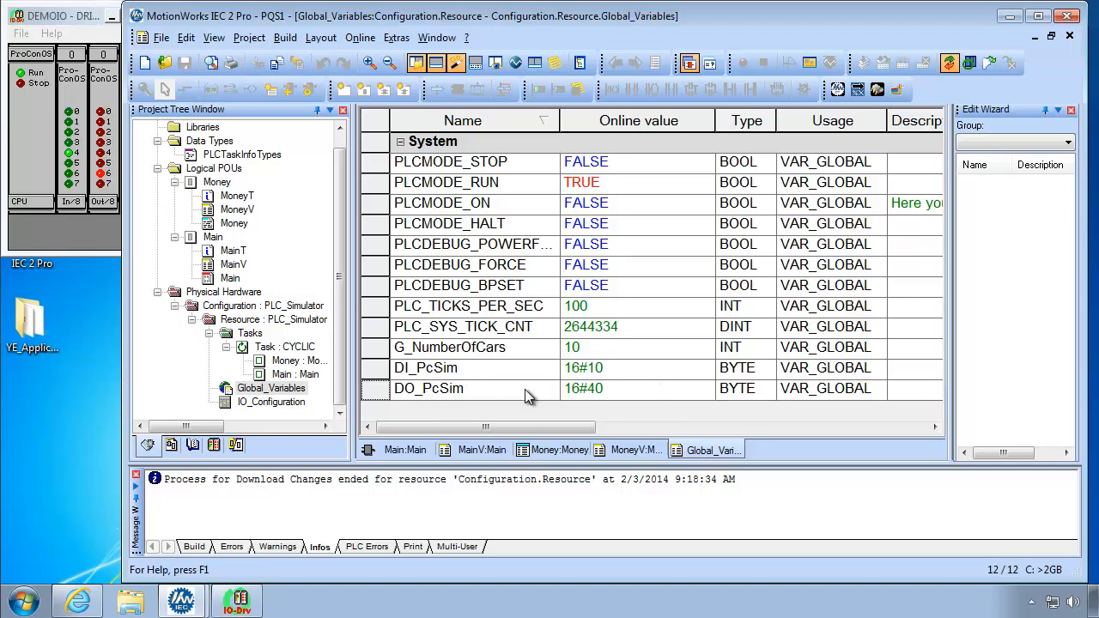
# - Open the MainV variable worksheet under Logical POUs > Main
pyautogui.click(481, 450)
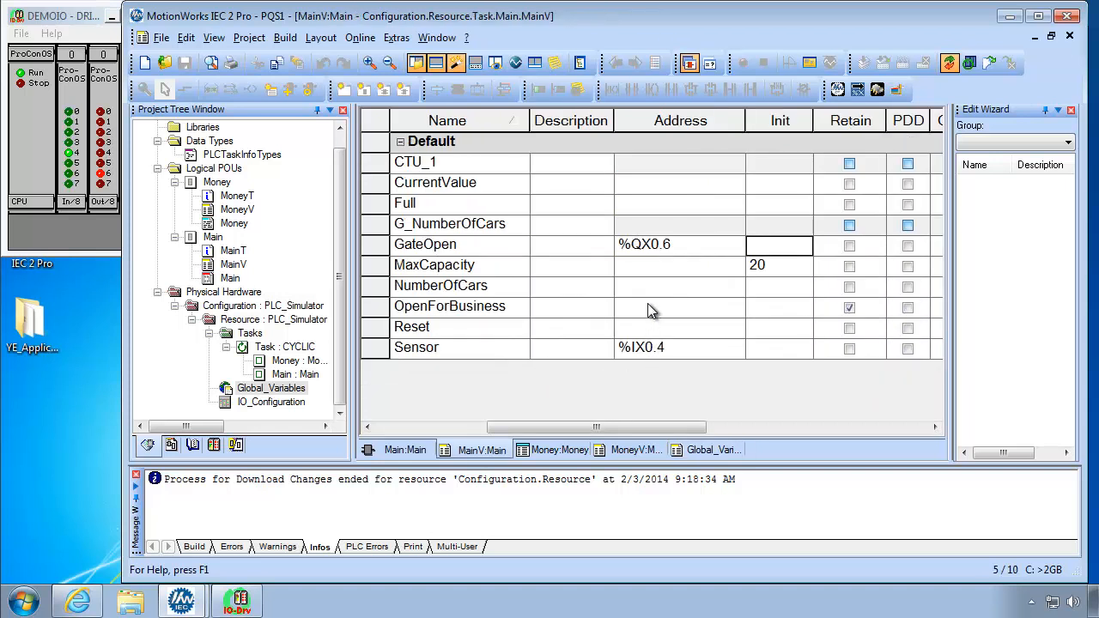
pyautogui.moveTo(683, 254)
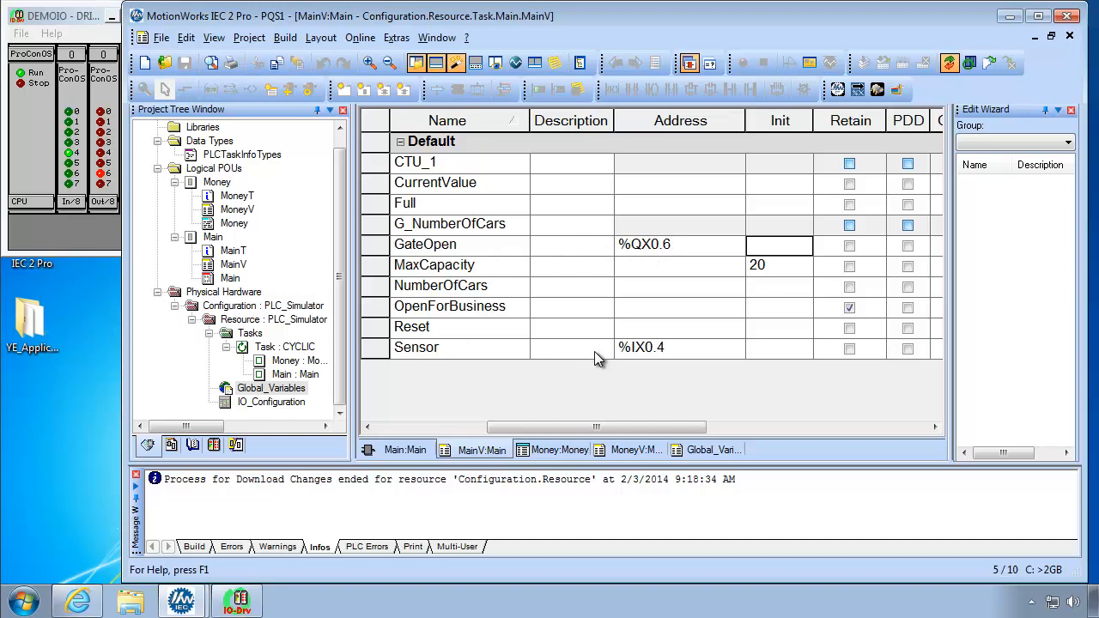
pyautogui.moveTo(721, 359)
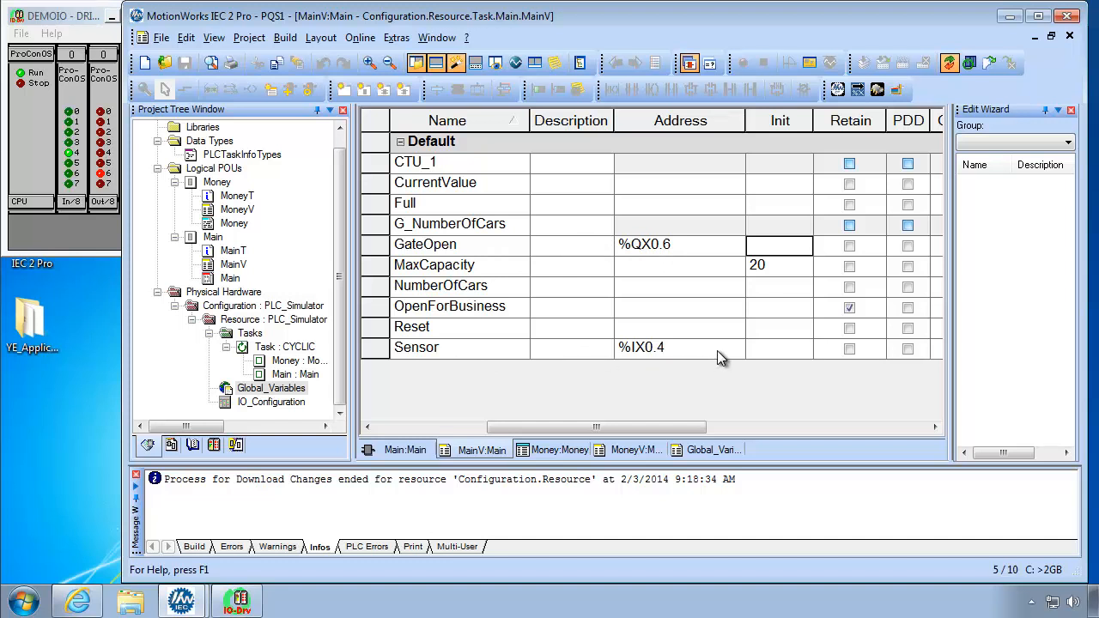